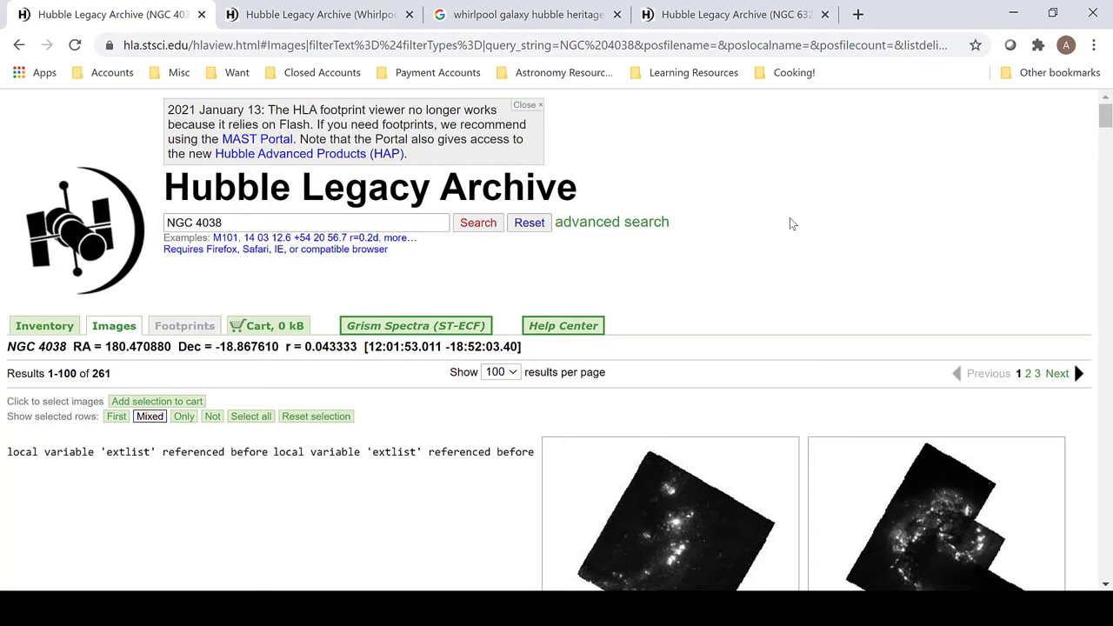
mouse_move(798, 264)
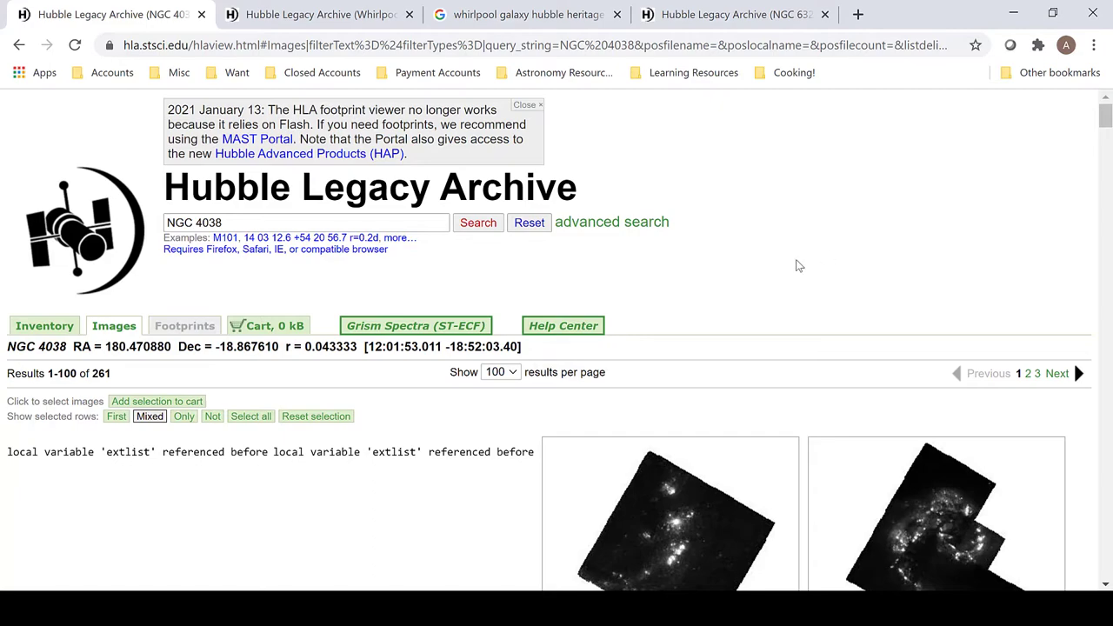
Scroll through the NGC 4038 results and select the F439W PC image card.
scroll("down", 3)
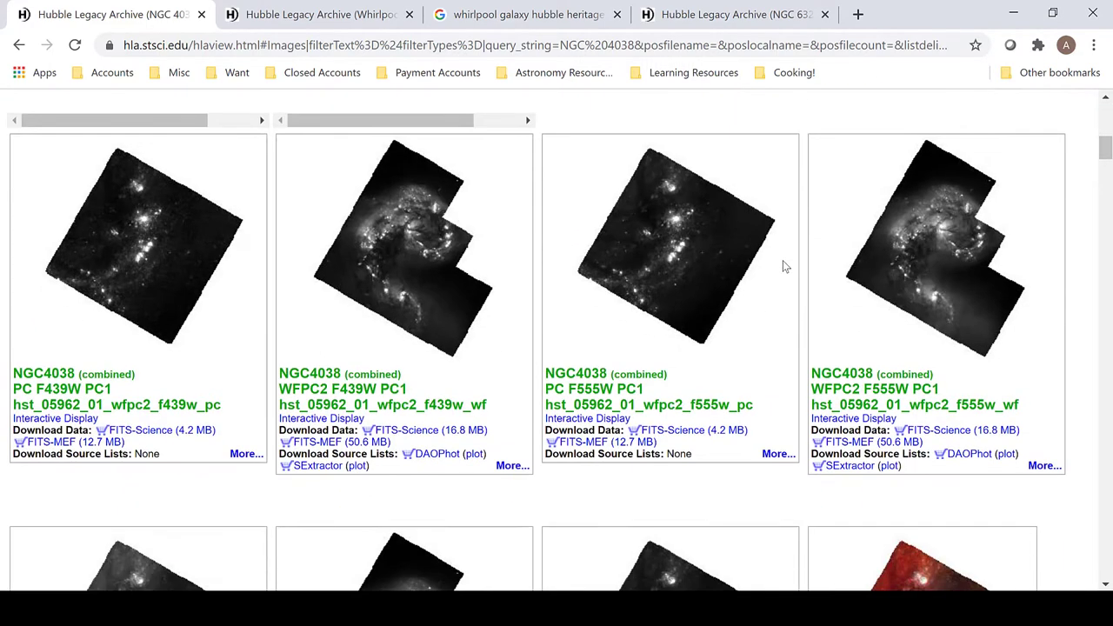
scroll("down", 3)
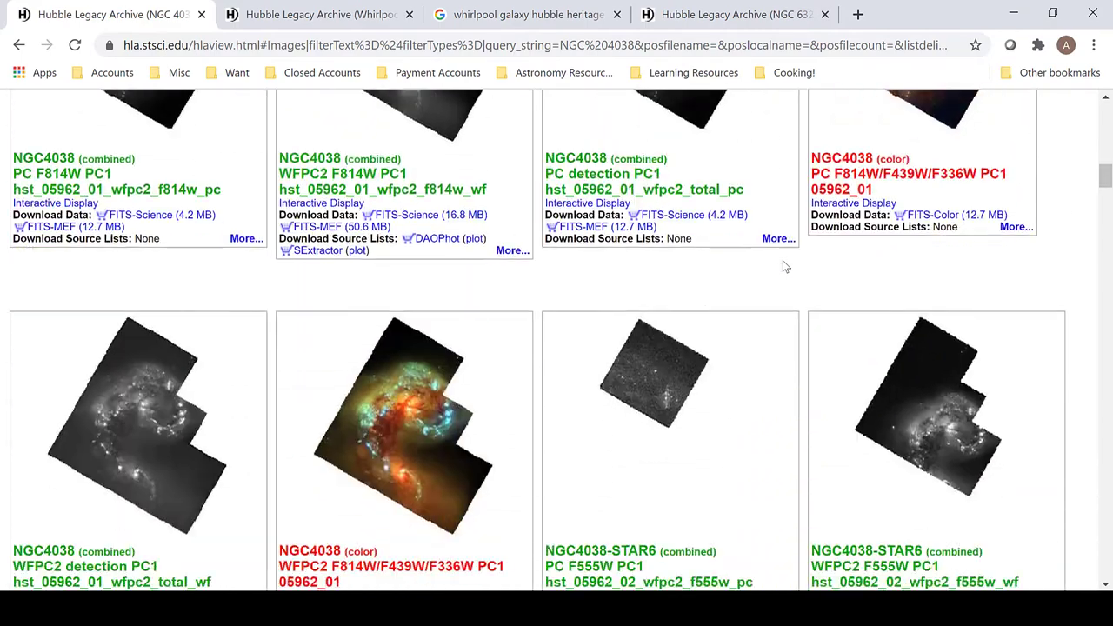
scroll("down", 3)
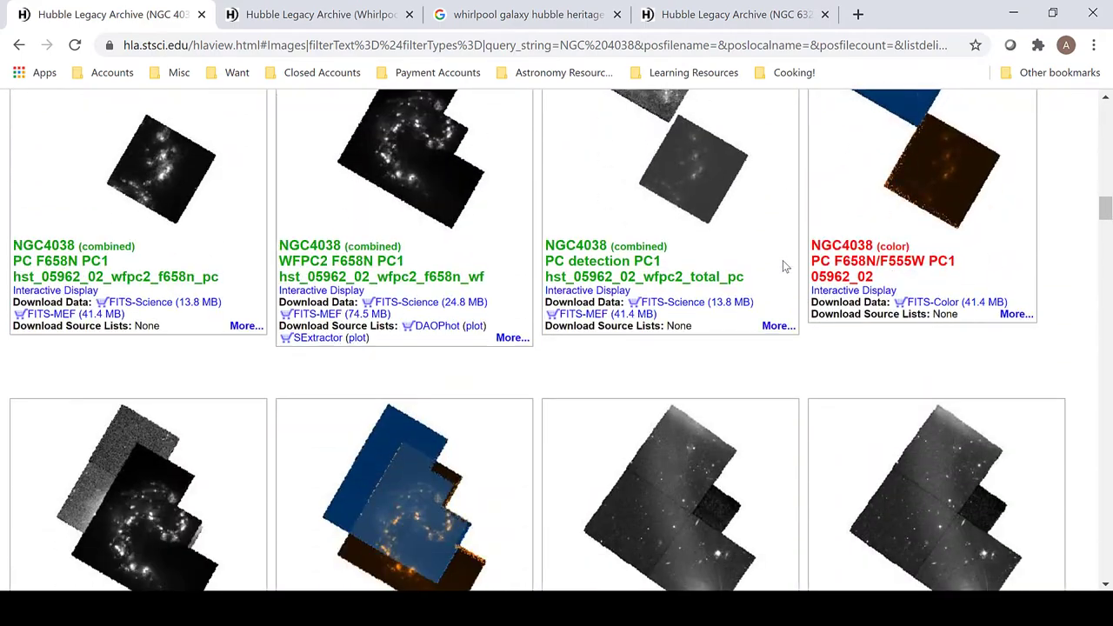
scroll("down", 3)
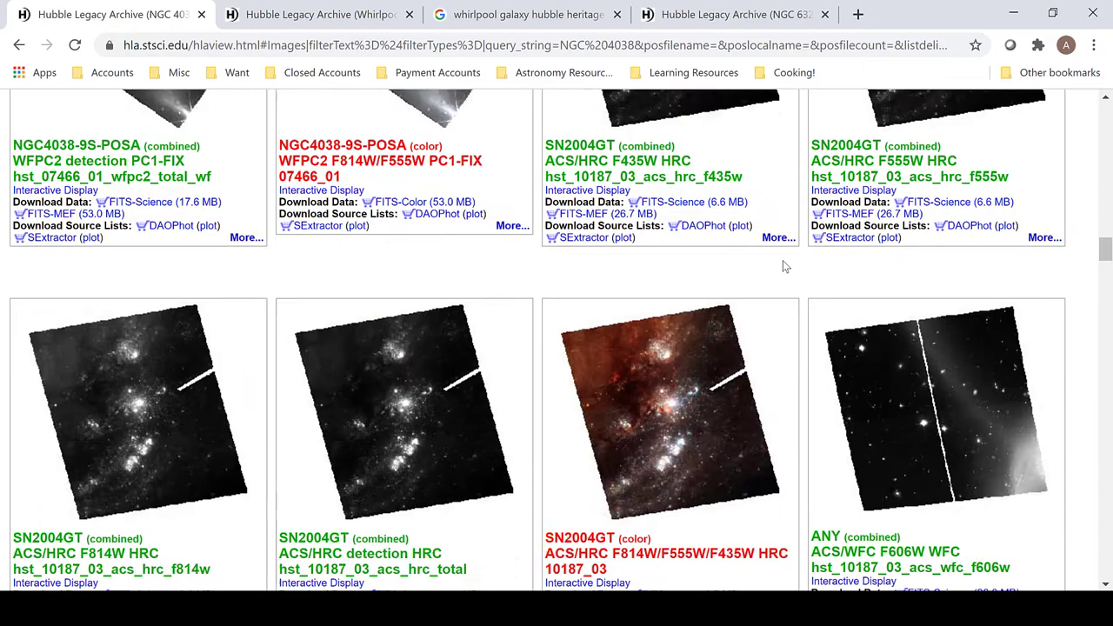
scroll("down", 3)
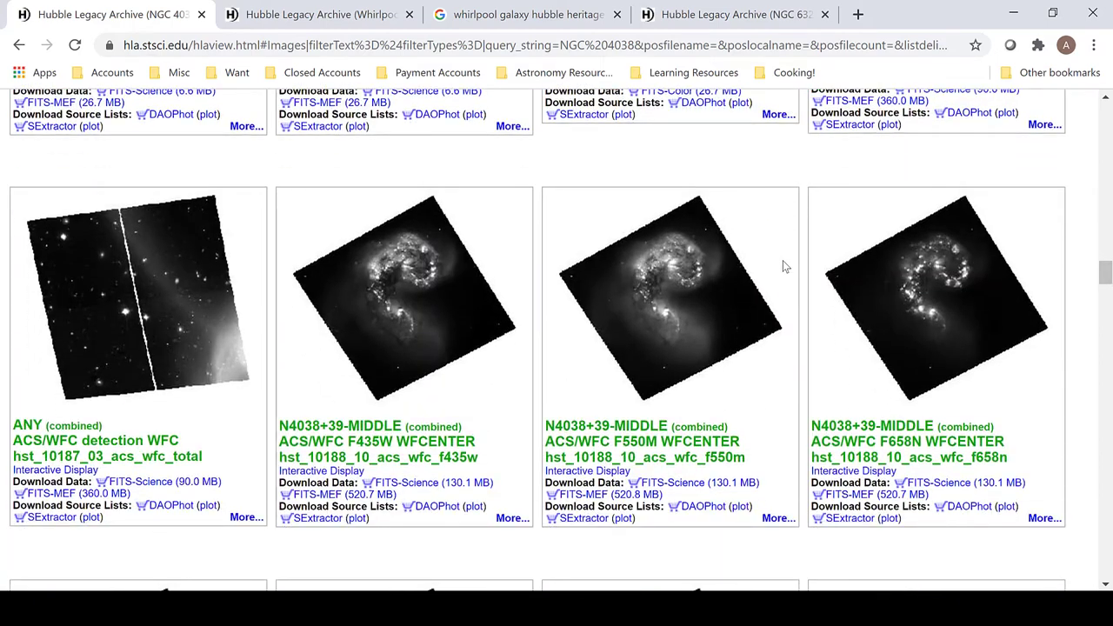
mouse_move(443, 285)
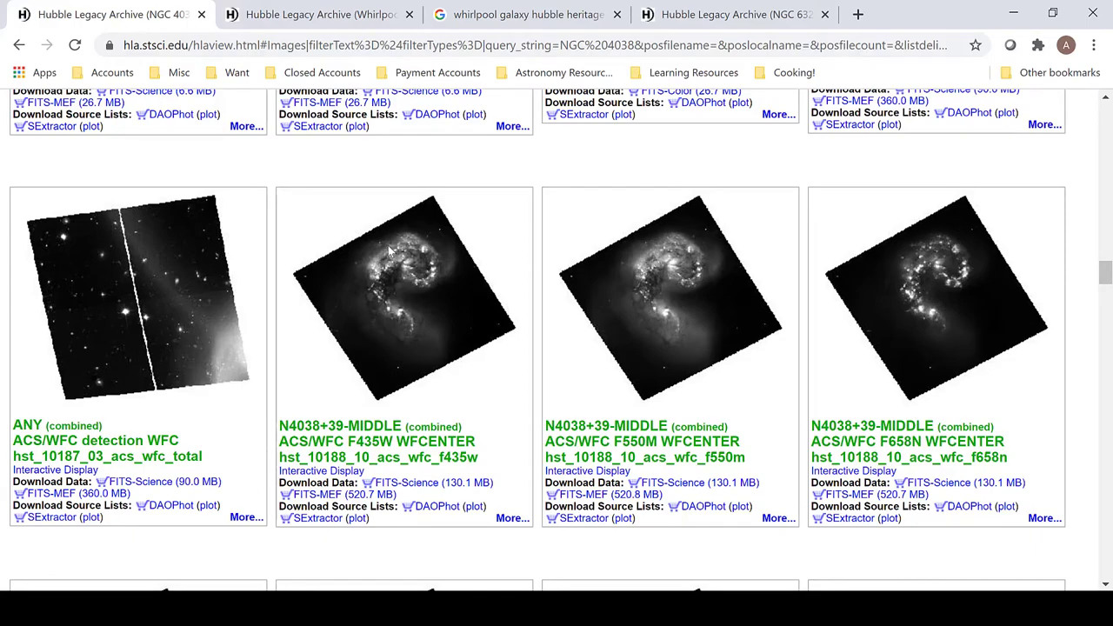
mouse_move(606, 324)
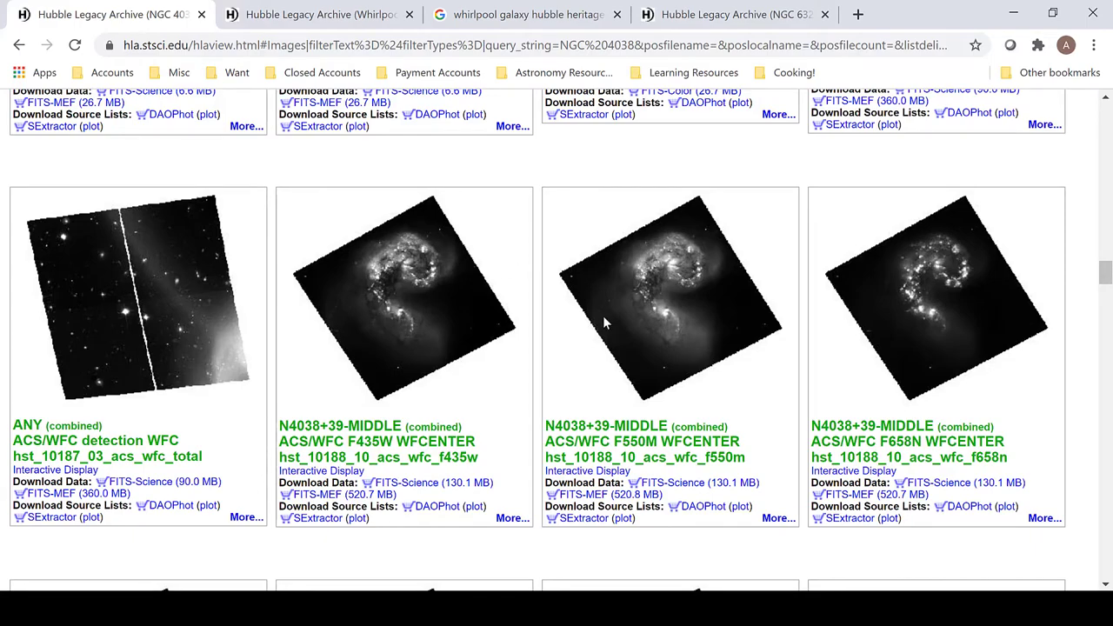
scroll("down", 3)
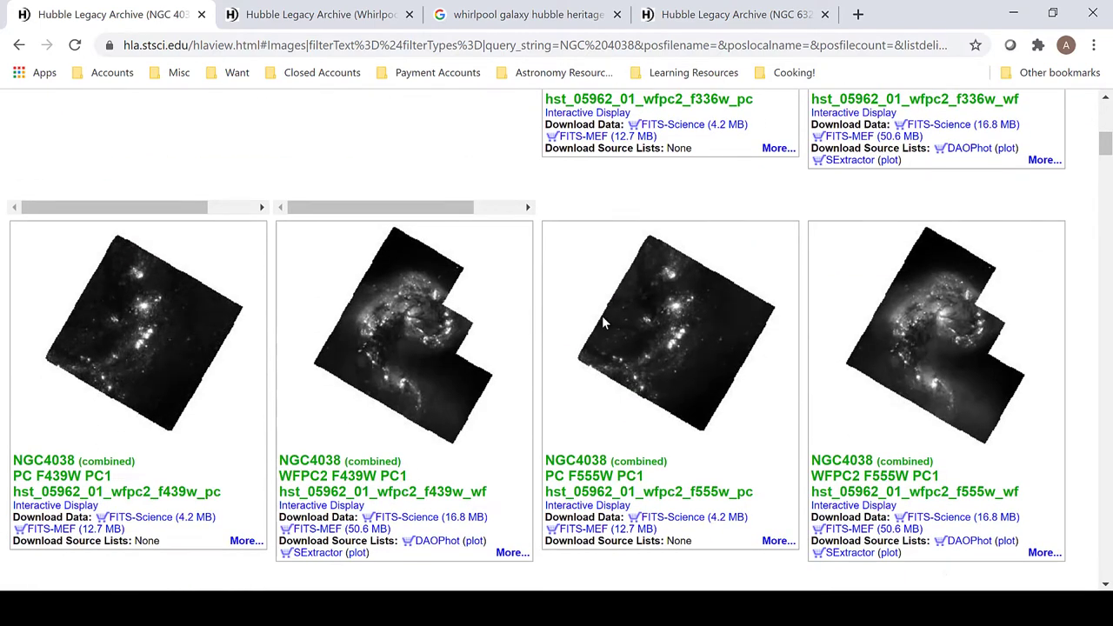
mouse_move(536, 313)
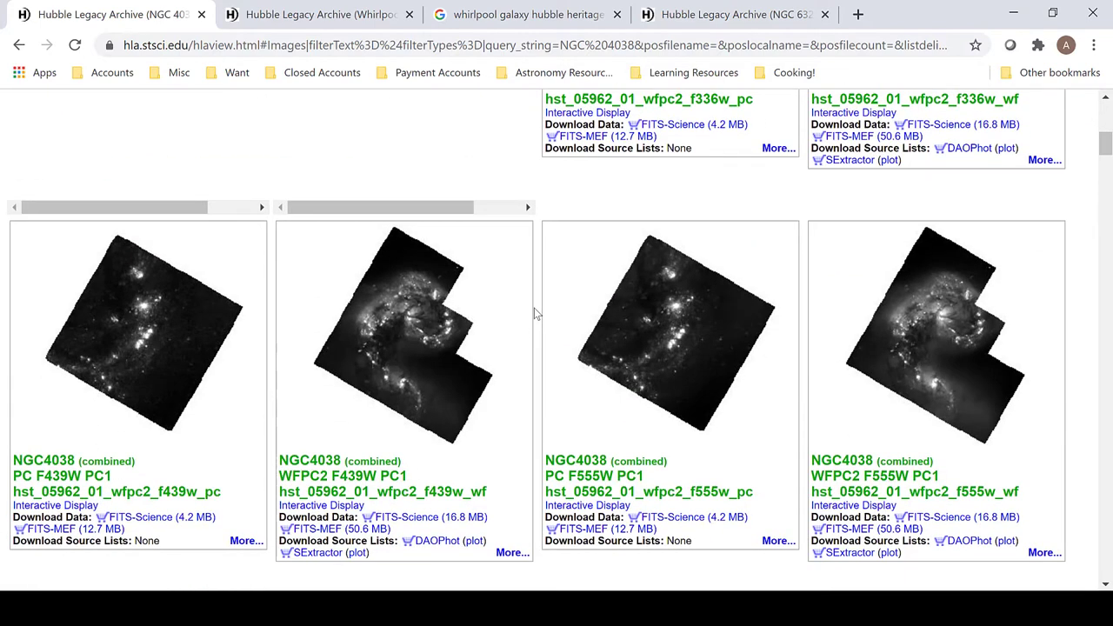
scroll("down", 3)
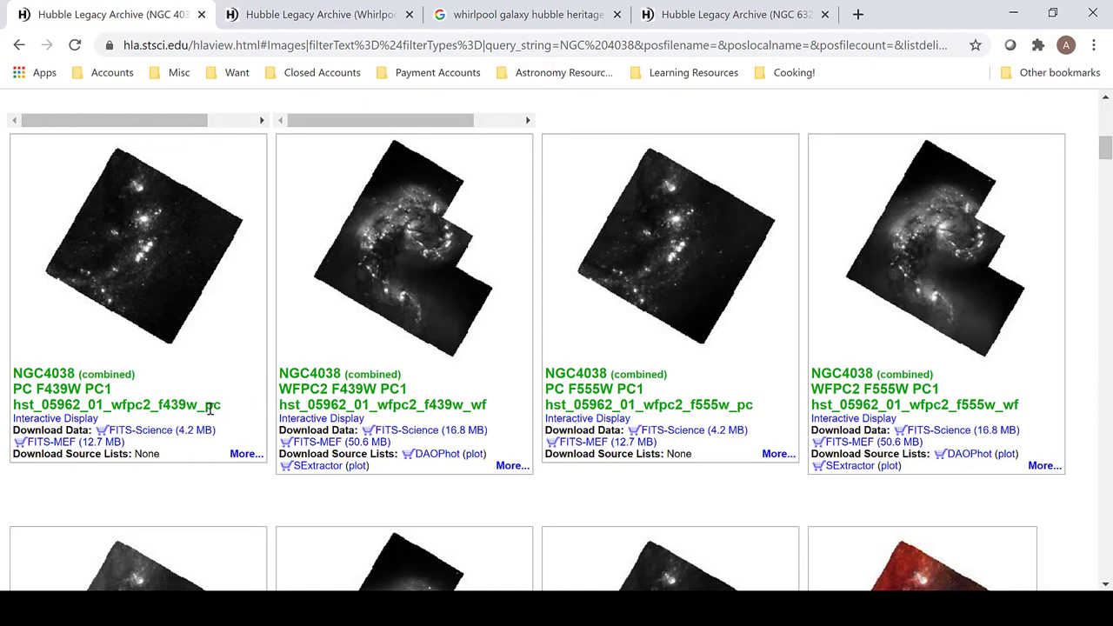
left_click(138, 246)
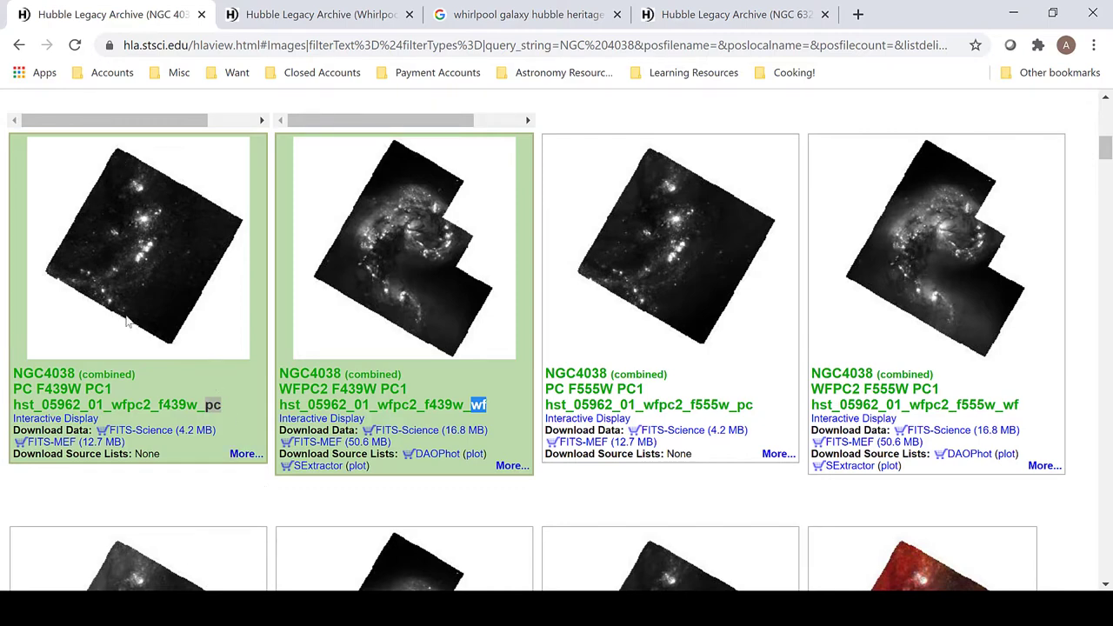
mouse_move(470, 242)
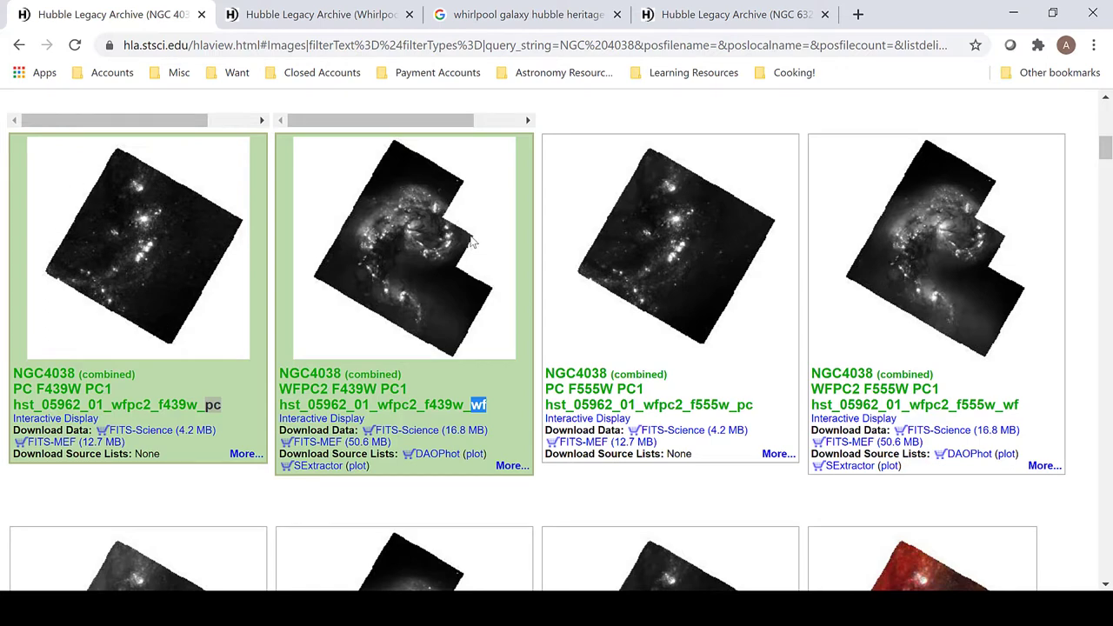
mouse_move(426, 233)
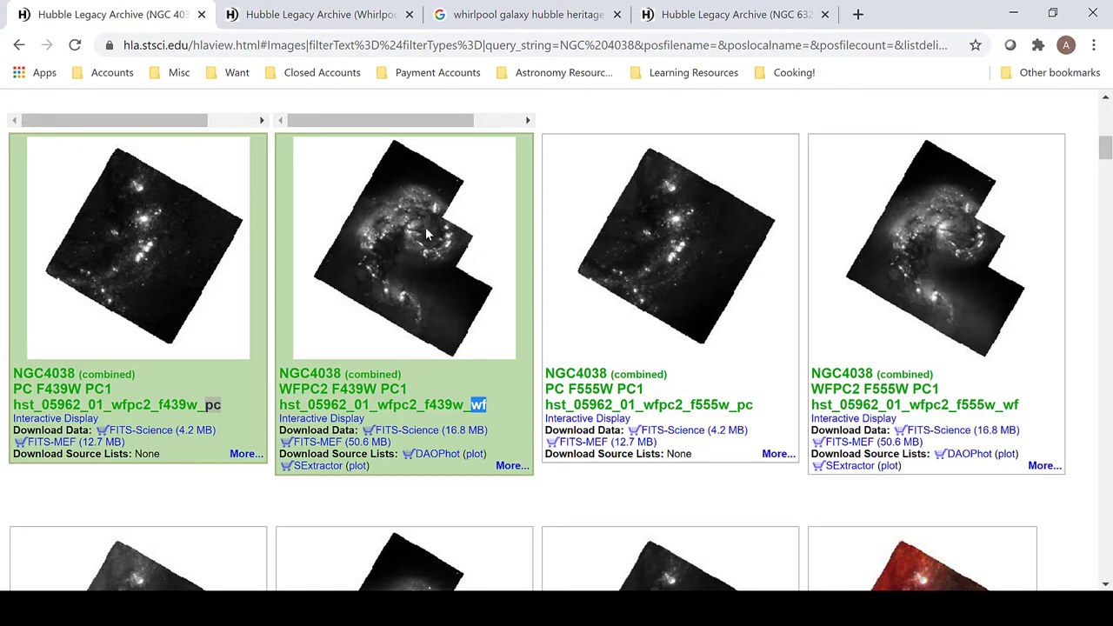
mouse_move(437, 261)
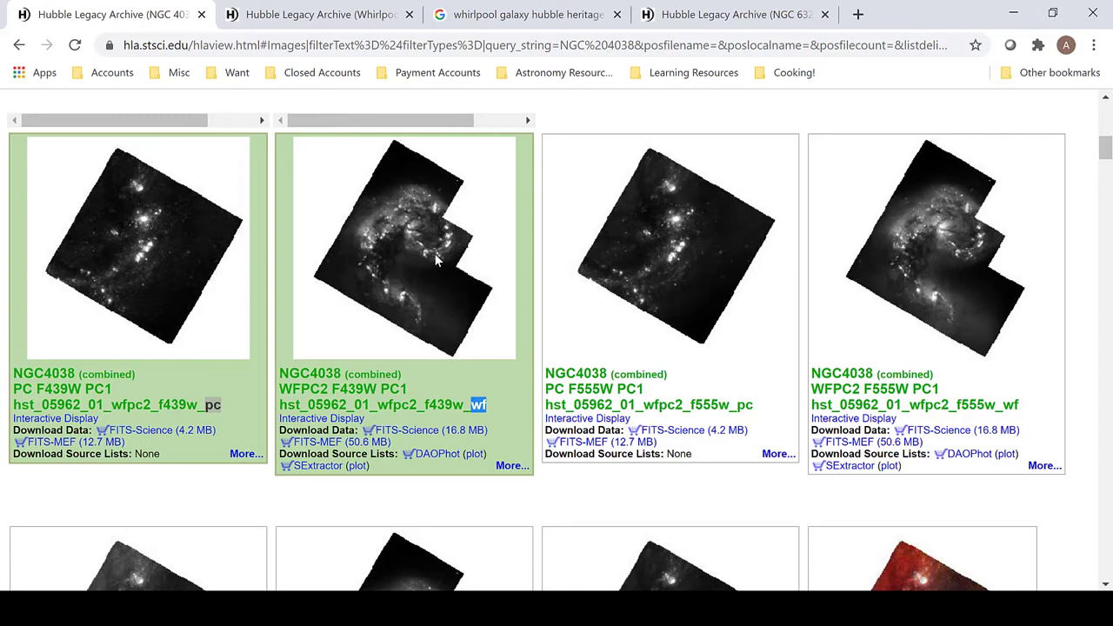
mouse_move(17, 404)
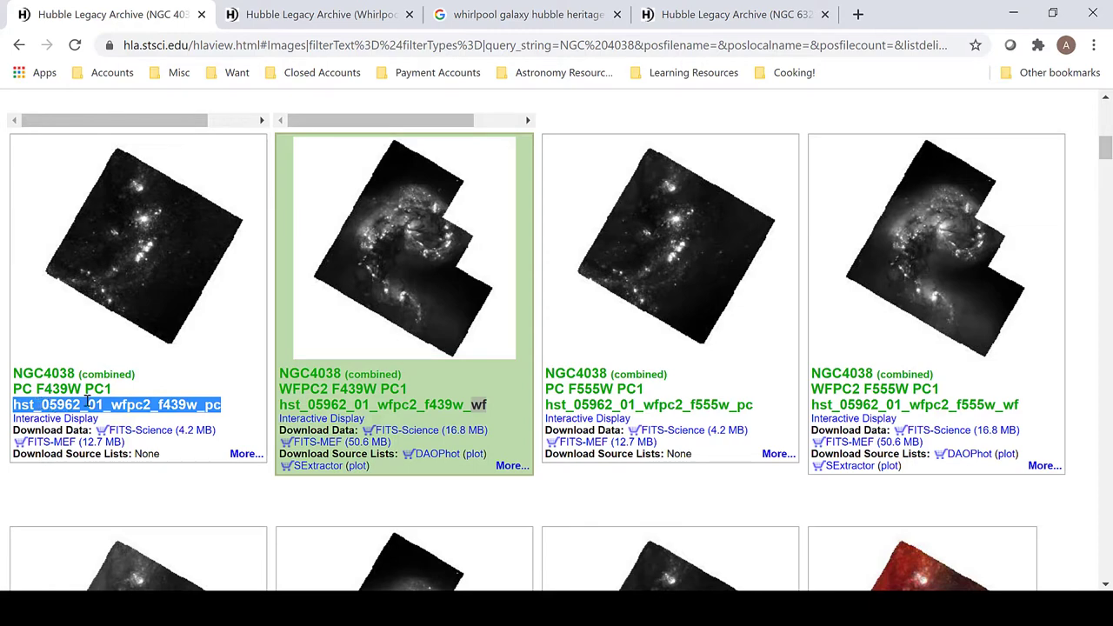
mouse_move(243, 384)
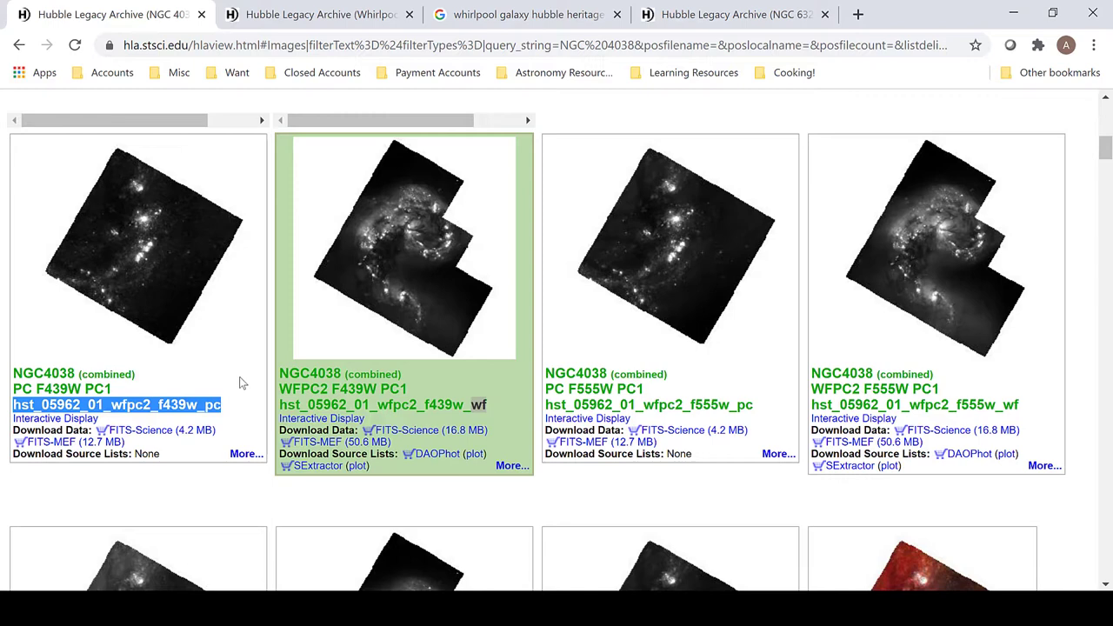
mouse_move(264, 340)
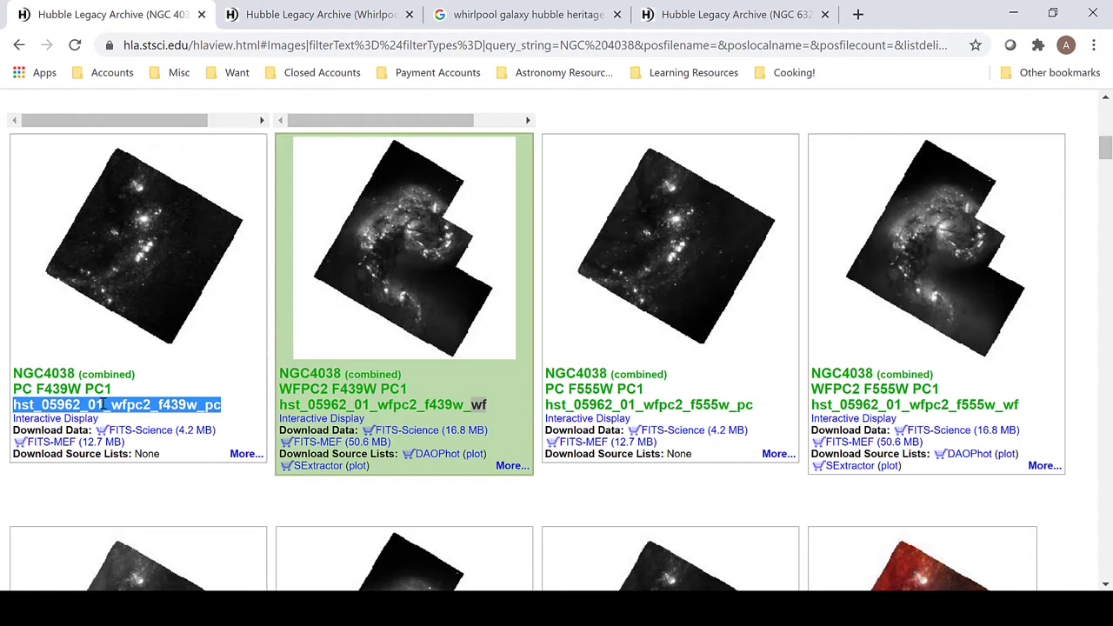
mouse_move(219, 372)
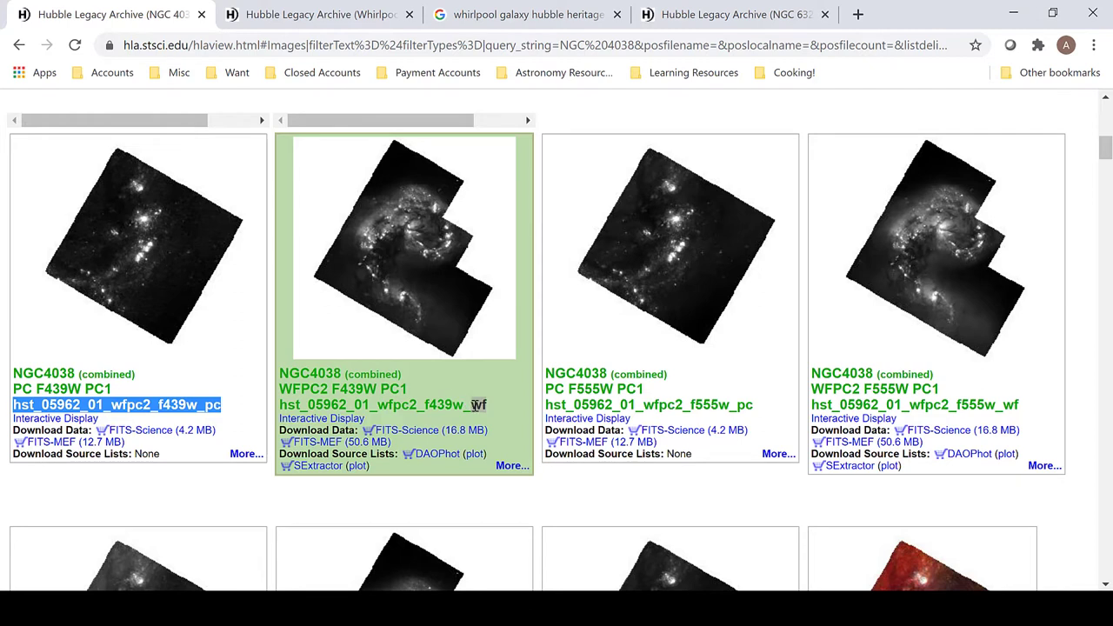
mouse_move(510, 397)
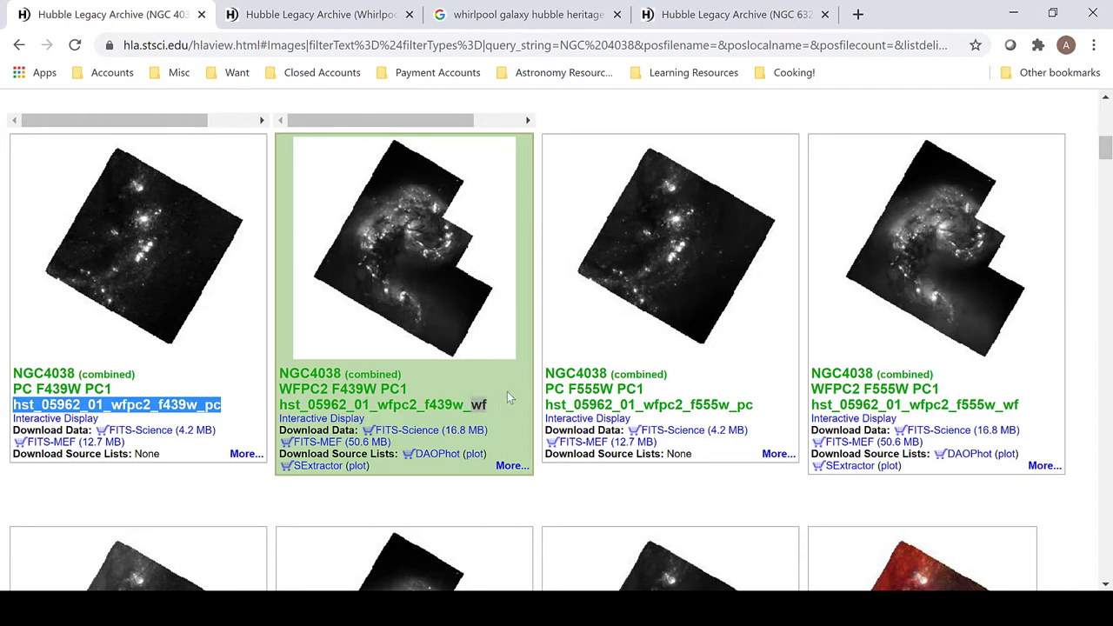
left_click(136, 247)
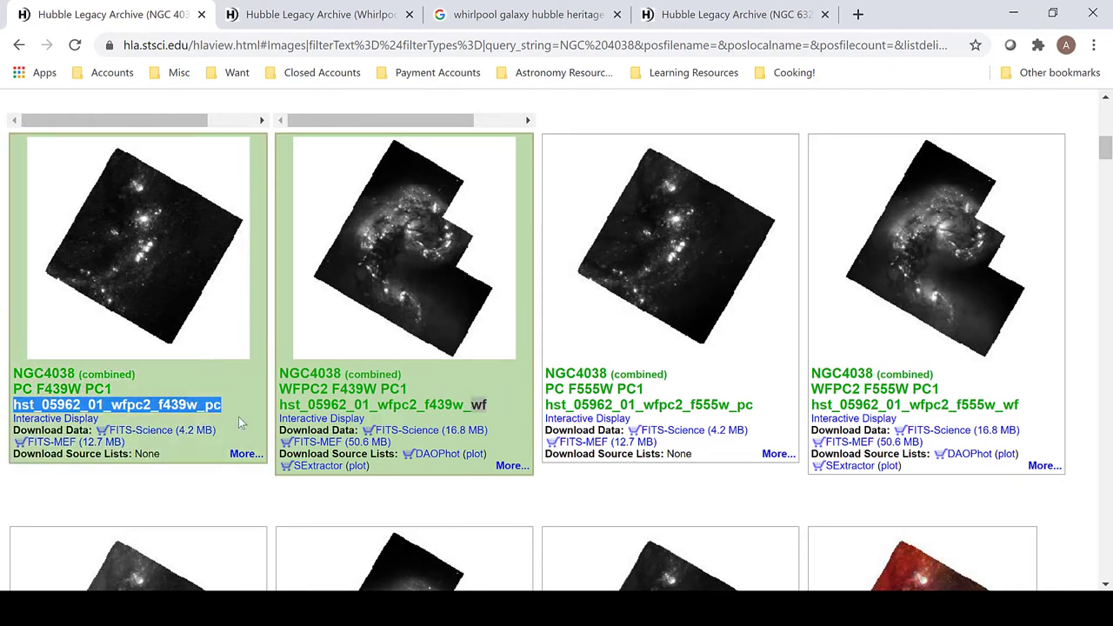
mouse_move(247, 452)
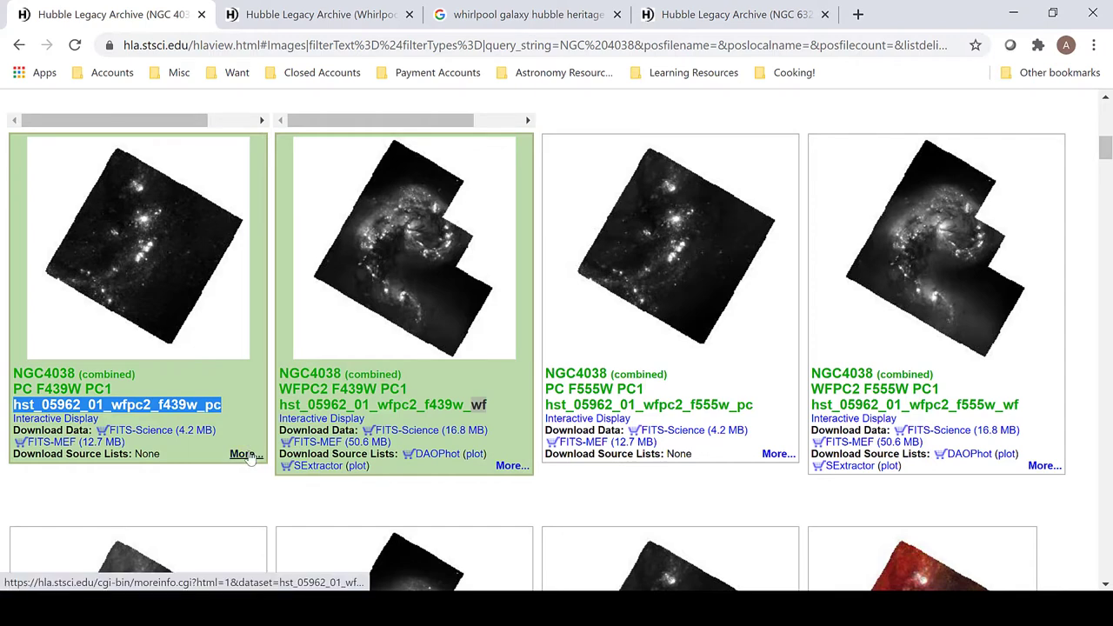
View the F439W PC image details and follow its program 5962 link.
left_click(243, 453)
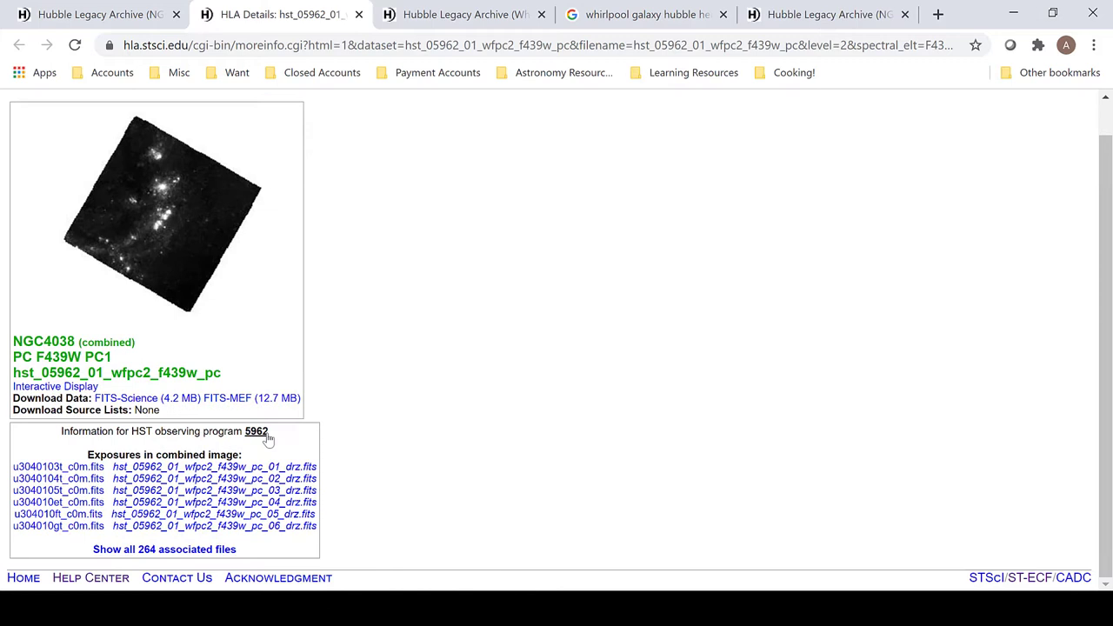
mouse_move(257, 431)
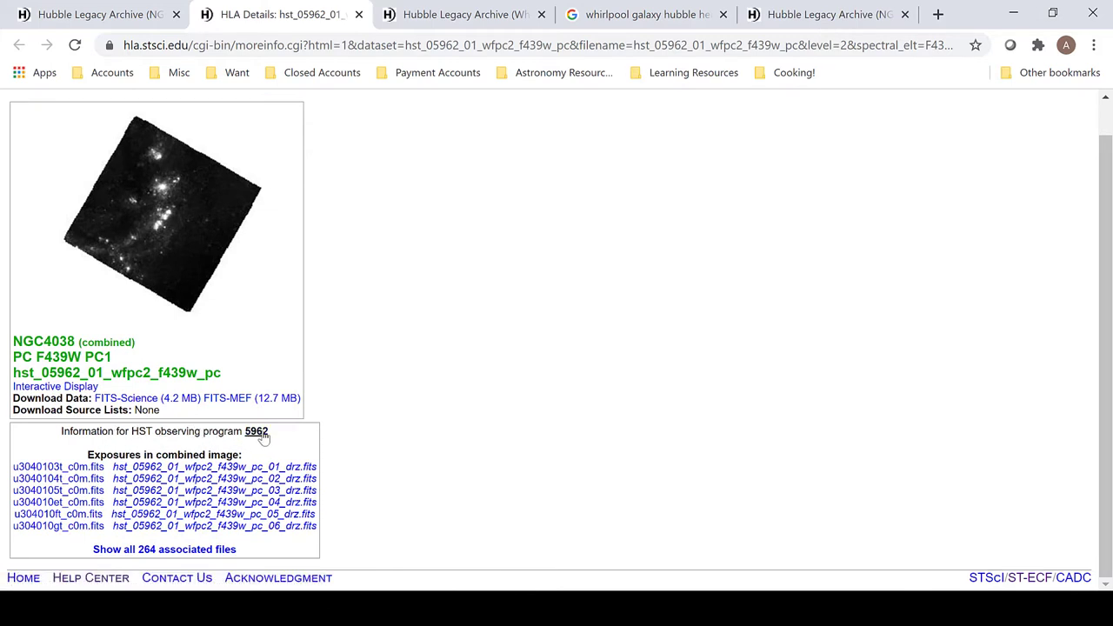
left_click(256, 431)
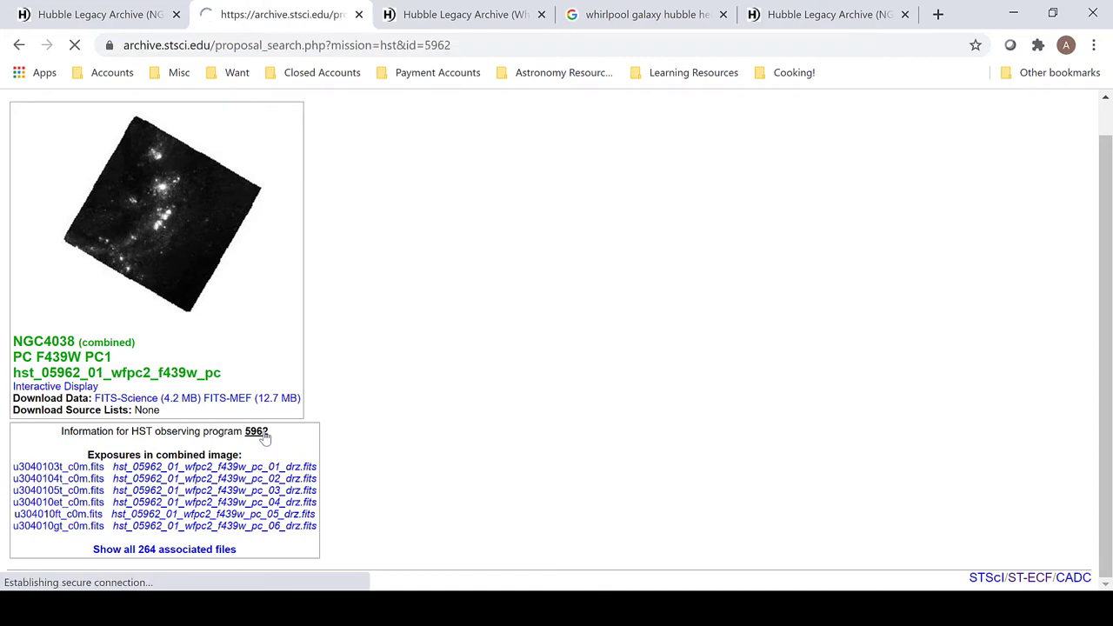
Read proposal 5962's abstract and publications down to its dataset table.
left_click(258, 431)
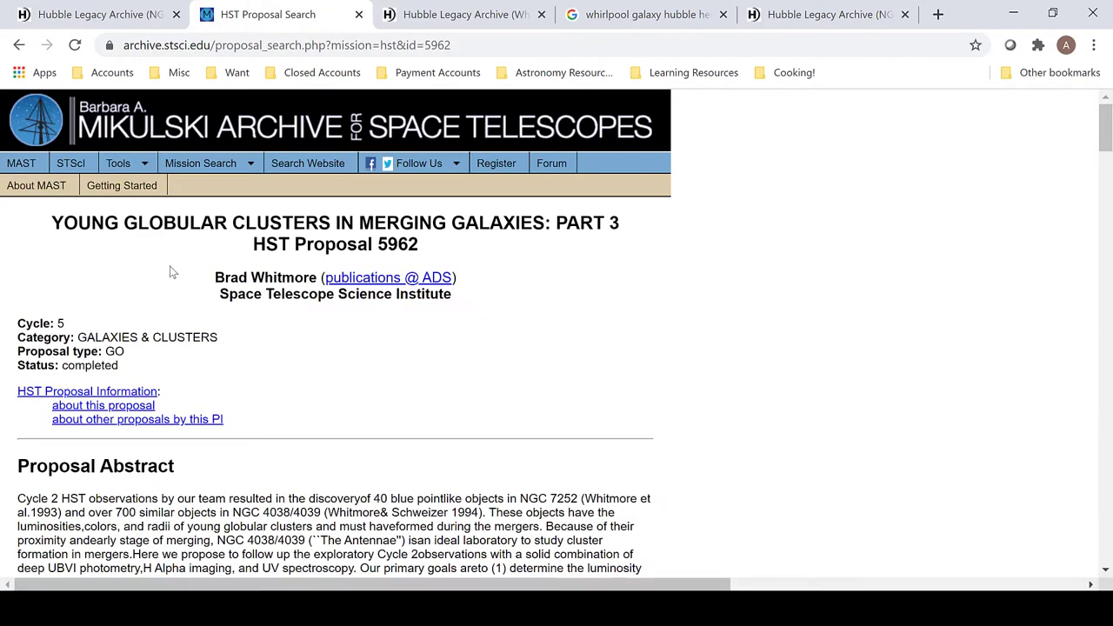
mouse_move(508, 209)
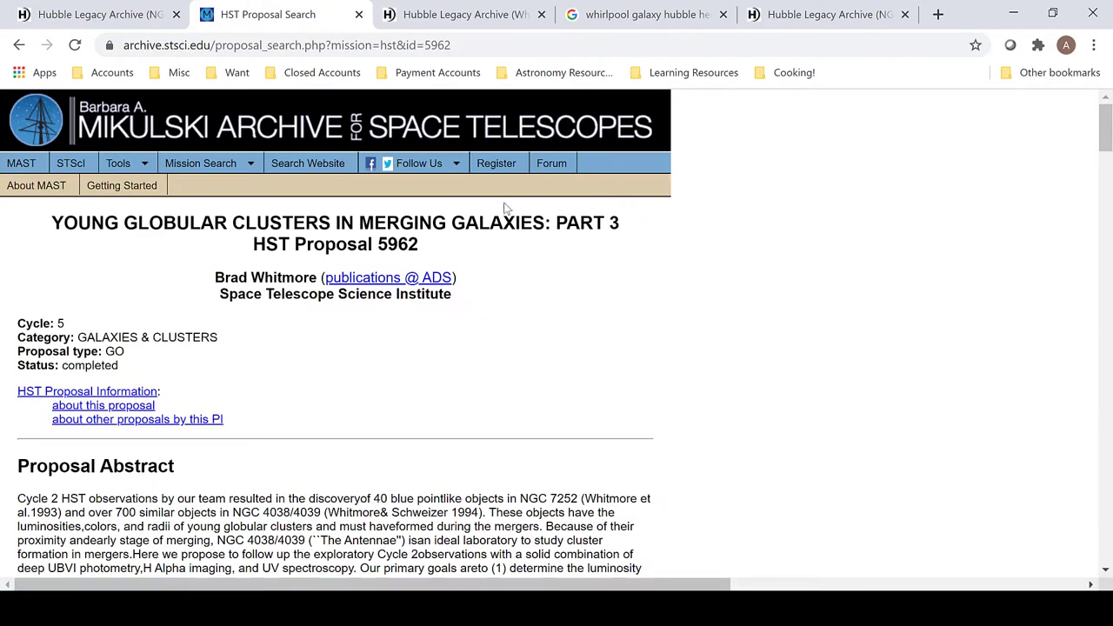
scroll("down", 3)
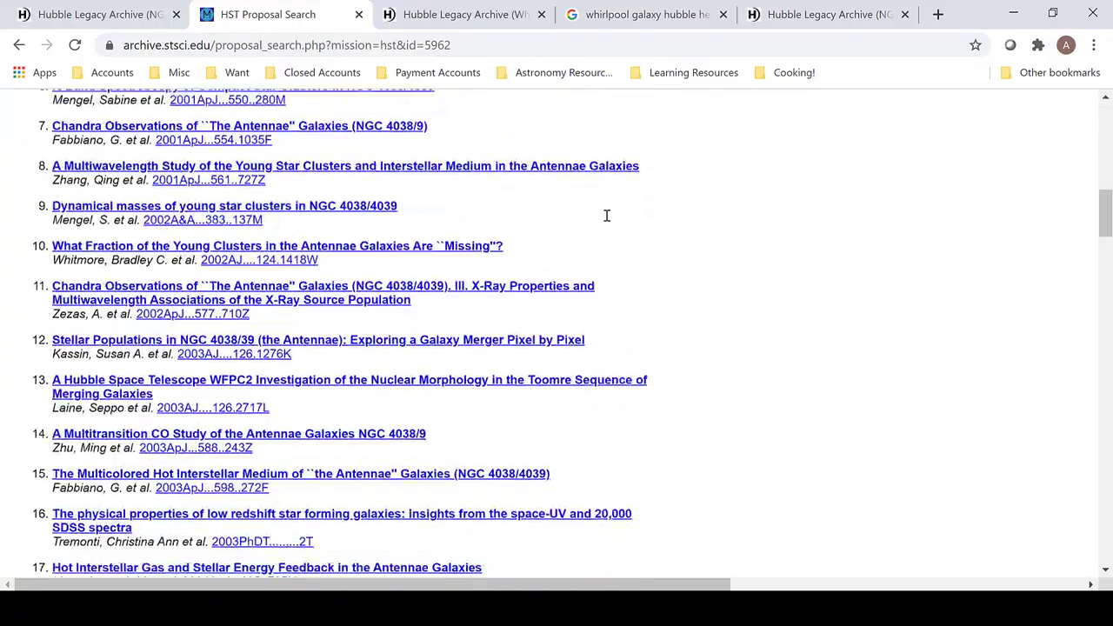
scroll("down", 3)
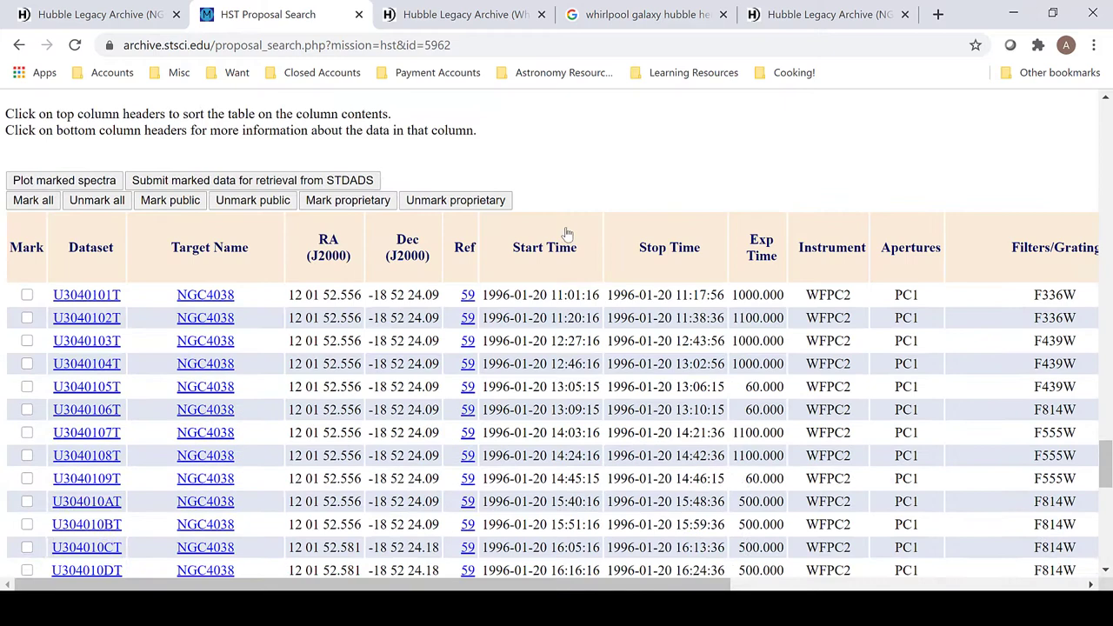
mouse_move(224, 367)
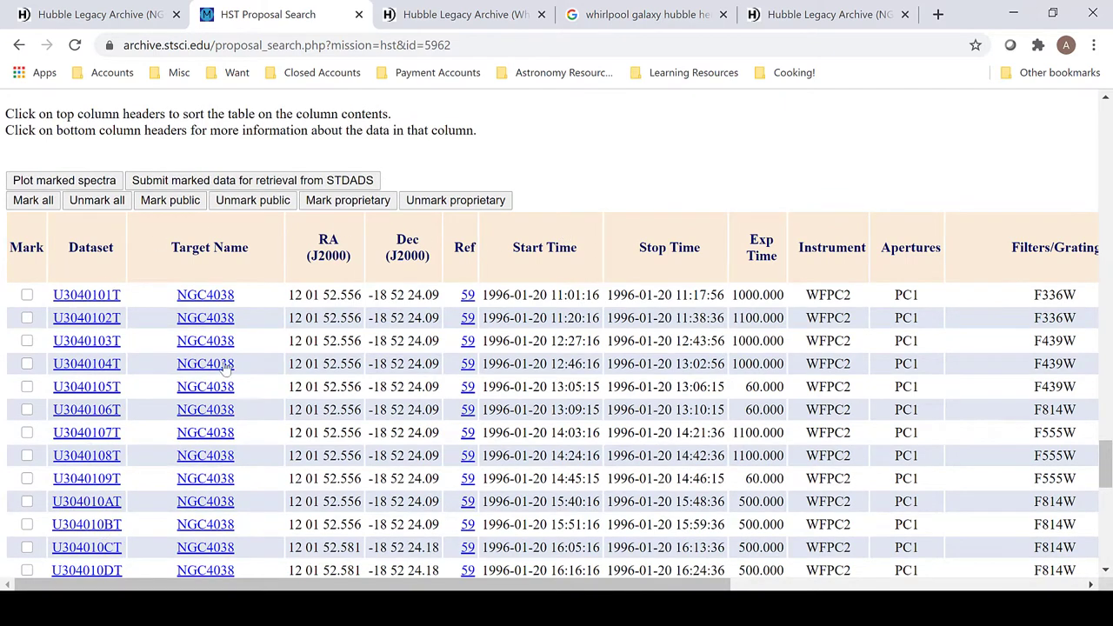
mouse_move(77, 351)
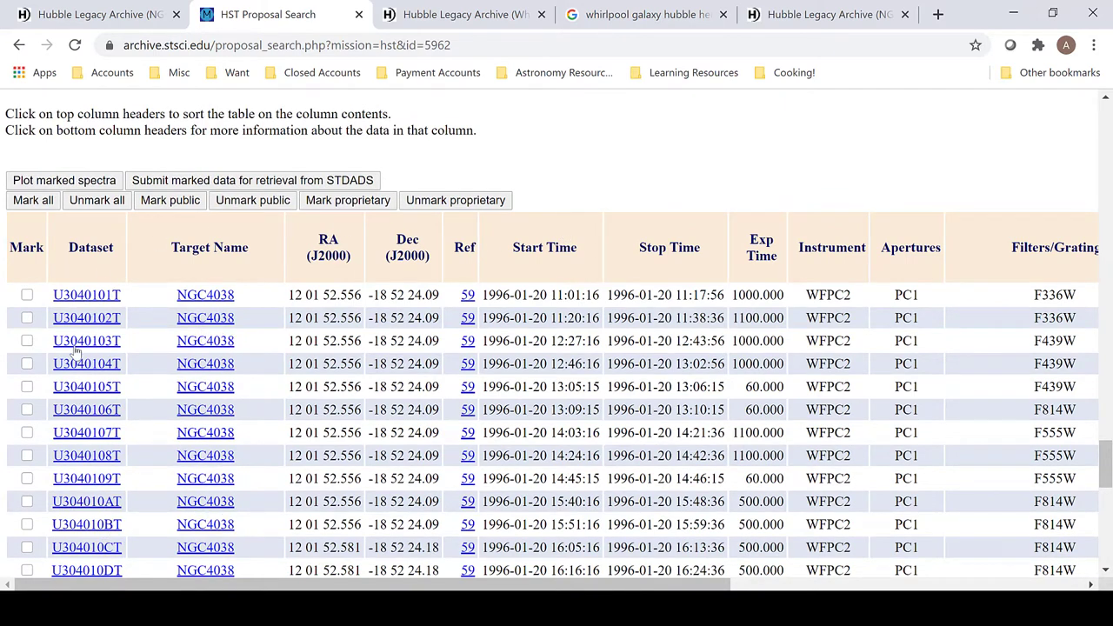
mouse_move(206, 296)
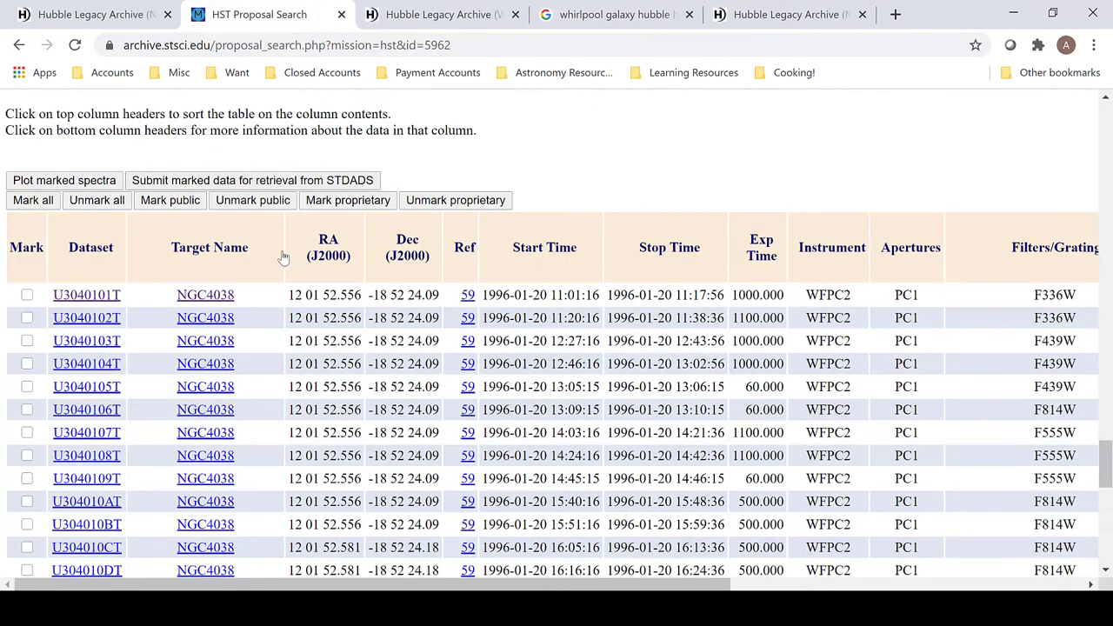
scroll("down", 3)
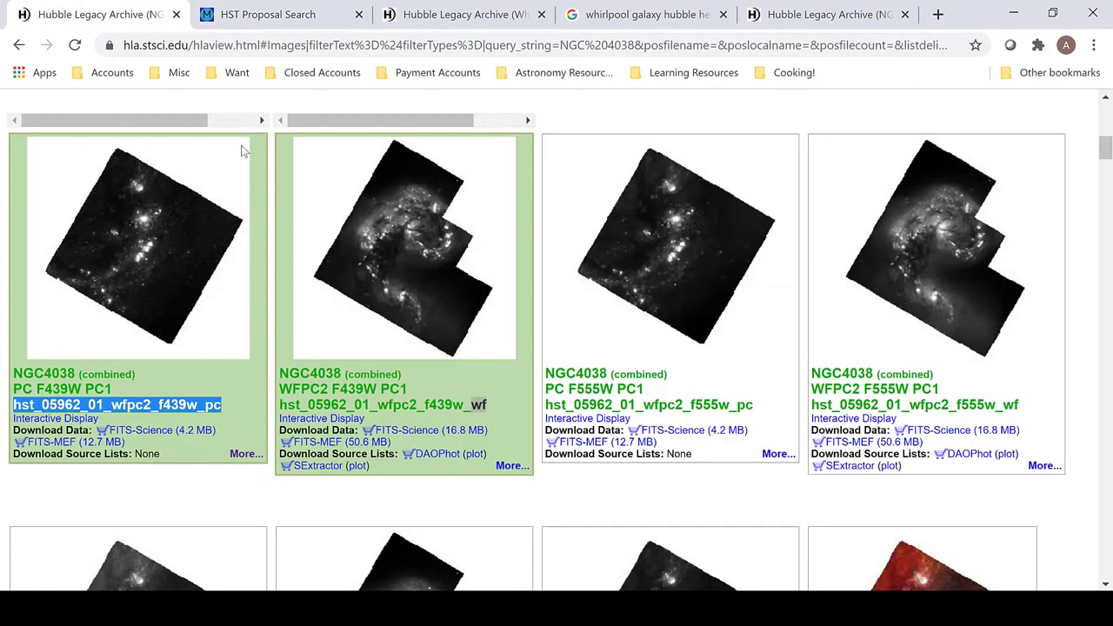
mouse_move(341, 191)
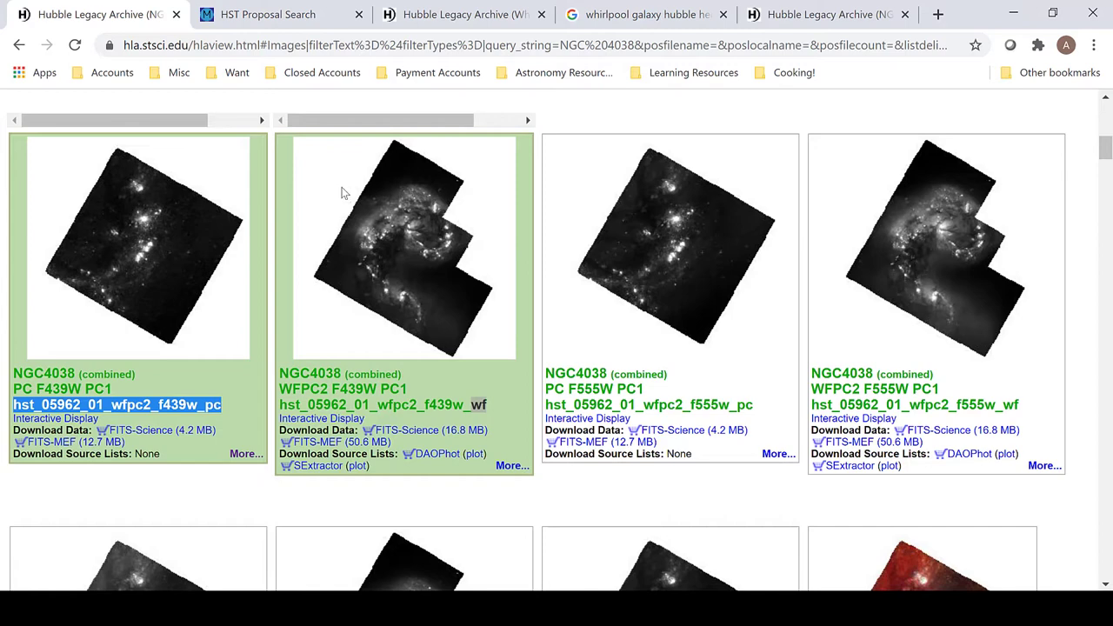
Scroll down to the ACS/WFC F435W image and highlight program number 10188 in its file name.
left_click(268, 14)
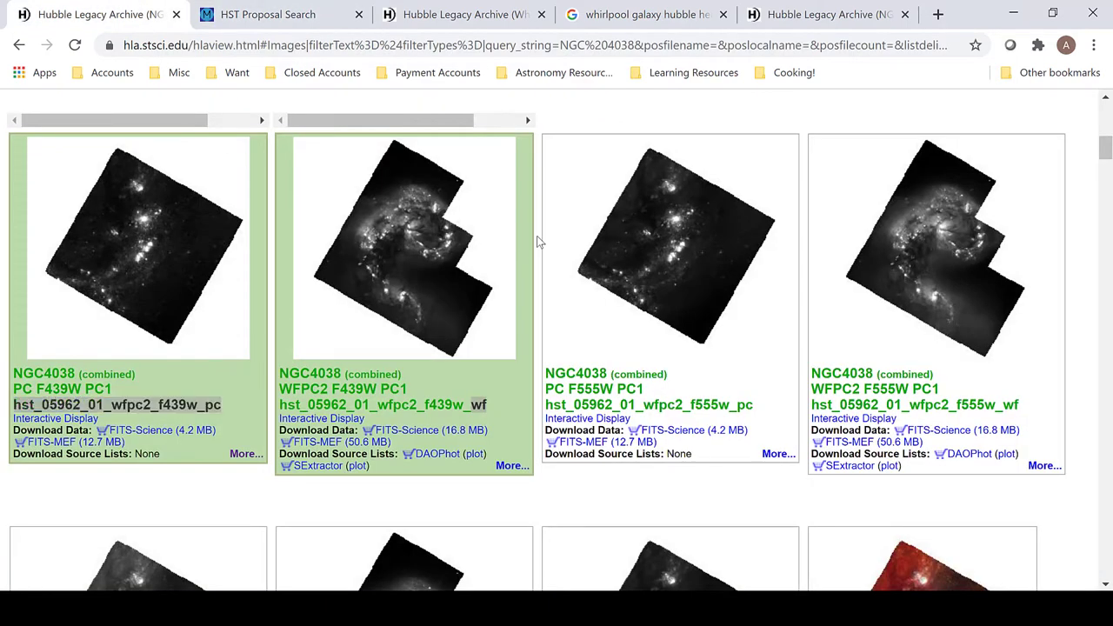
scroll("down", 3)
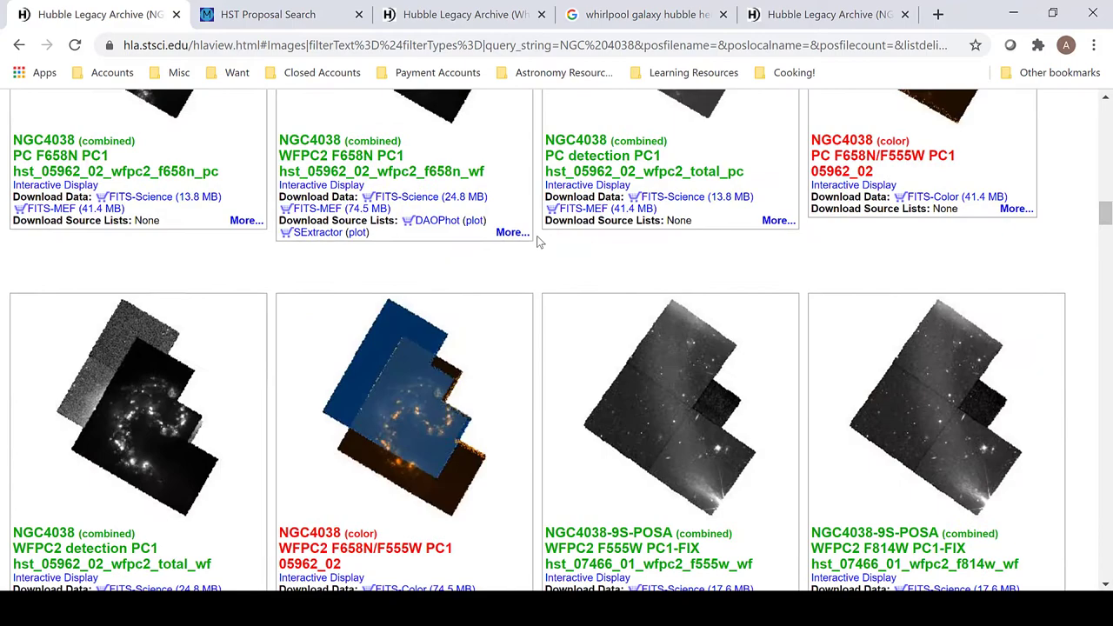
scroll("down", 3)
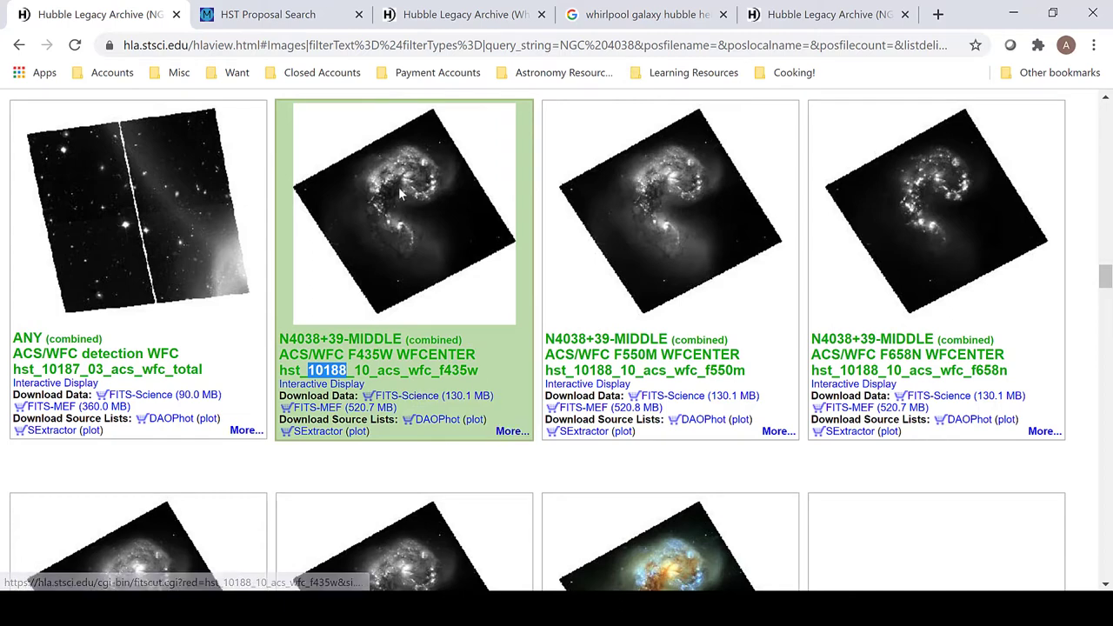
mouse_move(407, 207)
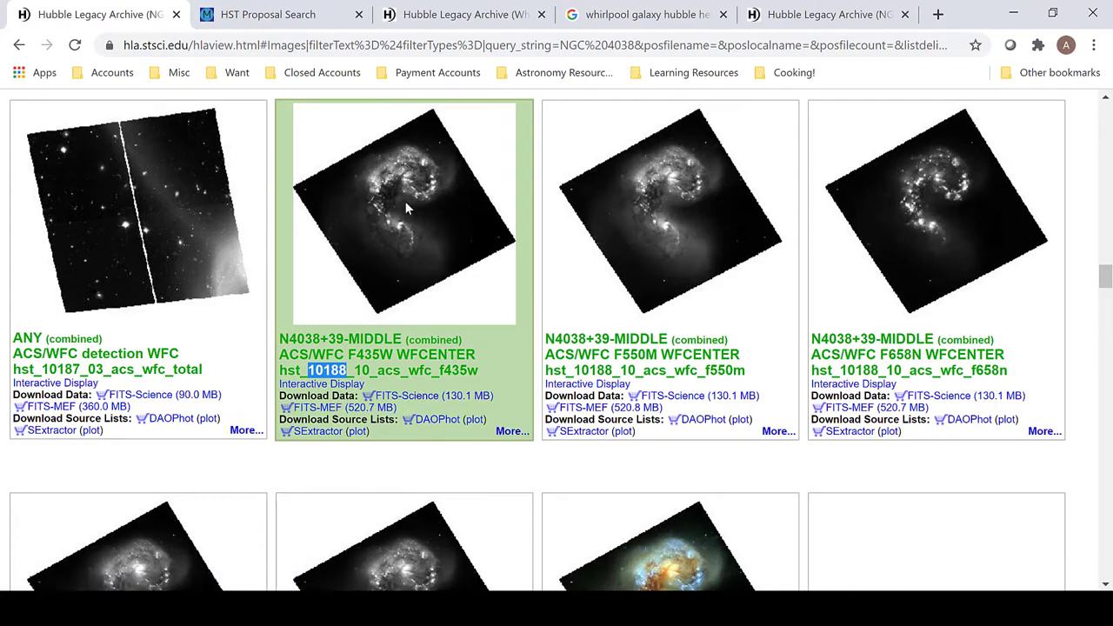
double_click(390, 369)
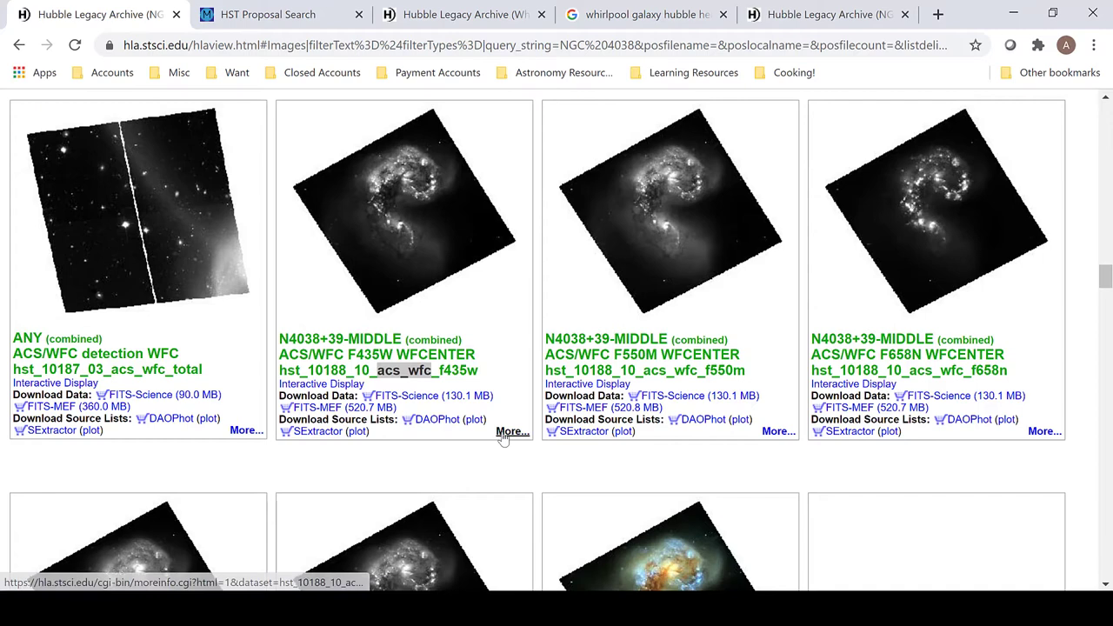
View the F435W ACS image details and proposal 10188's abstract and dataset table.
left_click(511, 432)
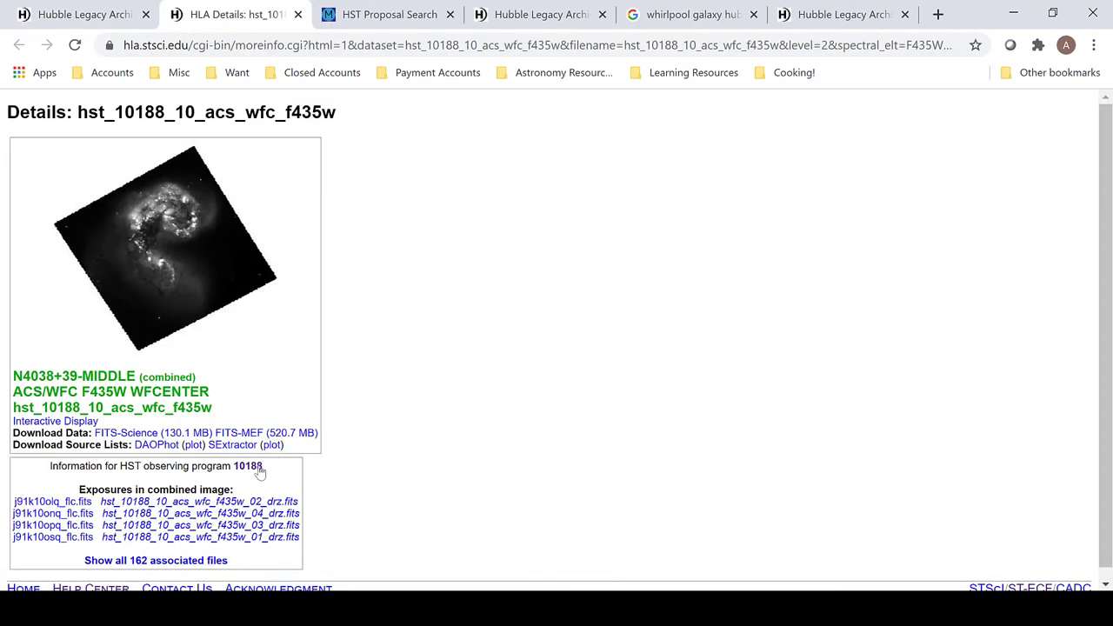
left_click(246, 466)
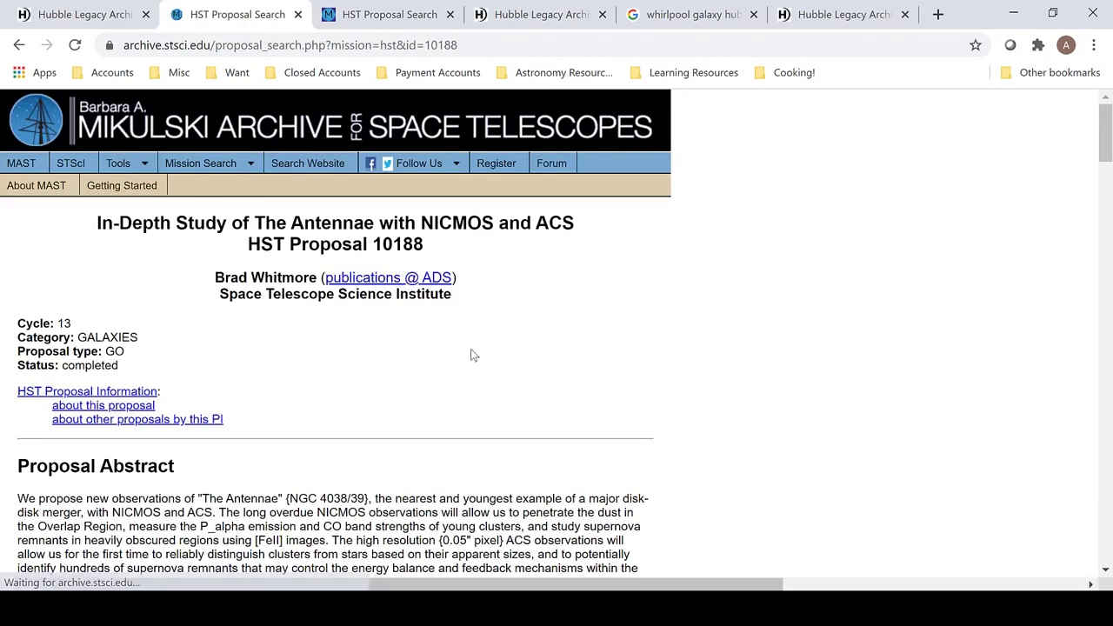
scroll("down", 3)
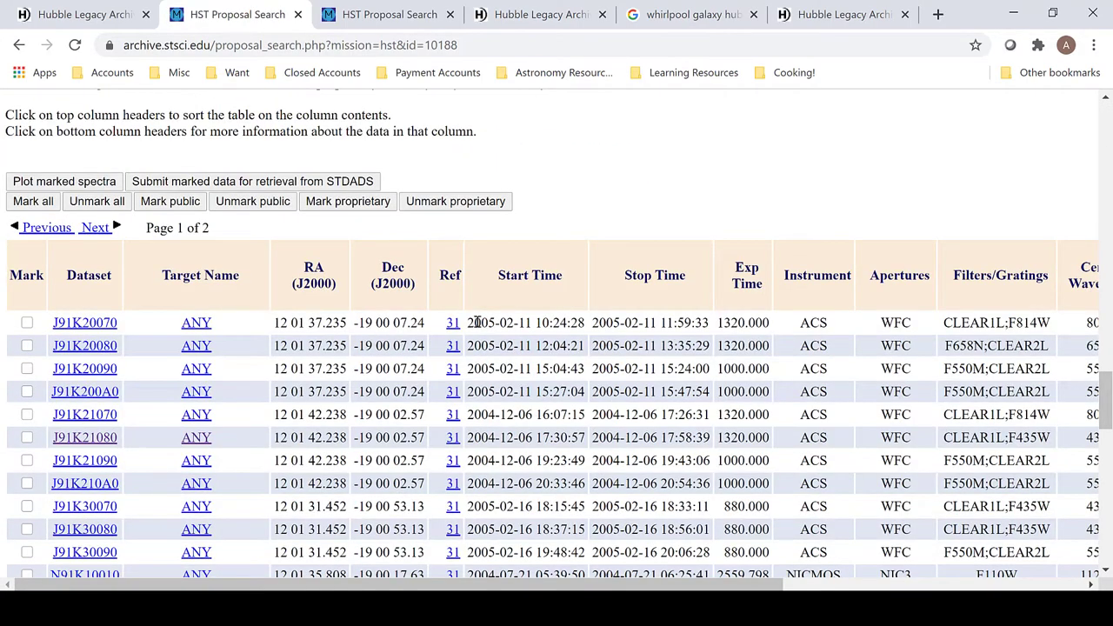
mouse_move(547, 228)
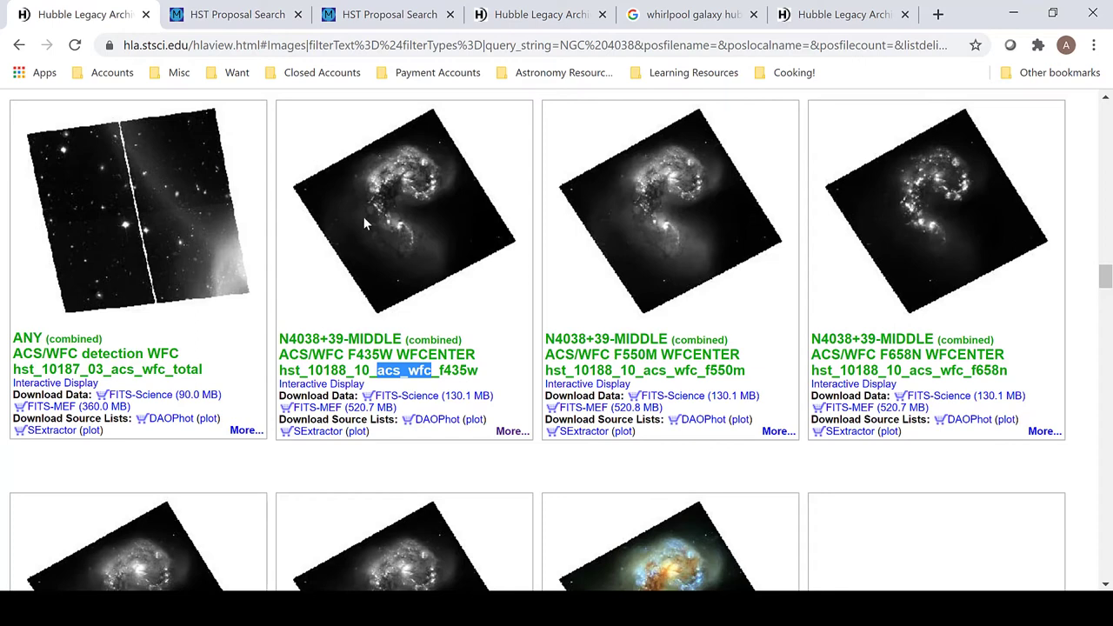
mouse_move(541, 299)
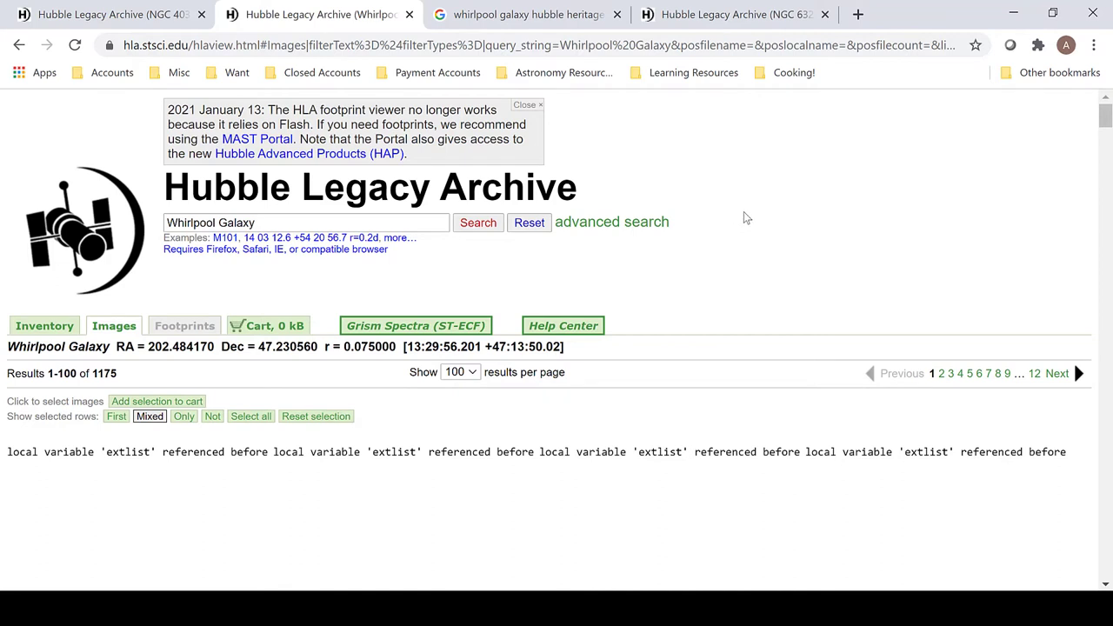
mouse_move(605, 411)
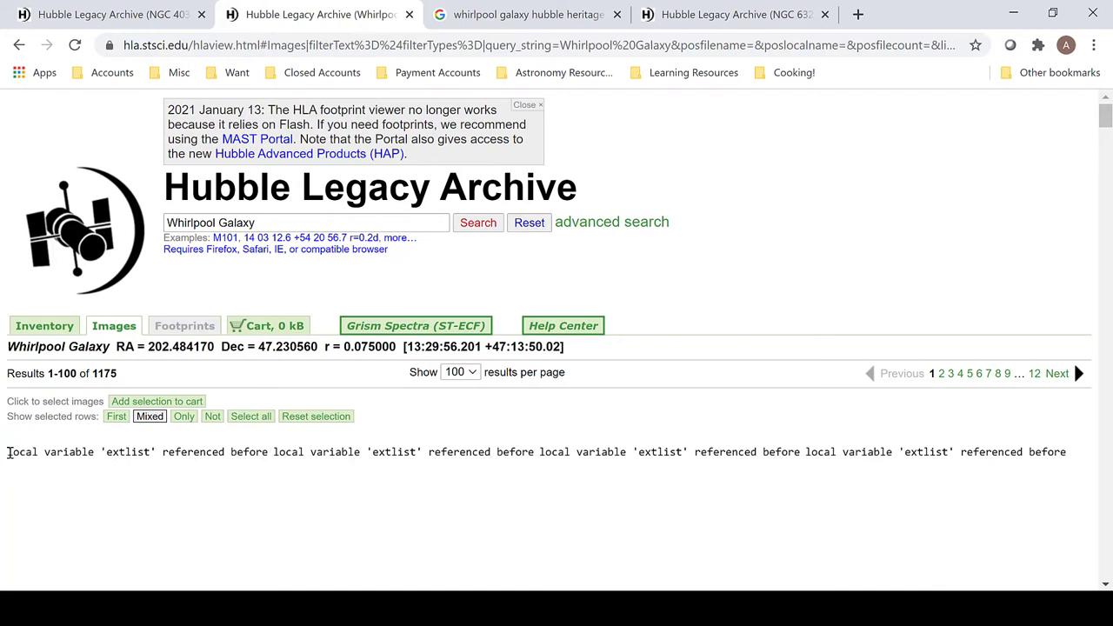
Highlight the 'extlist' error message on the Whirlpool Galaxy results page.
double_click(52, 452)
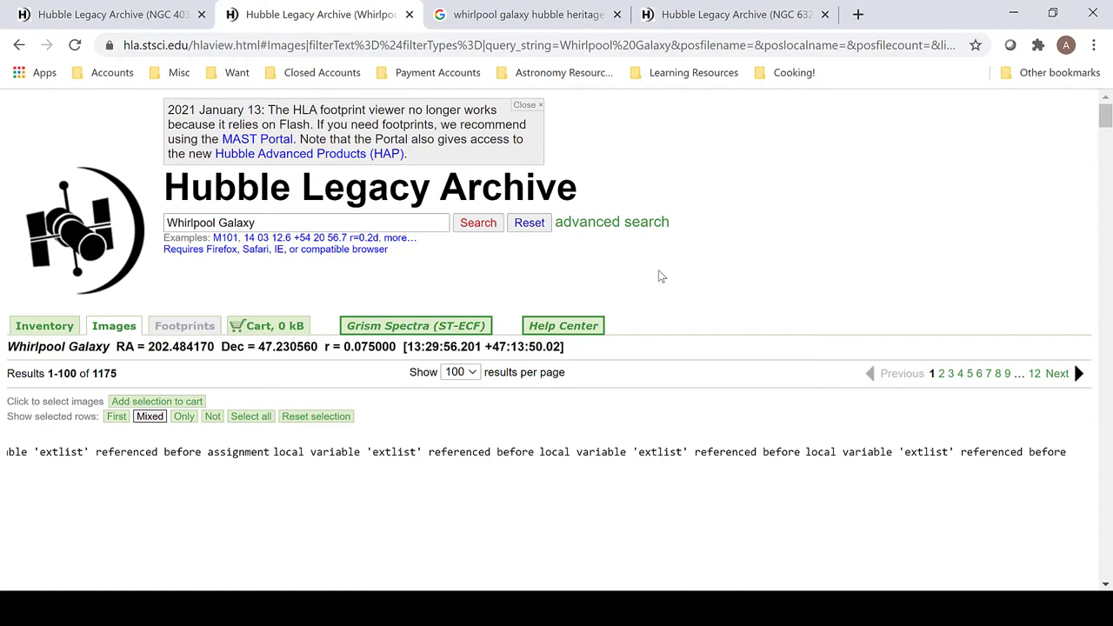
mouse_move(657, 278)
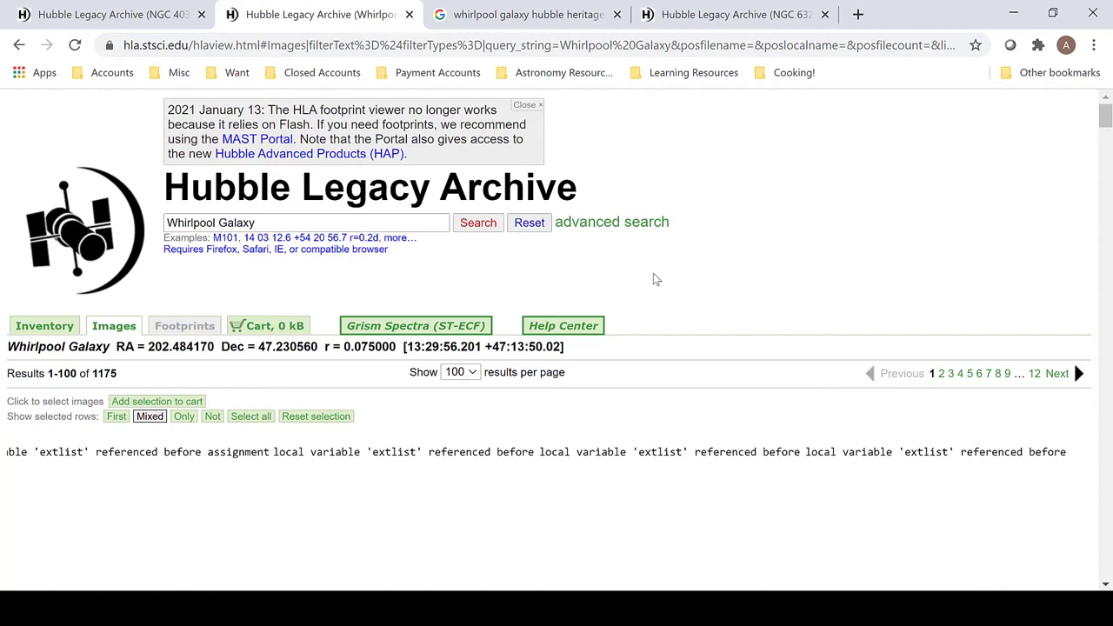
Scroll past the SN-1994I frames down to the M51 WFALL detection and color images.
scroll("down", 3)
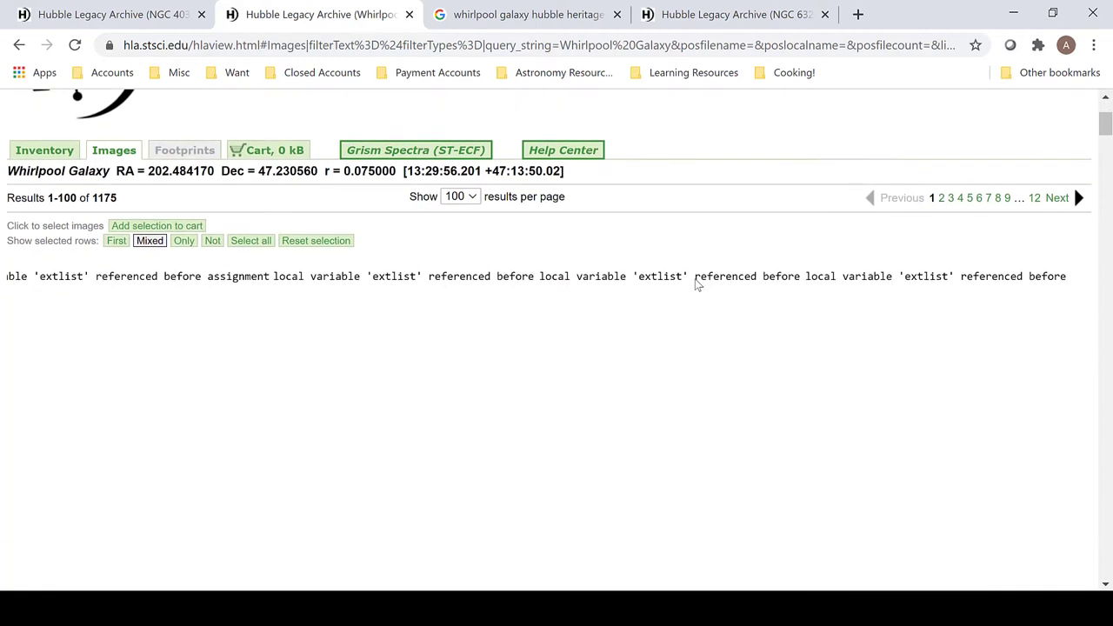
scroll("down", 3)
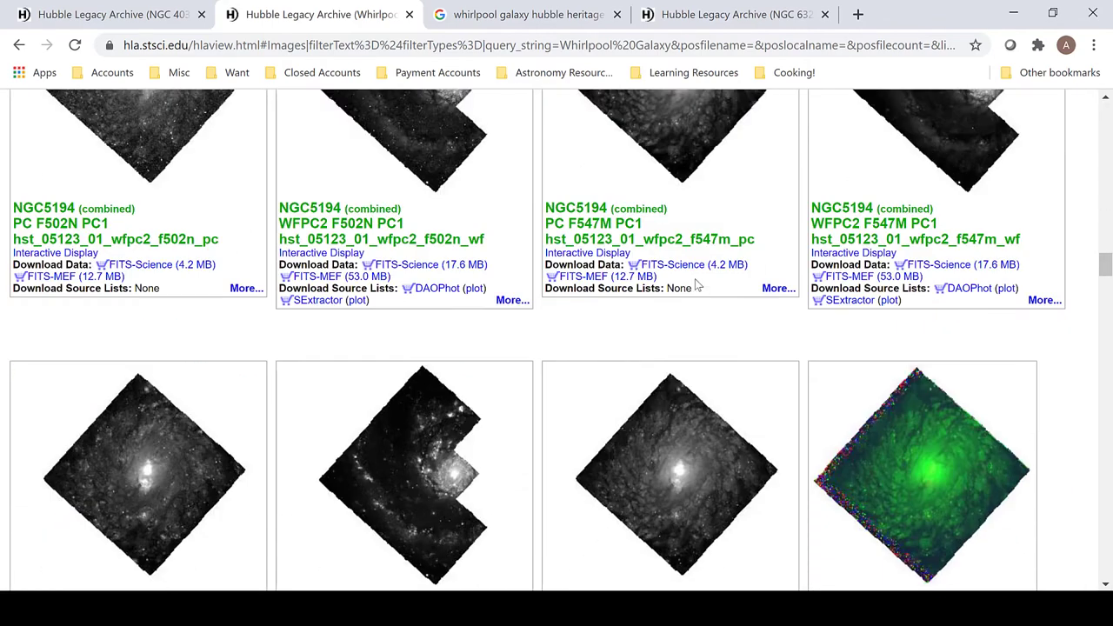
mouse_move(732, 335)
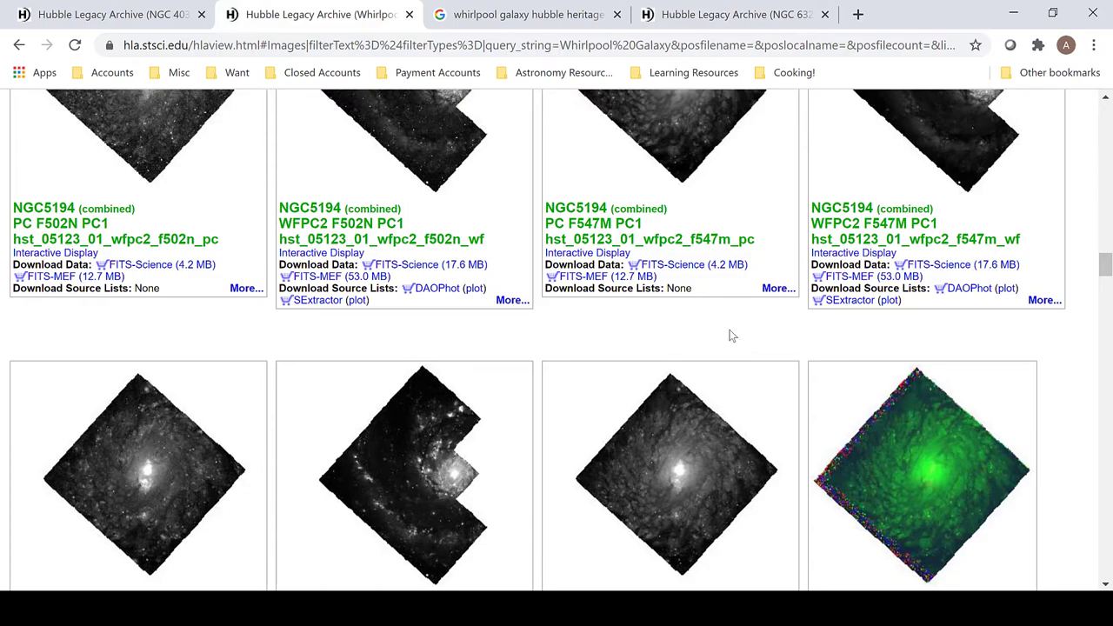
scroll("down", 3)
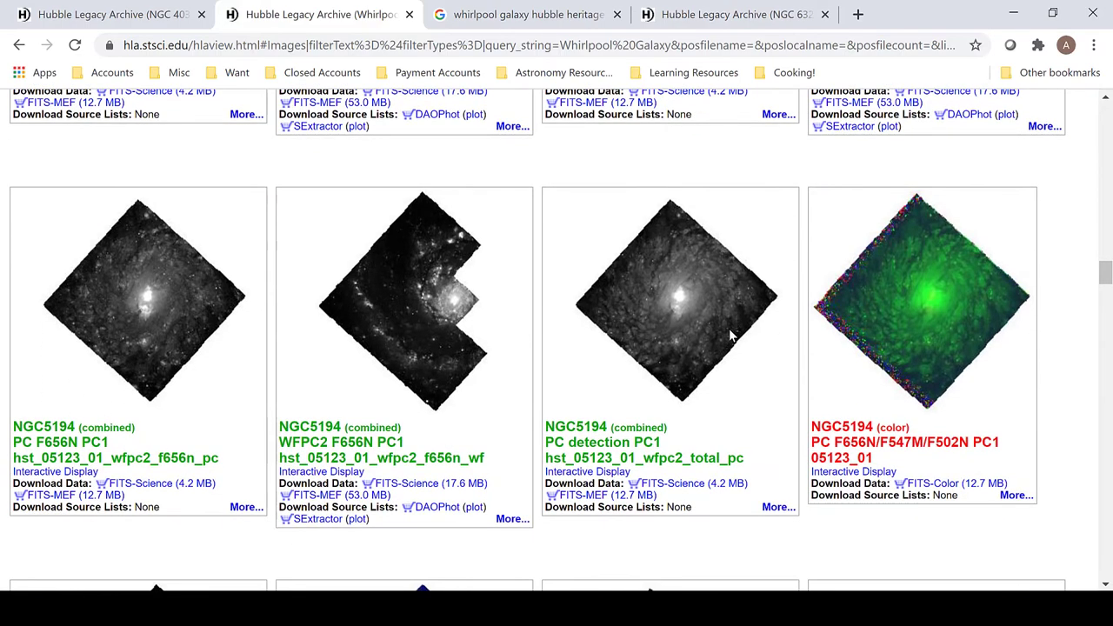
scroll("down", 3)
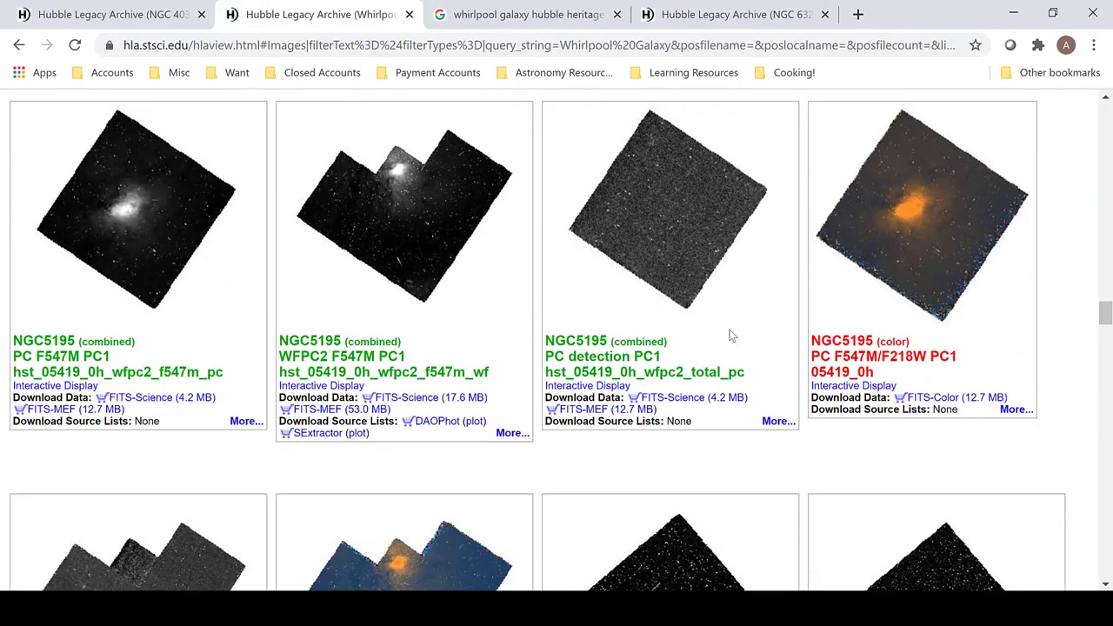
scroll("down", 3)
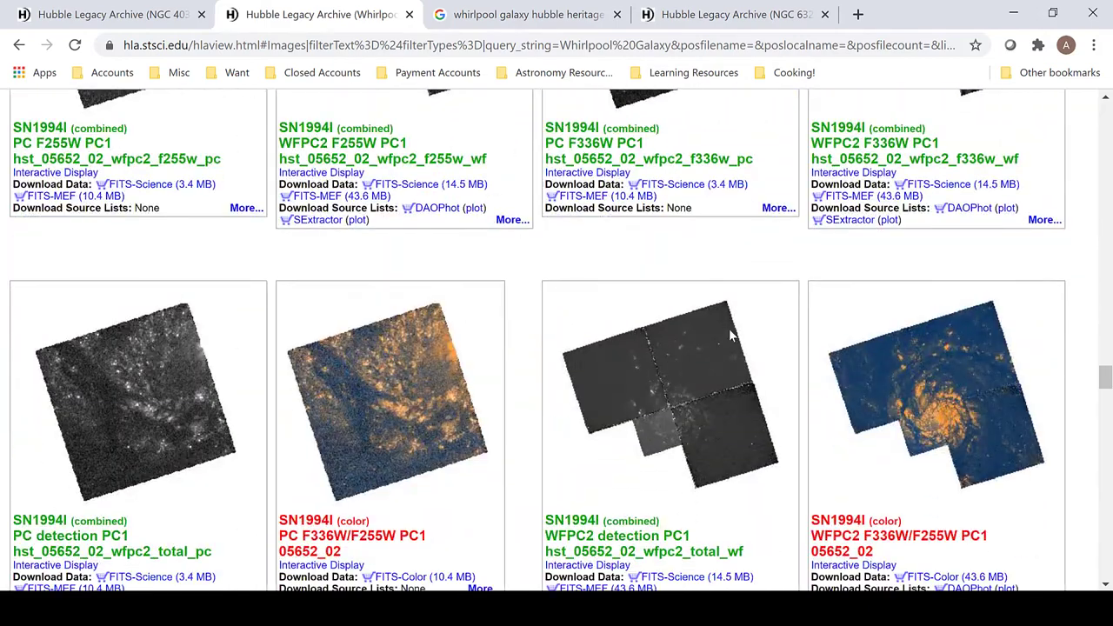
scroll("down", 3)
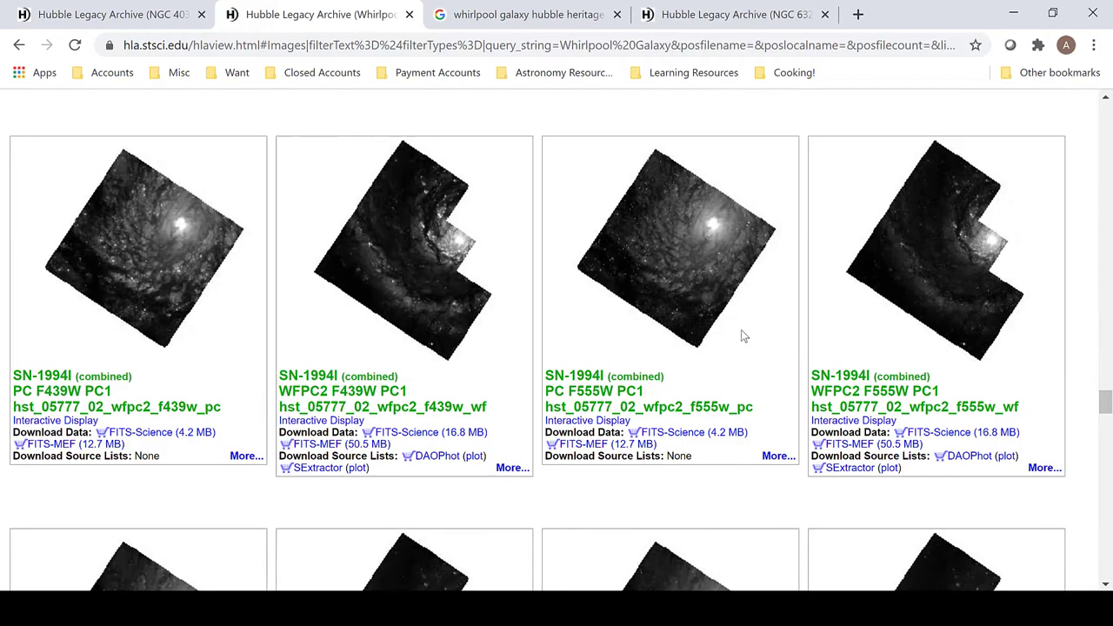
scroll("down", 3)
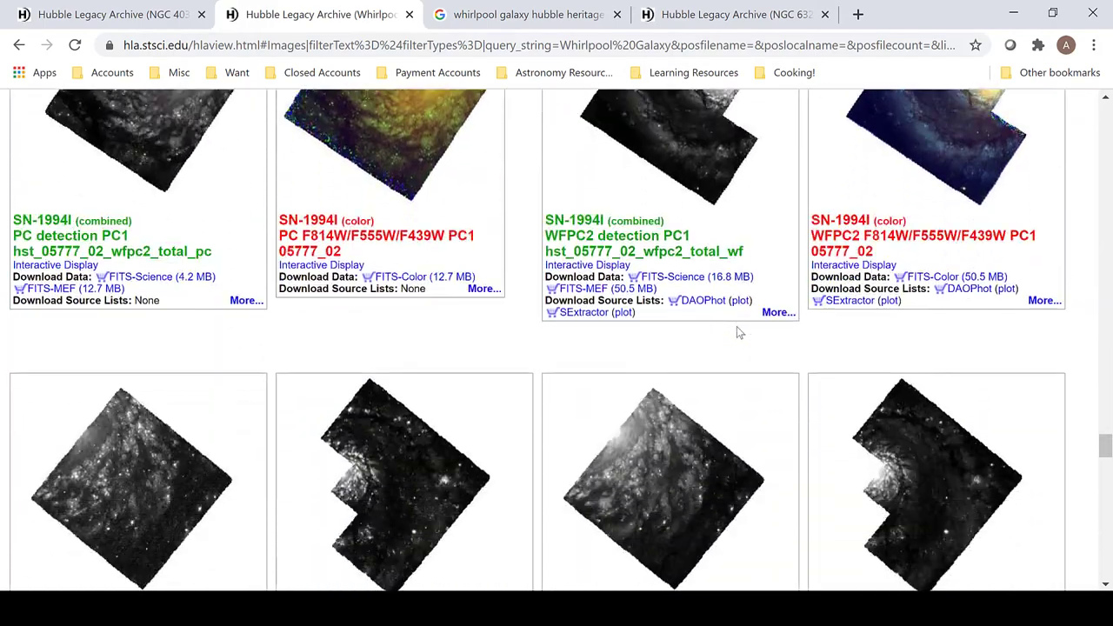
scroll("down", 3)
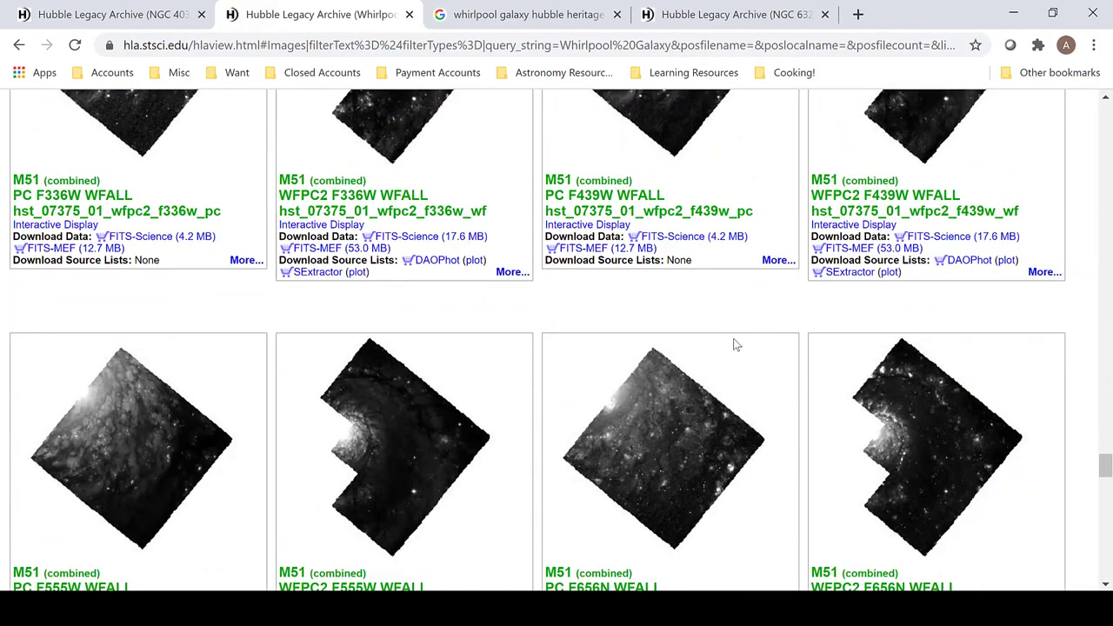
scroll("down", 3)
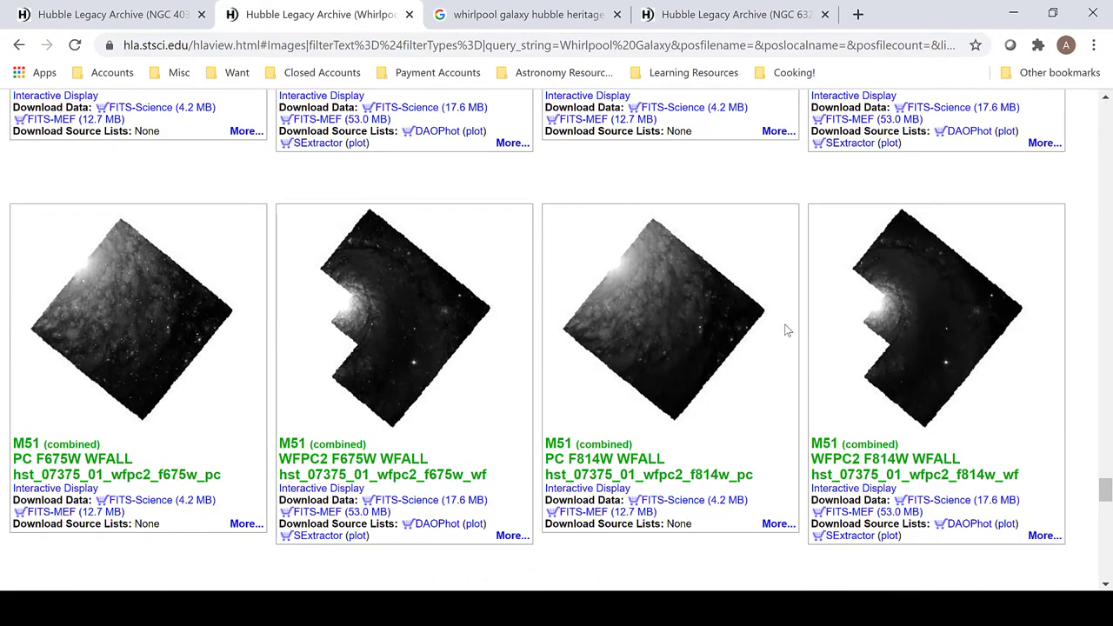
scroll("down", 3)
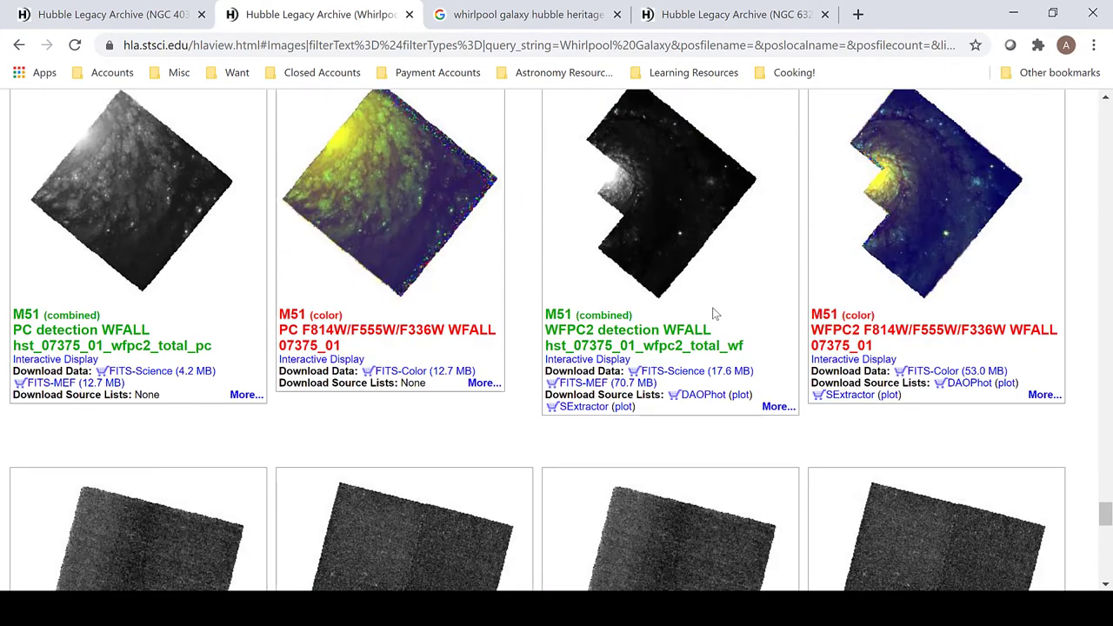
Switch to the Google results for 'whirlpool galaxy hubble heritage mosaic'.
left_click(528, 14)
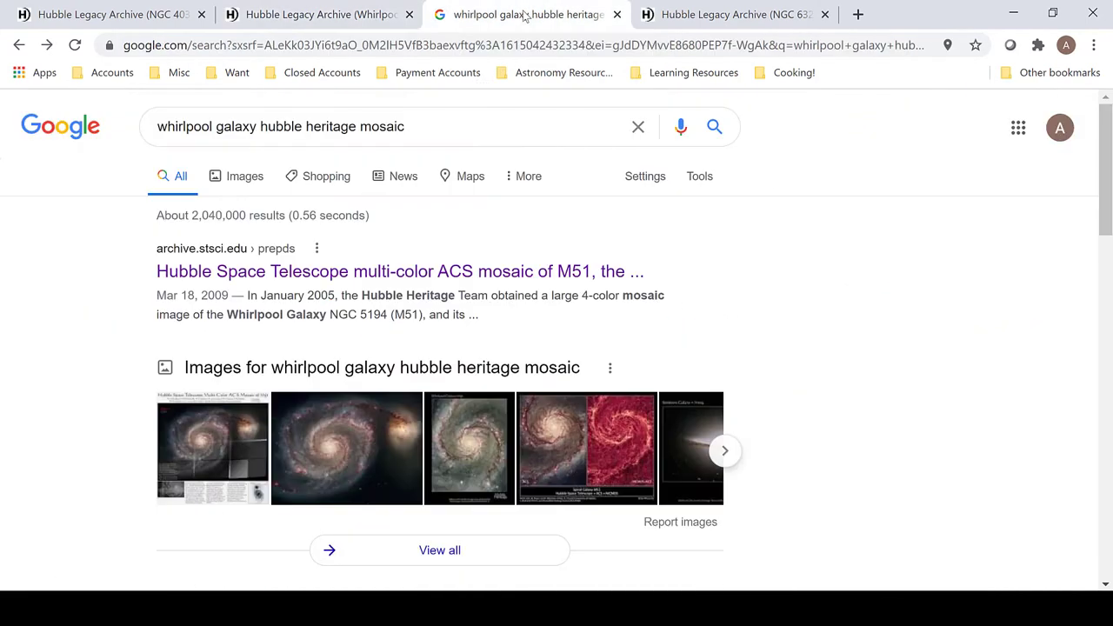
mouse_move(420, 233)
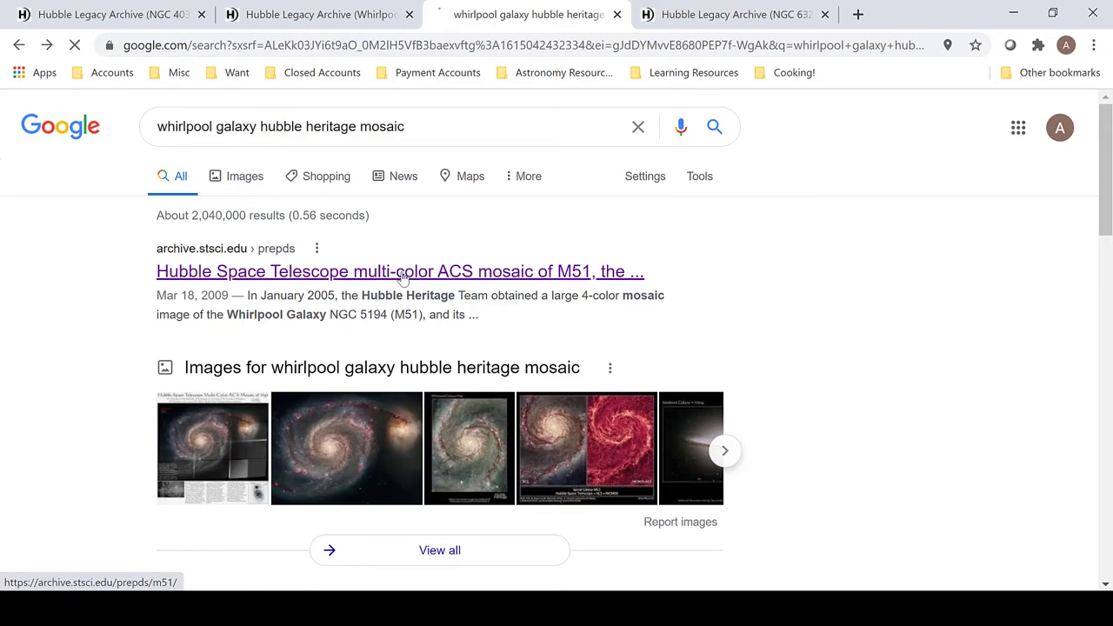
From the M51 ACS mosaic page, view the FITS file table for F435W, F555W, F814W and F658N.
left_click(400, 271)
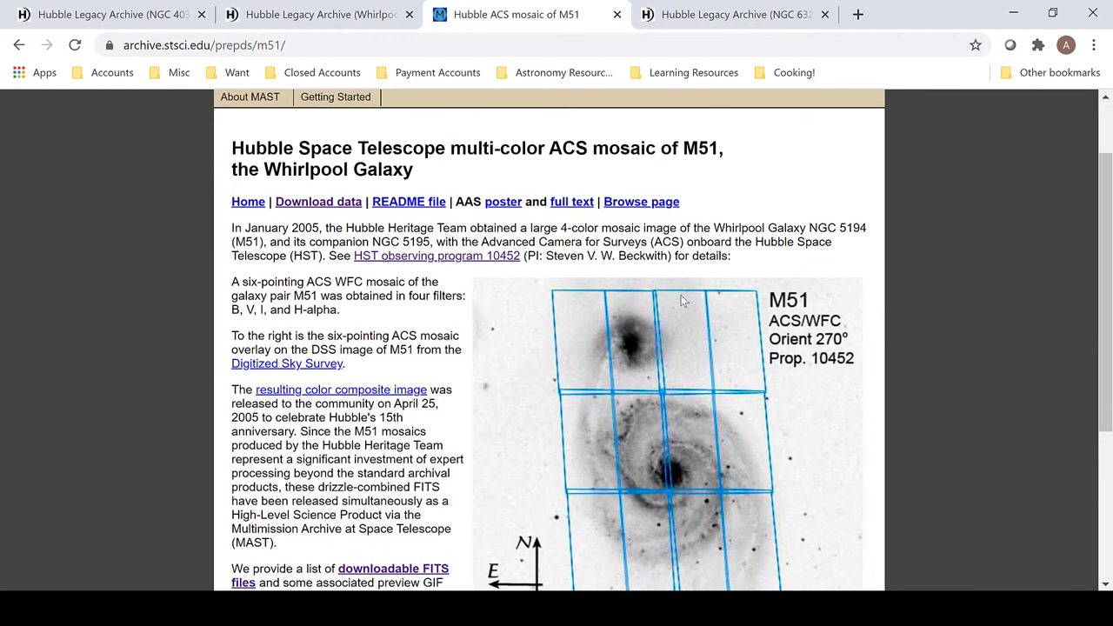
scroll("down", 3)
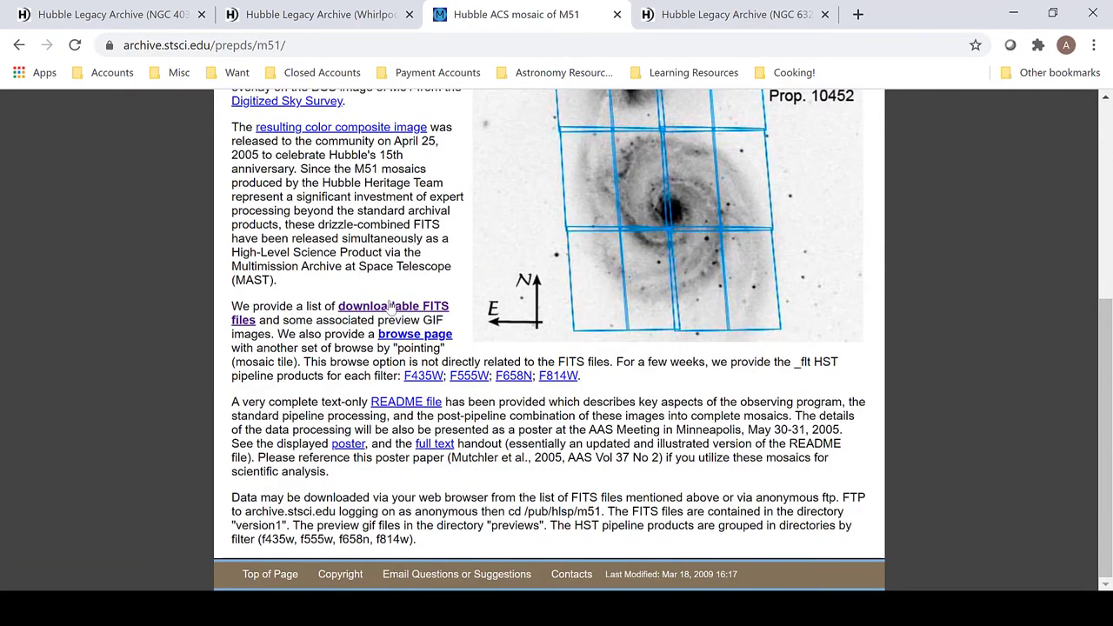
left_click(393, 306)
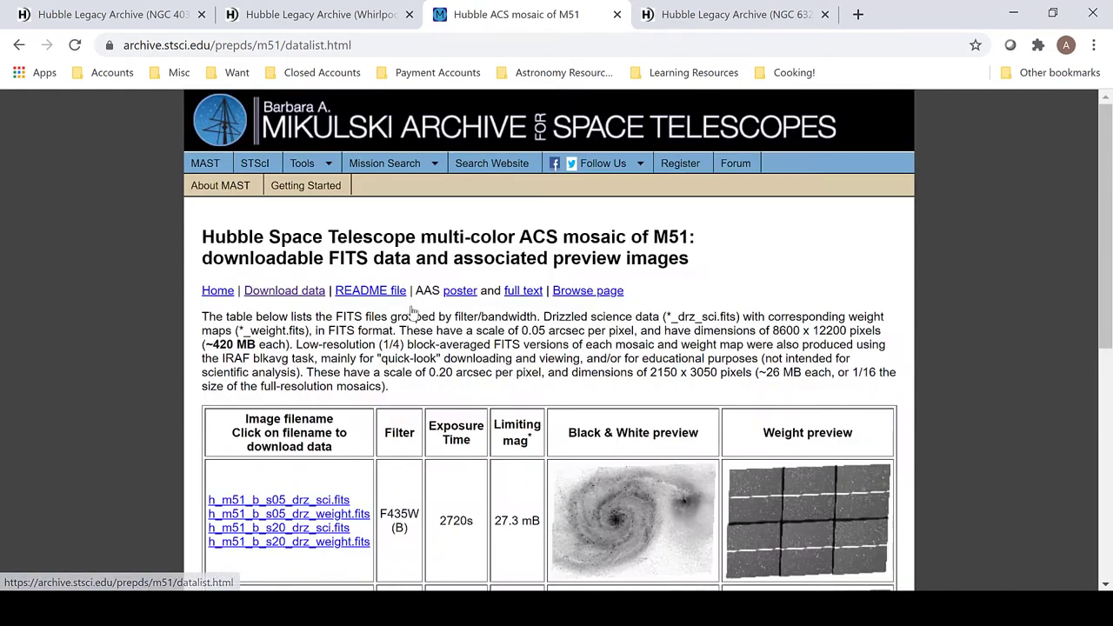
scroll("down", 3)
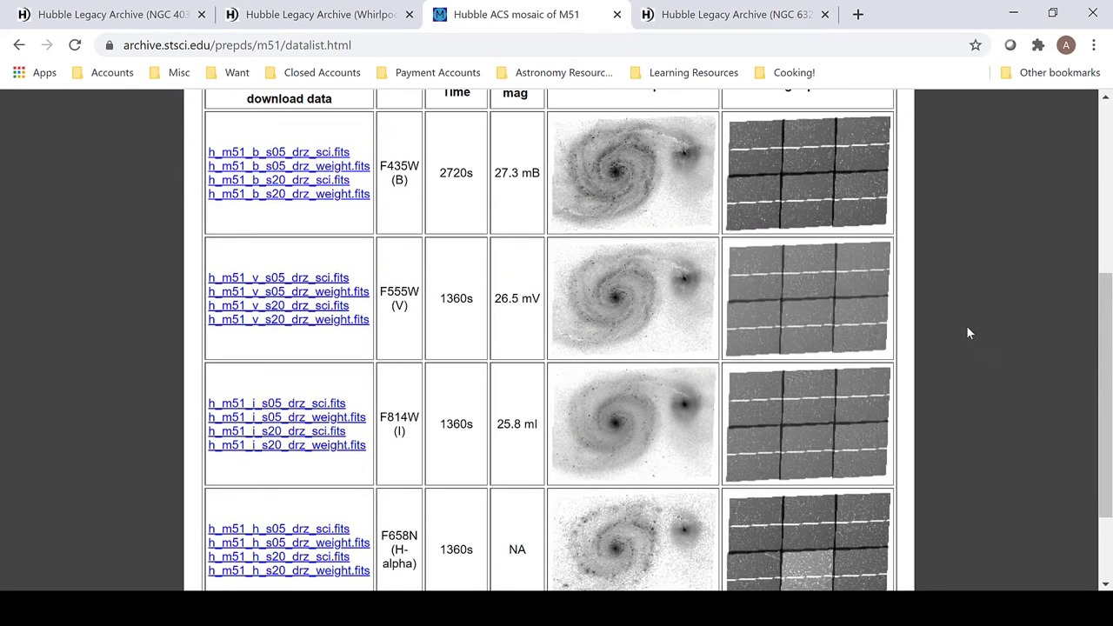
mouse_move(438, 247)
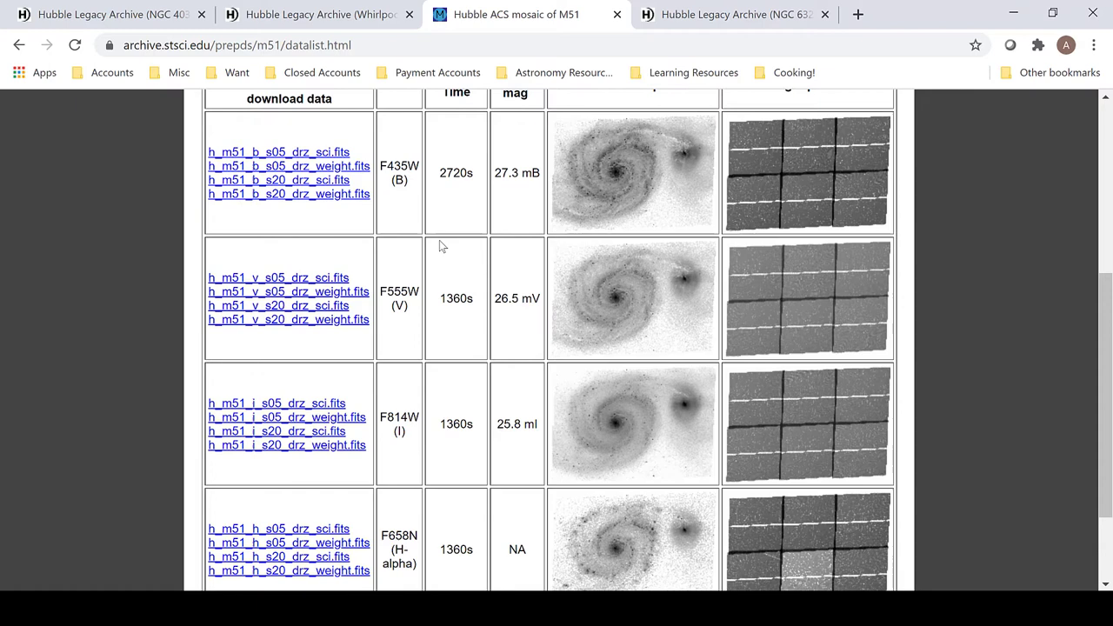
mouse_move(445, 240)
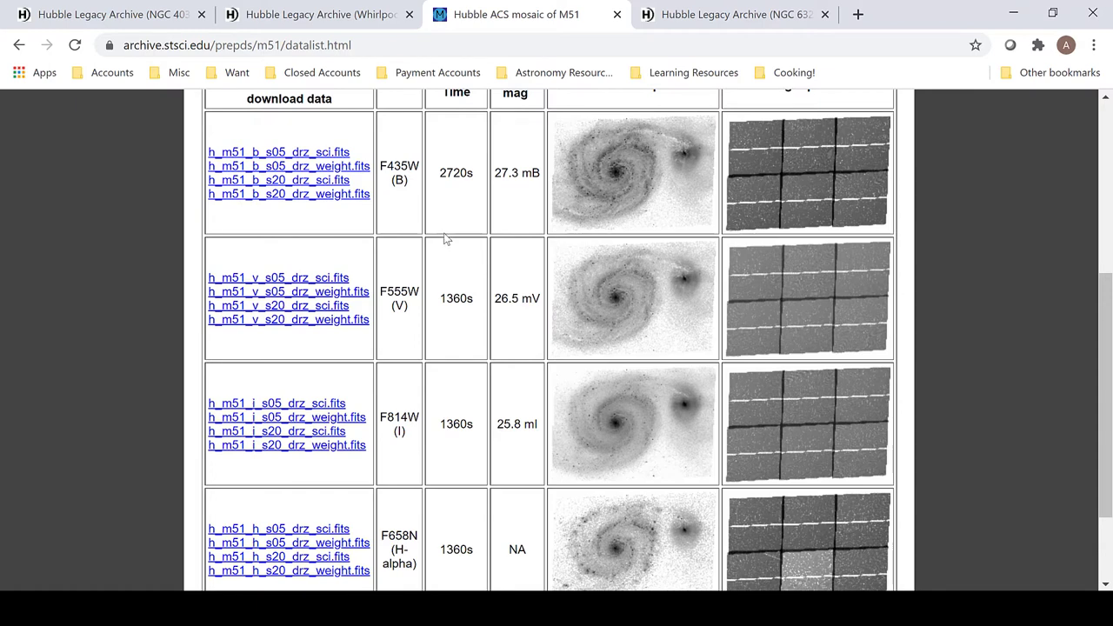
mouse_move(414, 160)
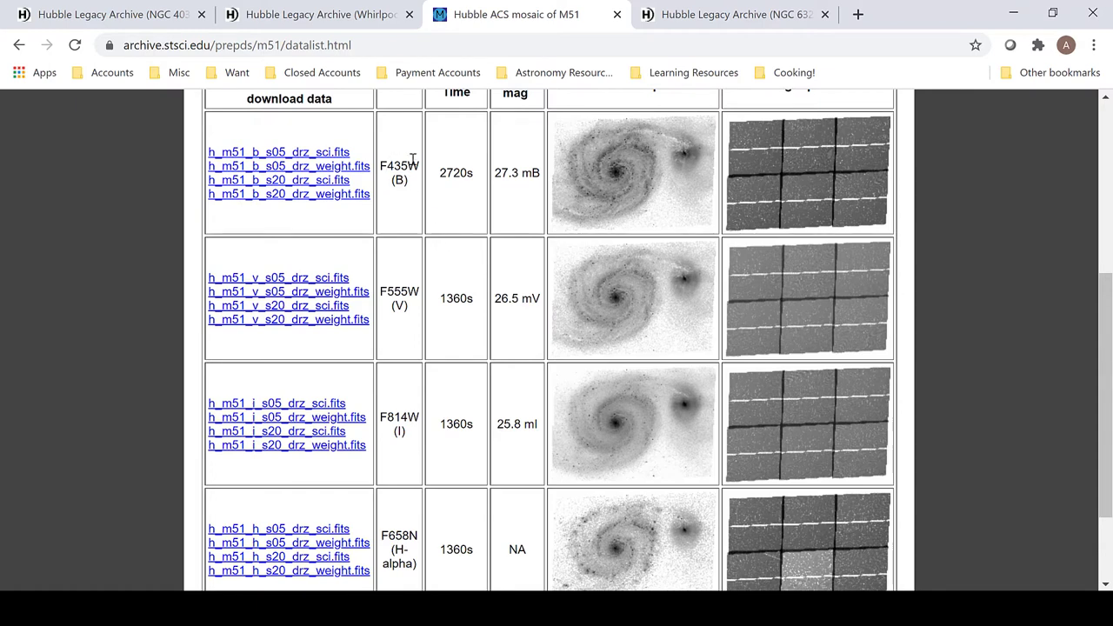
scroll("down", 3)
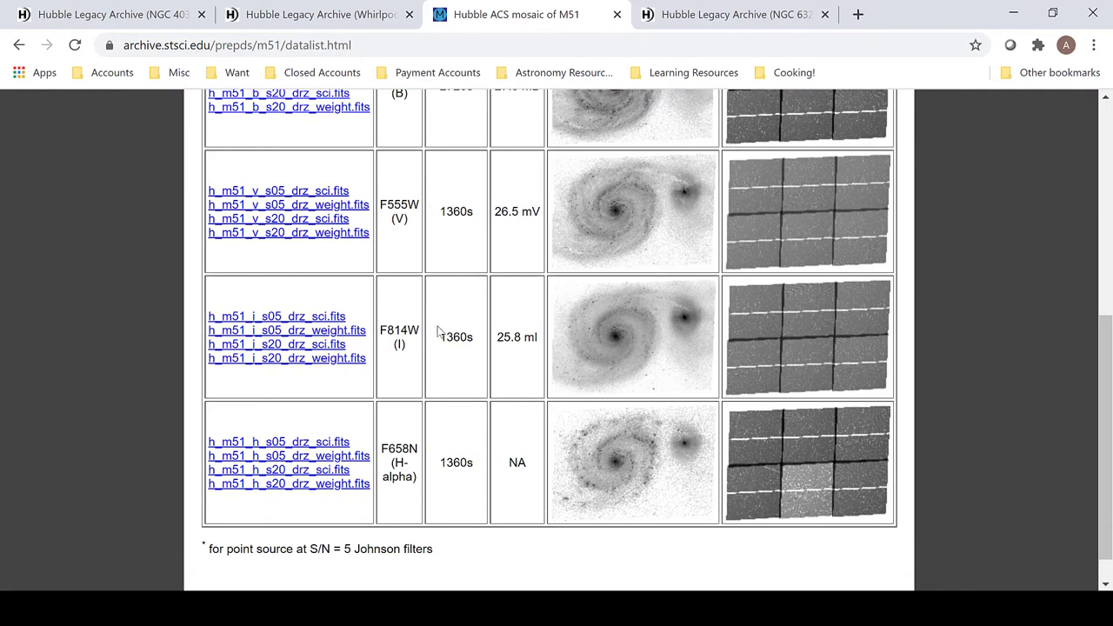
mouse_move(393, 446)
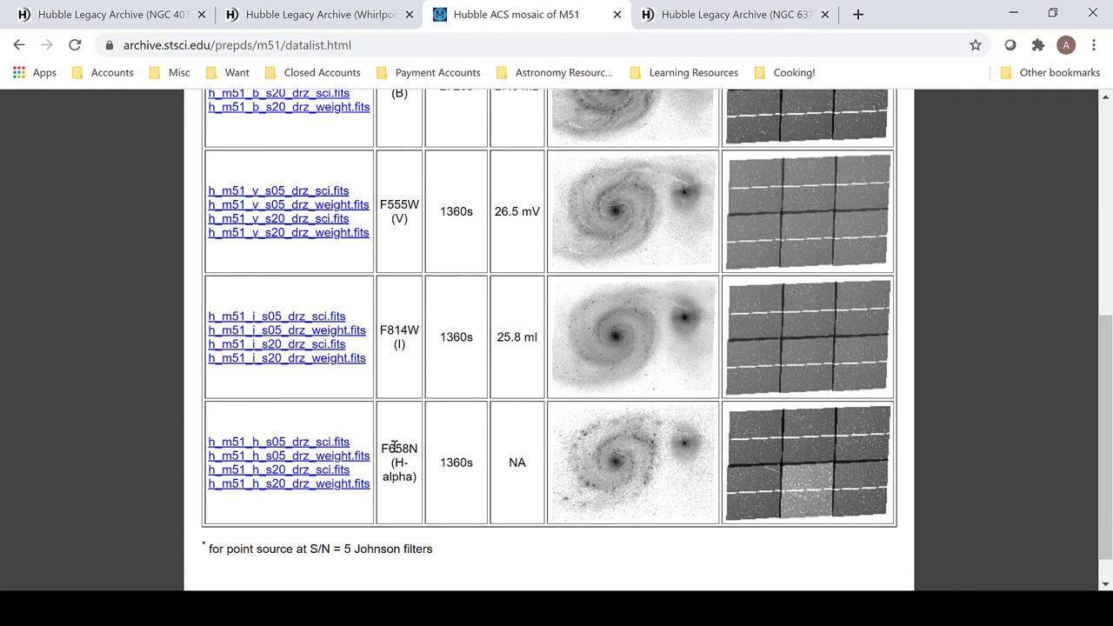
mouse_move(466, 491)
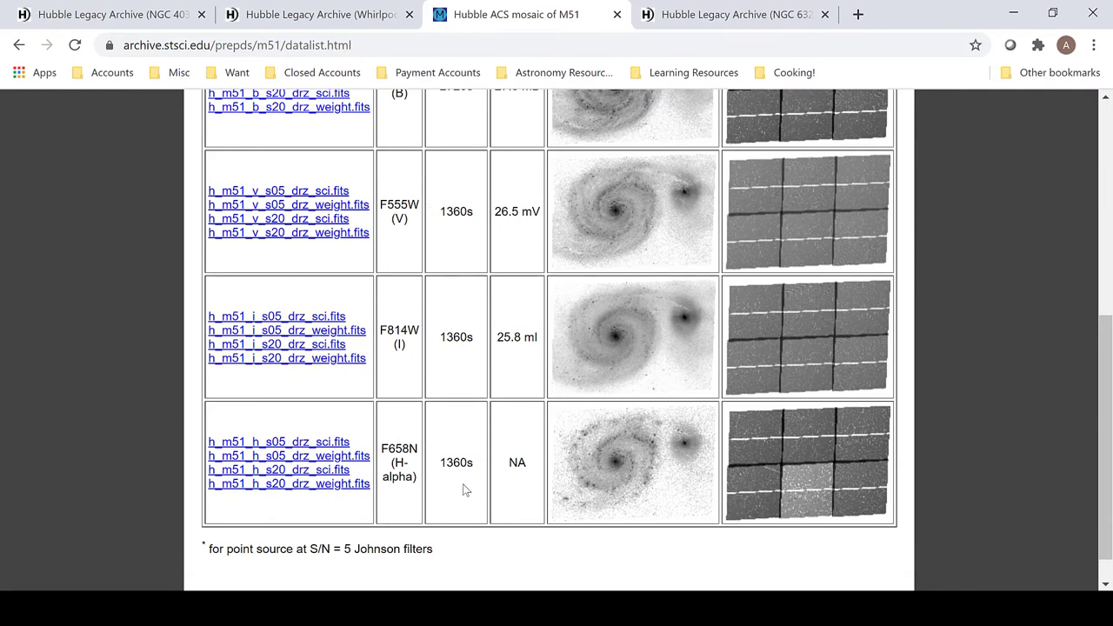
Highlight the 1–24 results count and scroll through NGC 6326's F502N, F555W and F658N products.
left_click(734, 14)
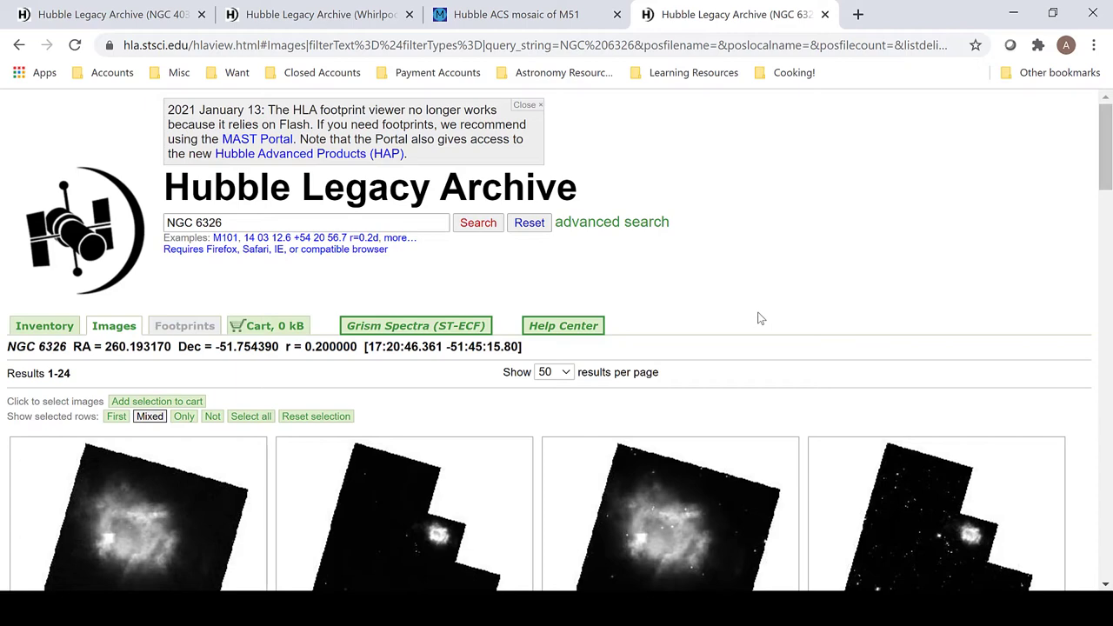
scroll("down", 3)
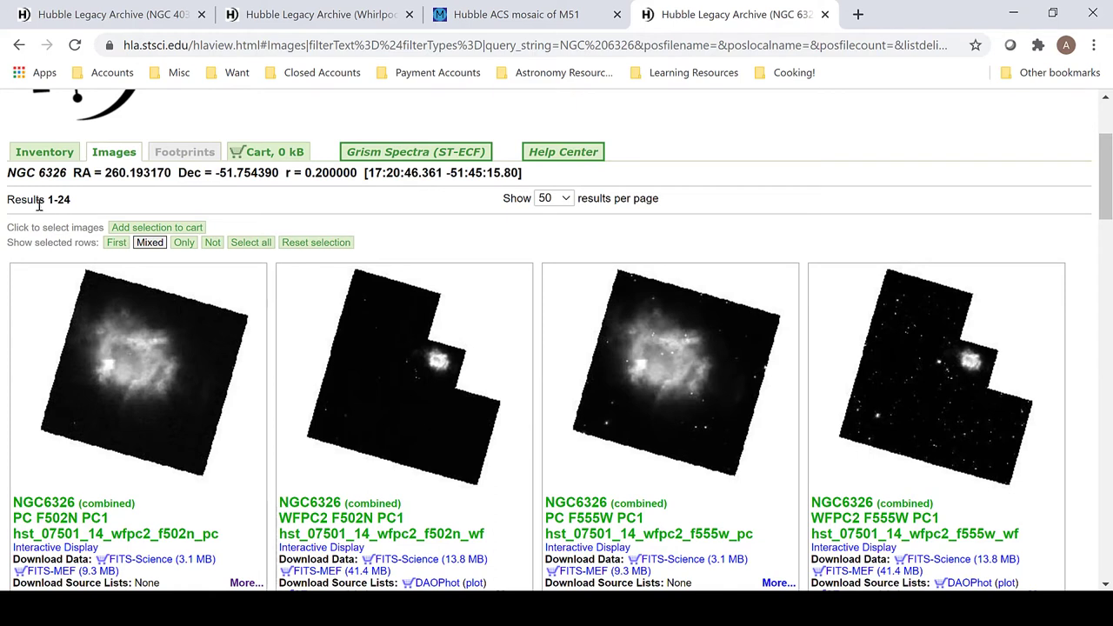
double_click(59, 199)
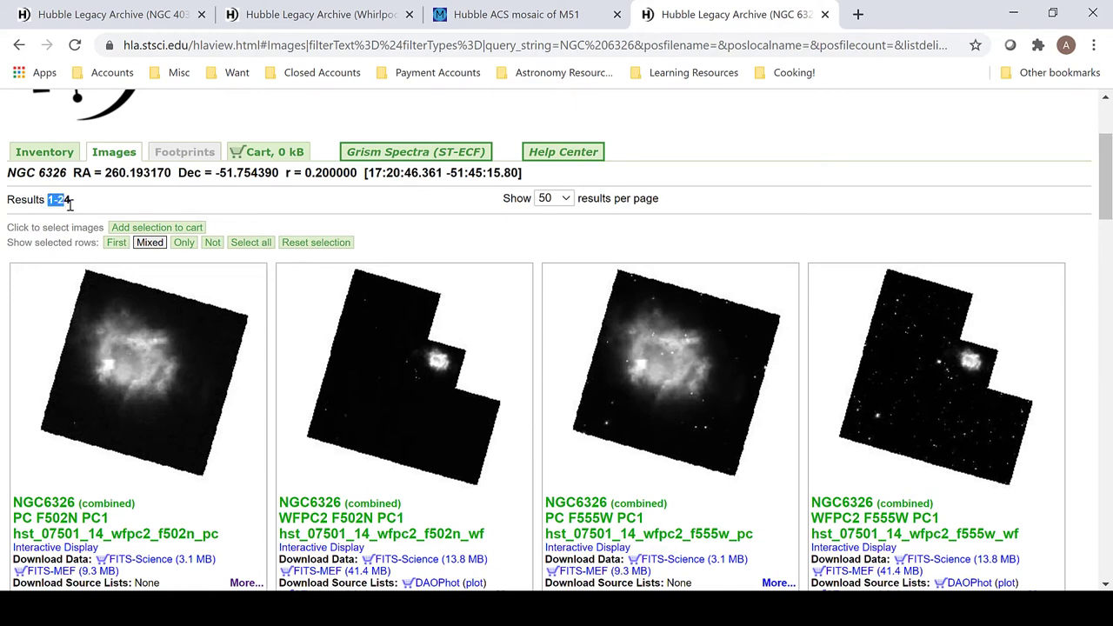
scroll("up", 3)
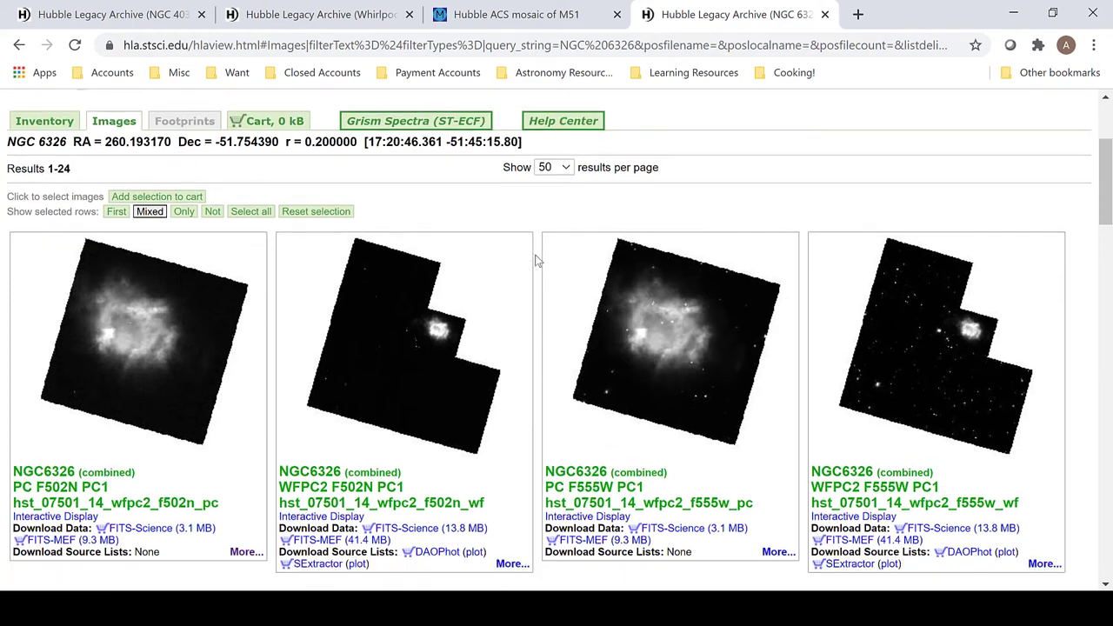
scroll("down", 3)
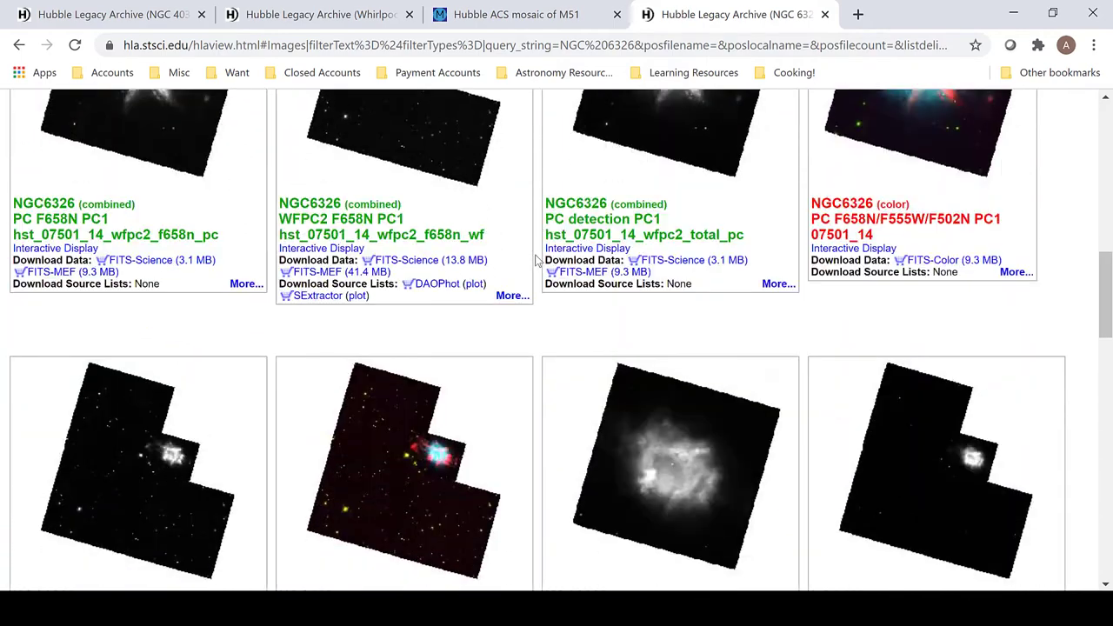
scroll("down", 3)
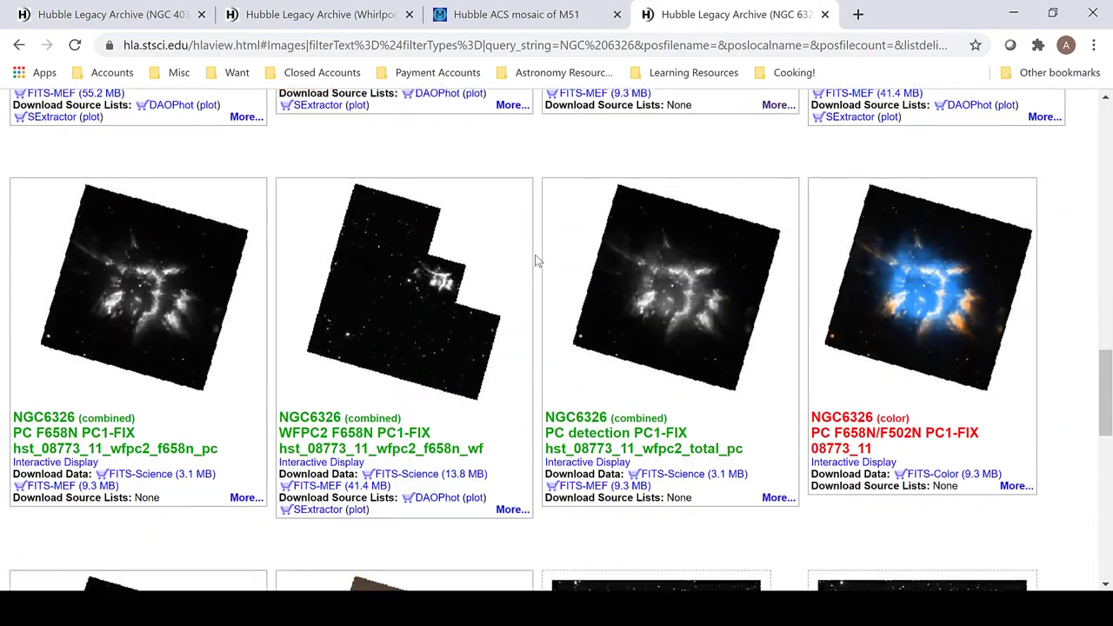
scroll("down", 3)
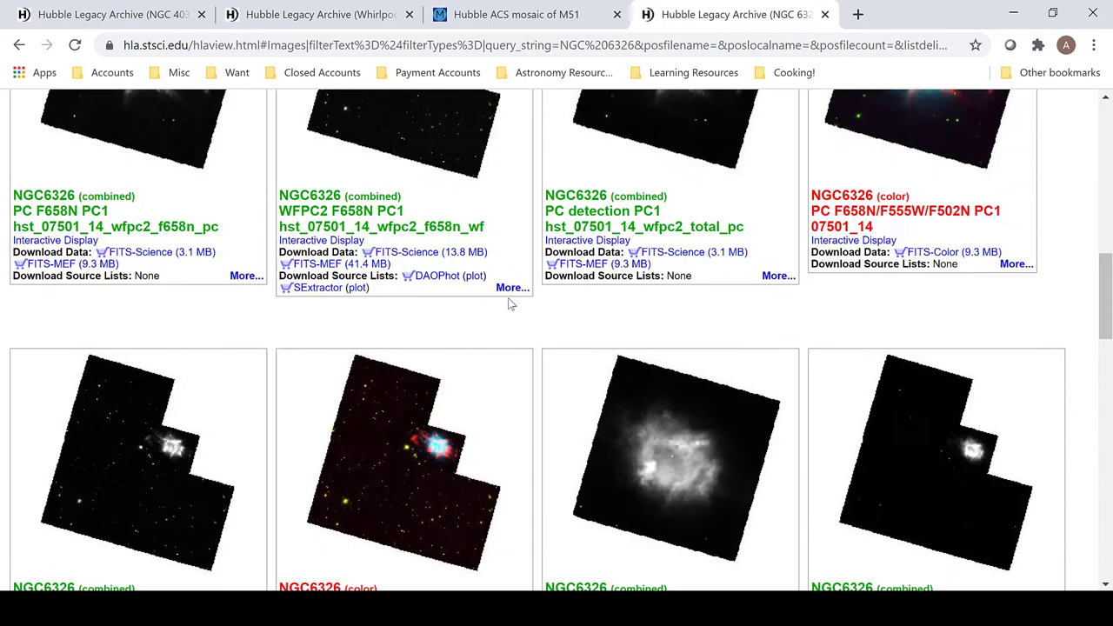
scroll("up", 3)
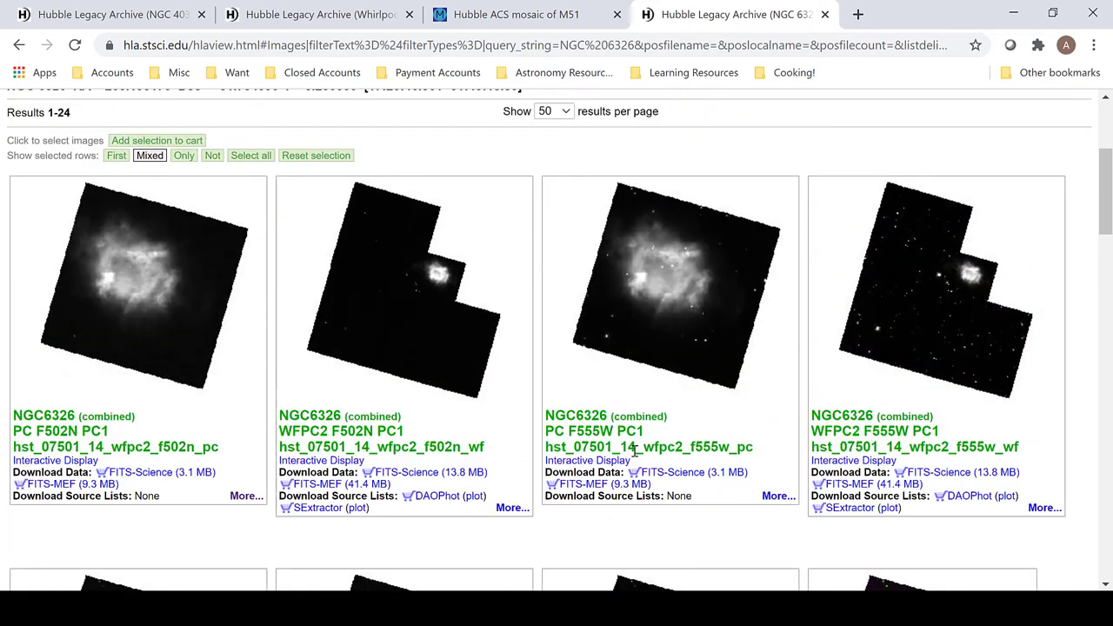
scroll("down", 3)
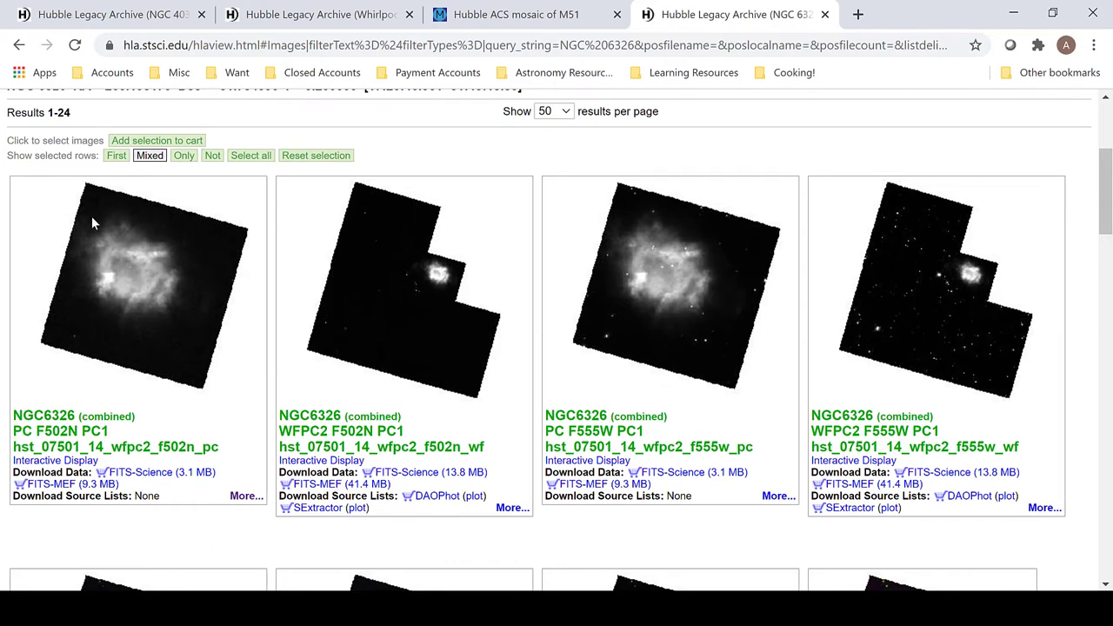
mouse_move(110, 212)
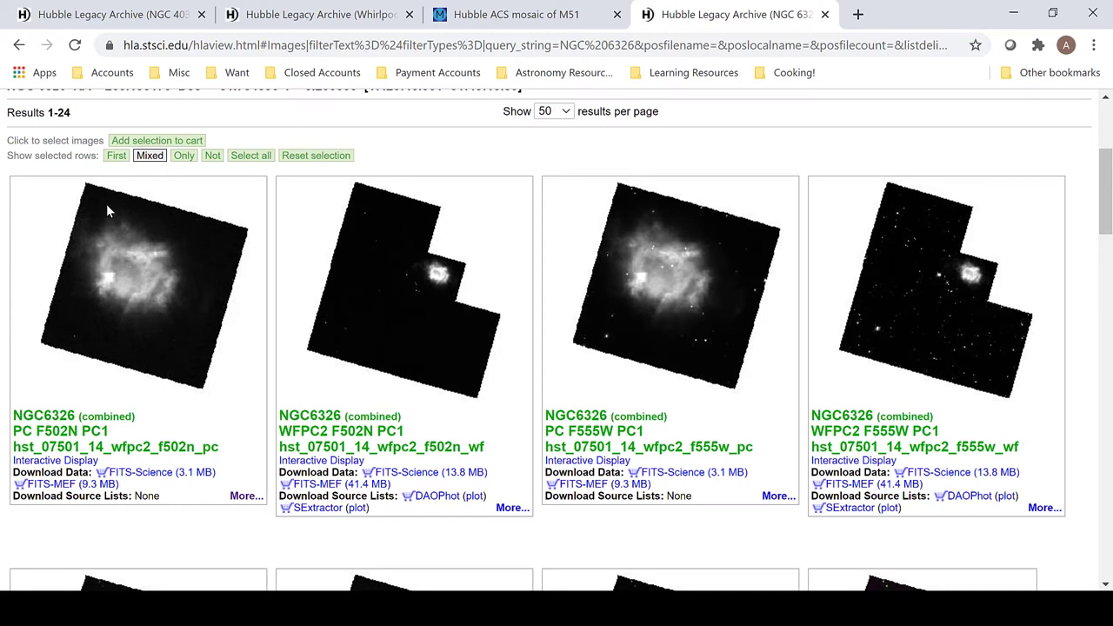
mouse_move(96, 198)
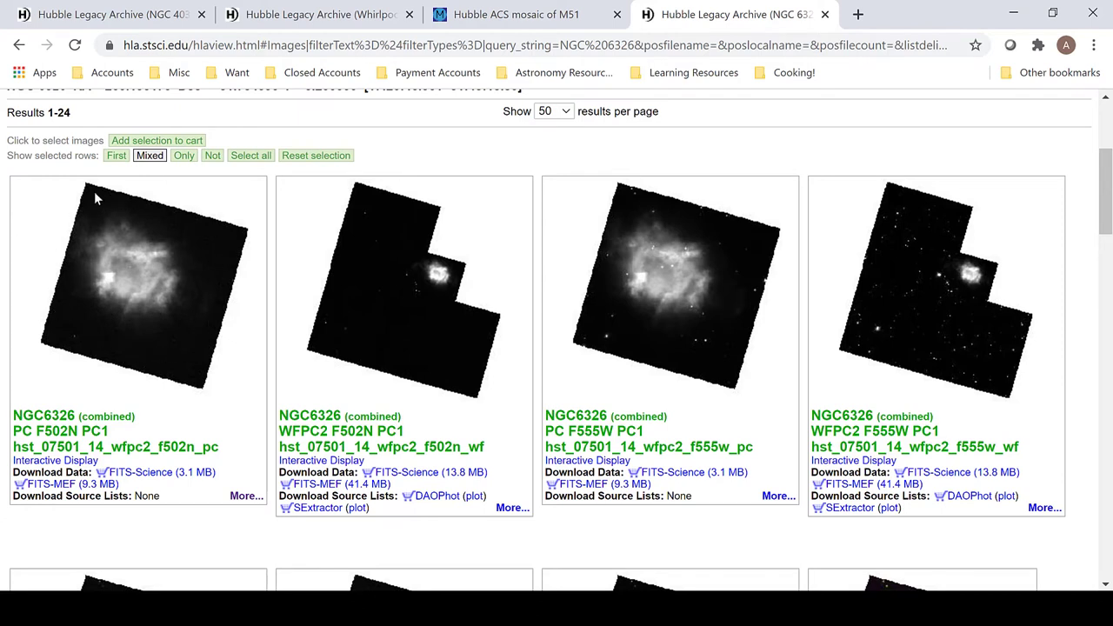
mouse_move(424, 239)
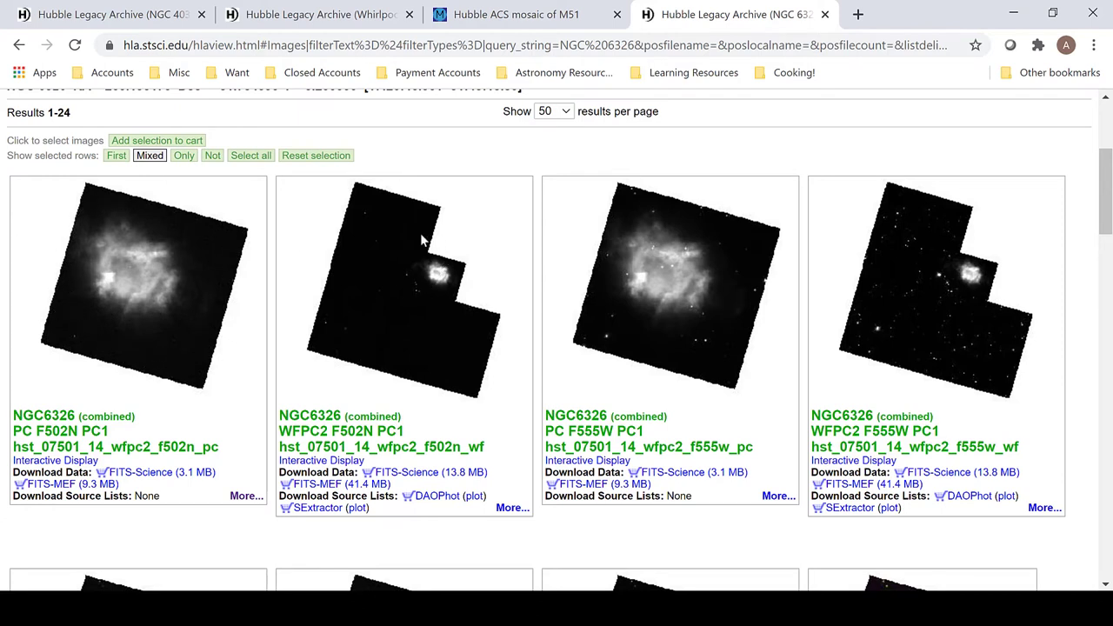
mouse_move(365, 363)
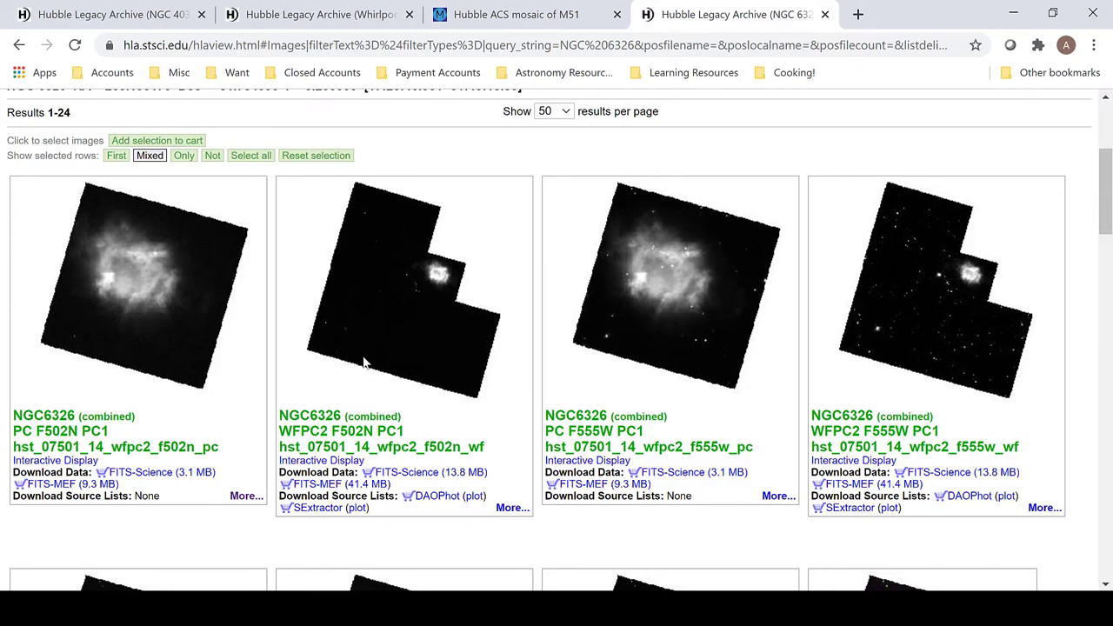
mouse_move(216, 452)
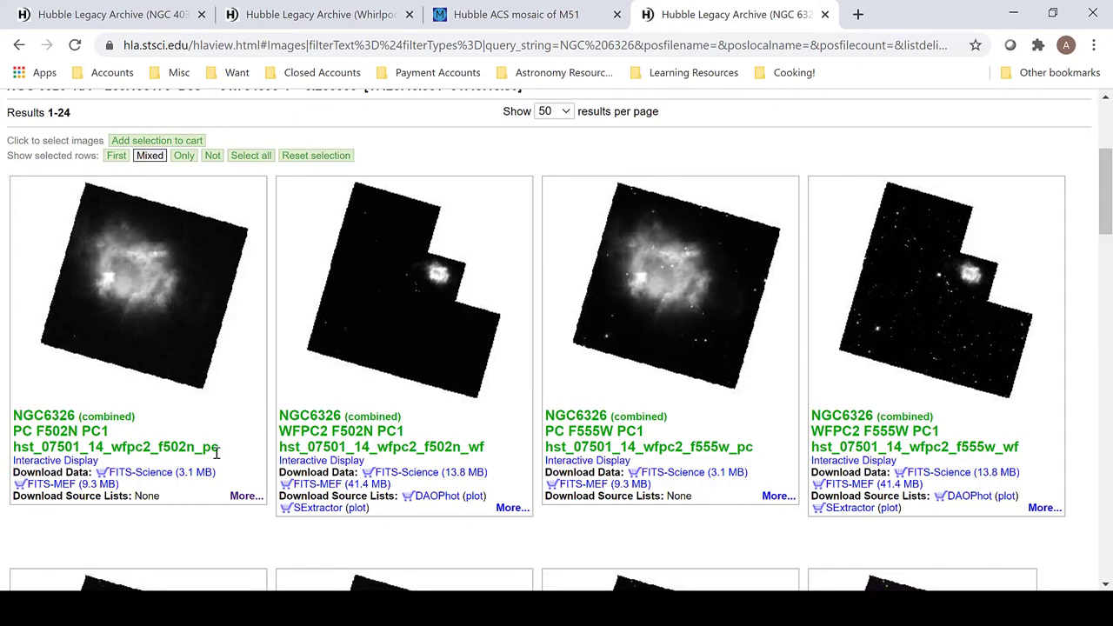
scroll("down", 3)
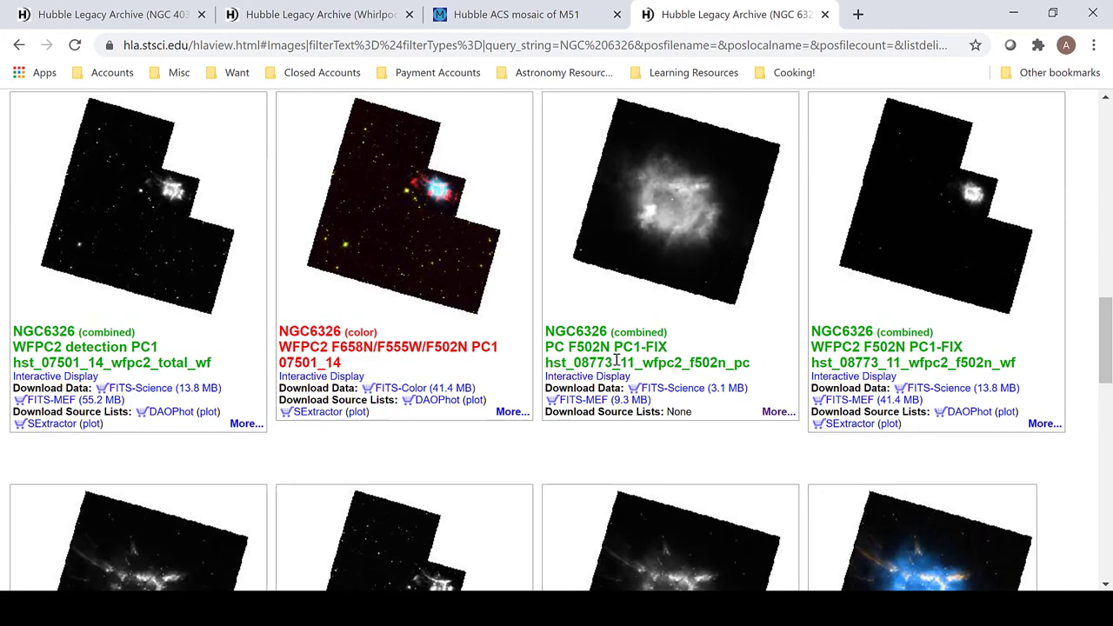
scroll("down", 3)
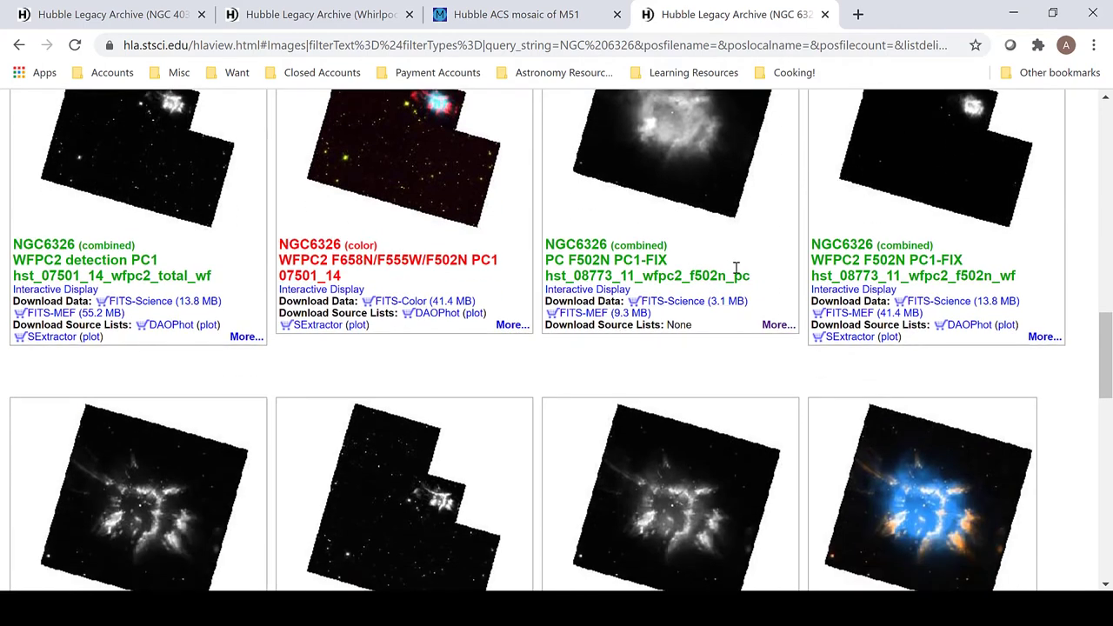
scroll("down", 3)
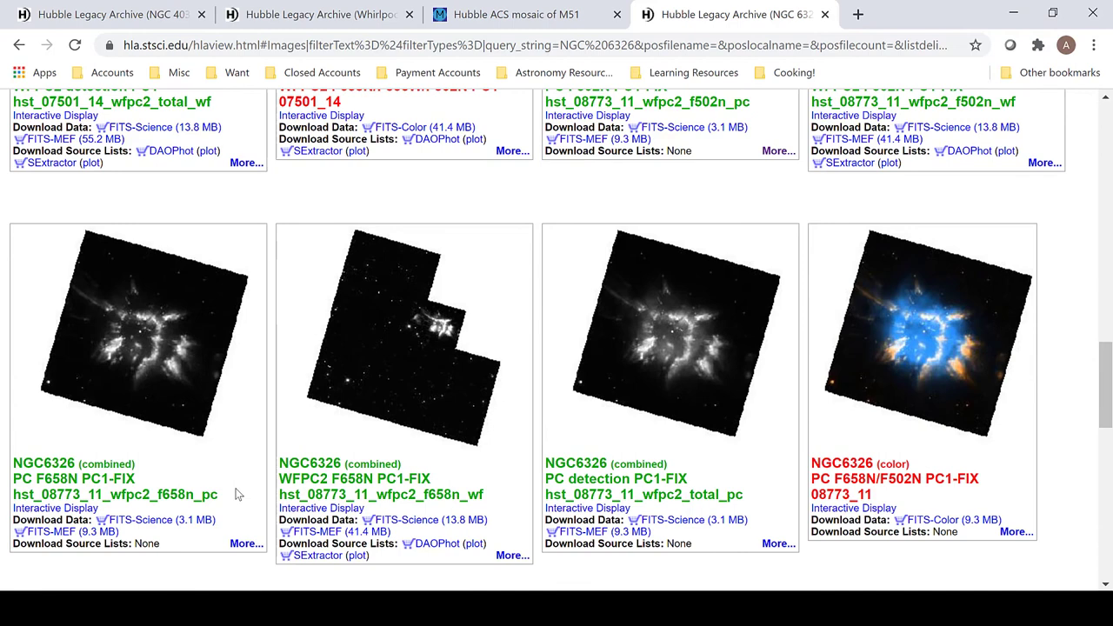
mouse_move(217, 409)
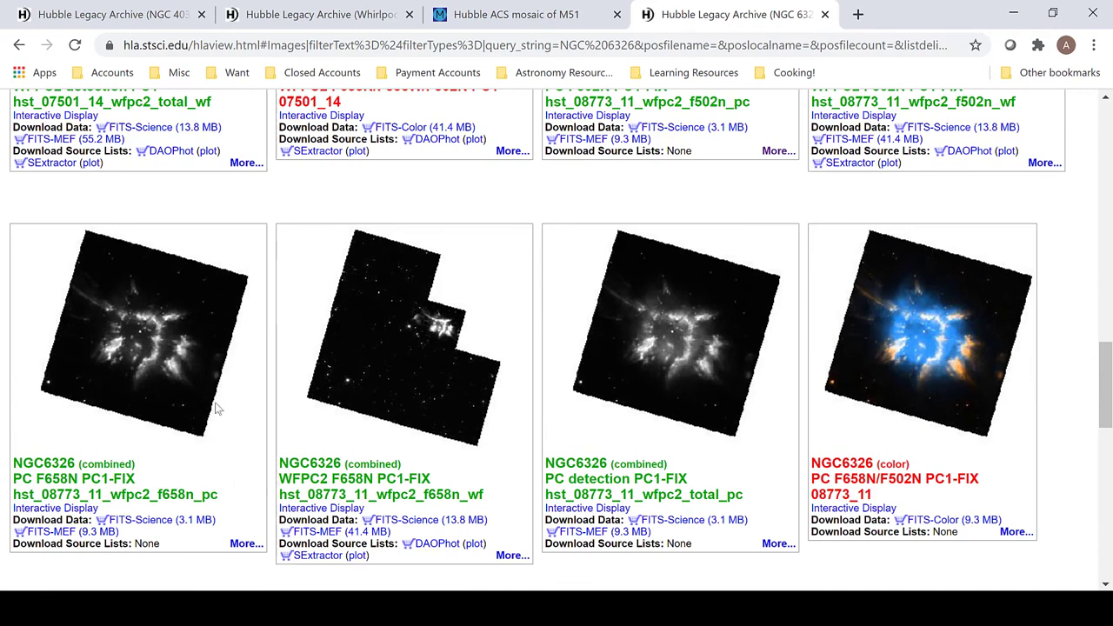
mouse_move(87, 386)
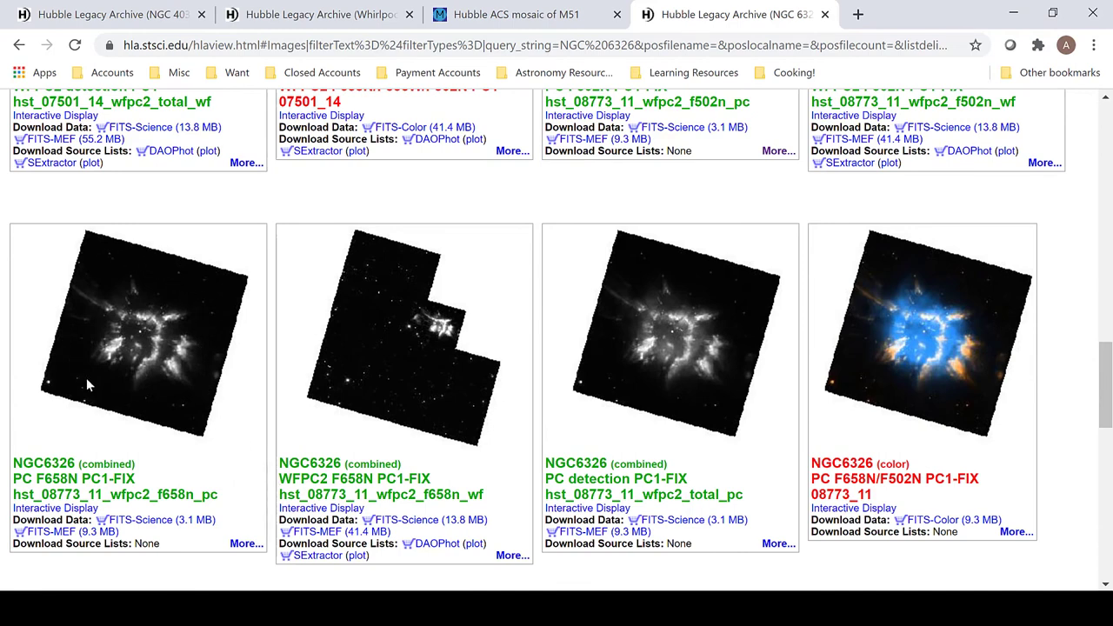
mouse_move(101, 275)
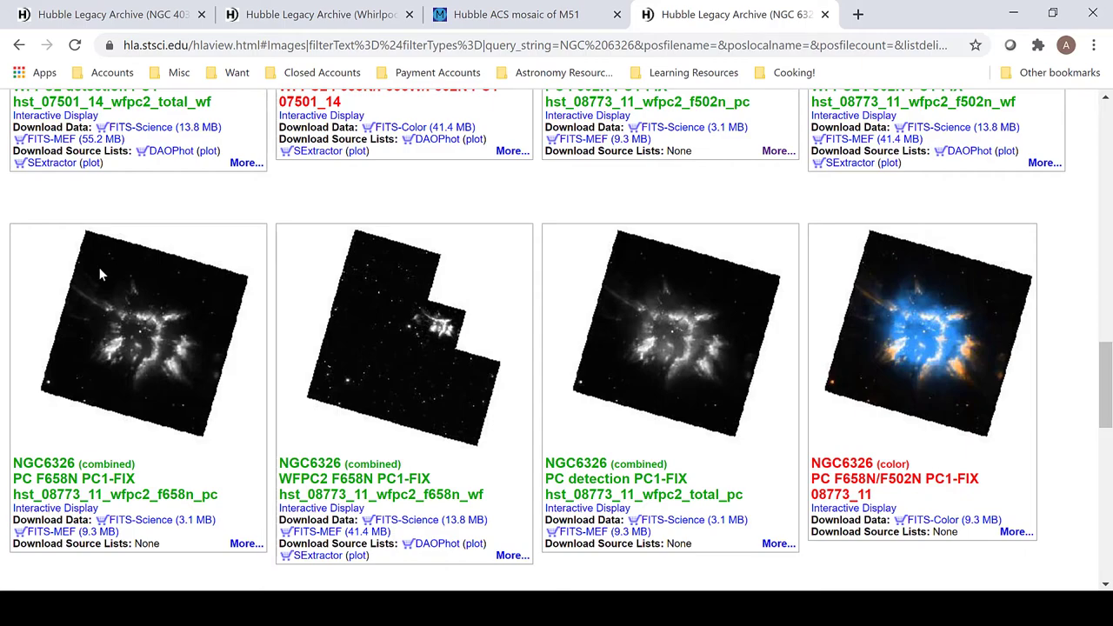
mouse_move(466, 338)
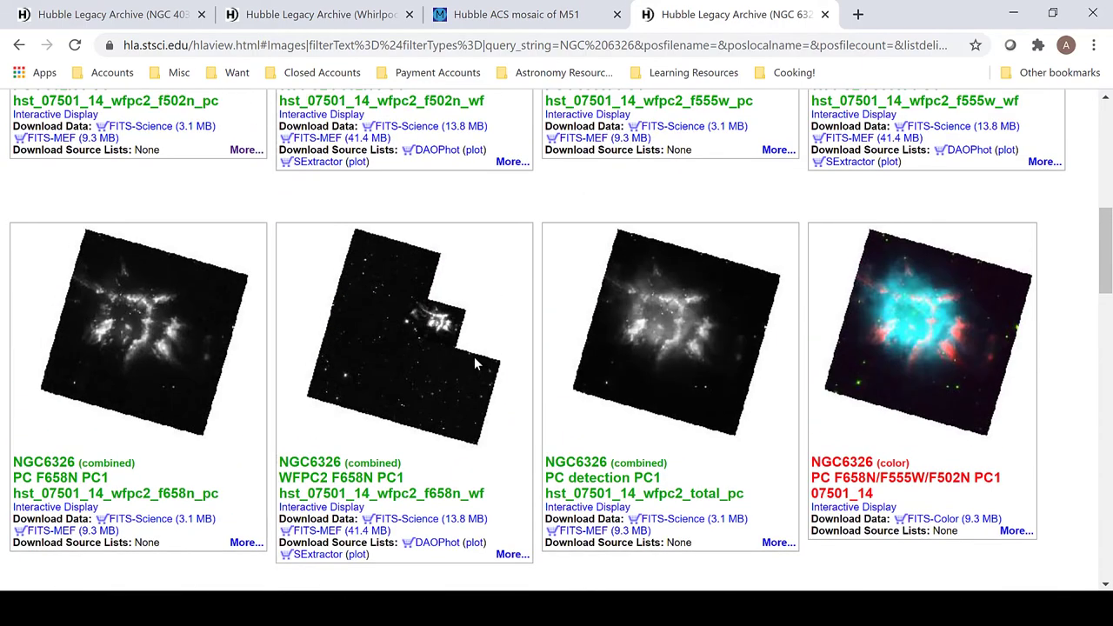
scroll("up", 3)
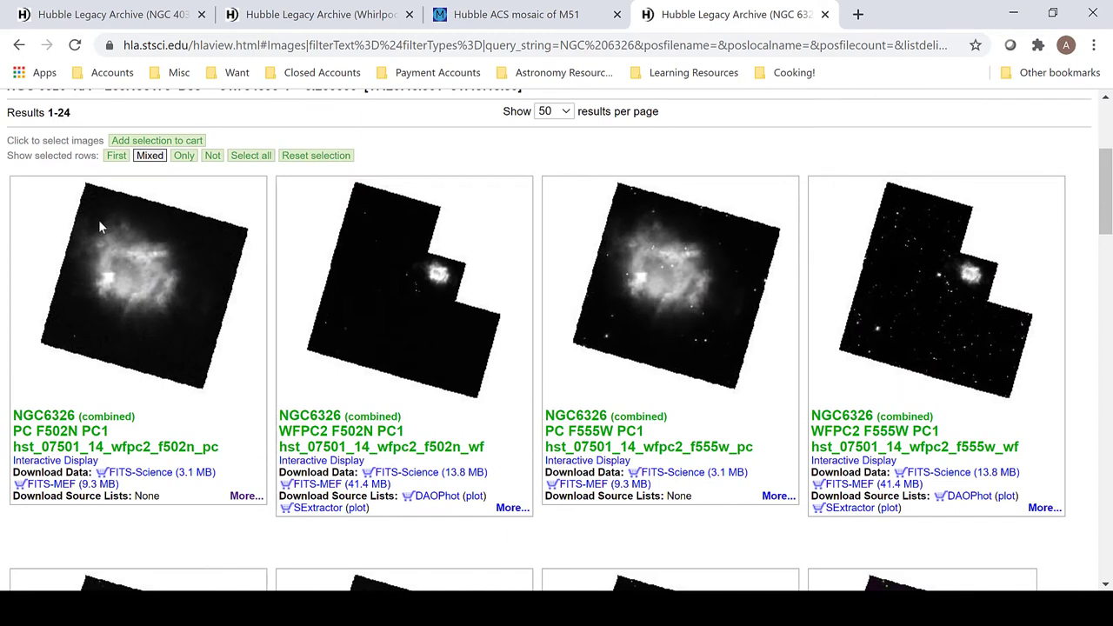
mouse_move(218, 254)
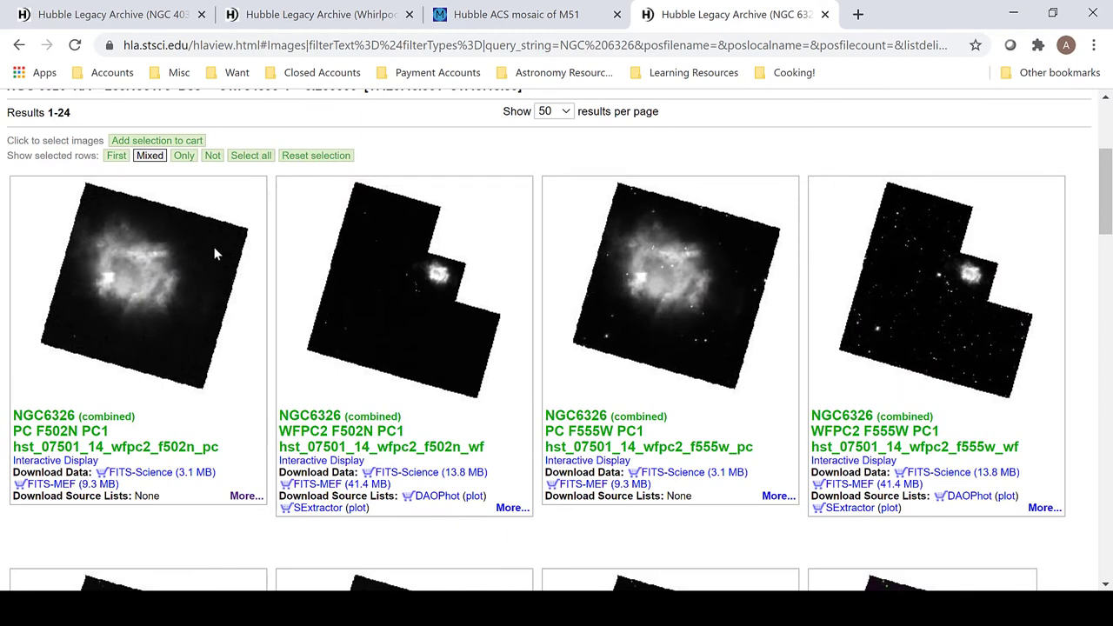
mouse_move(210, 335)
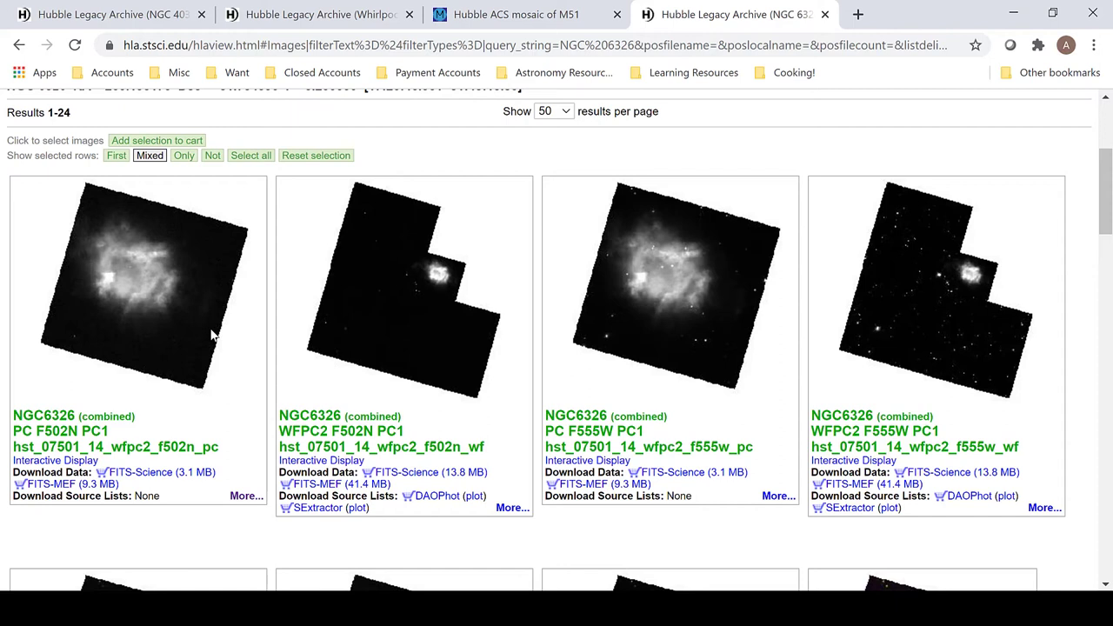
mouse_move(228, 452)
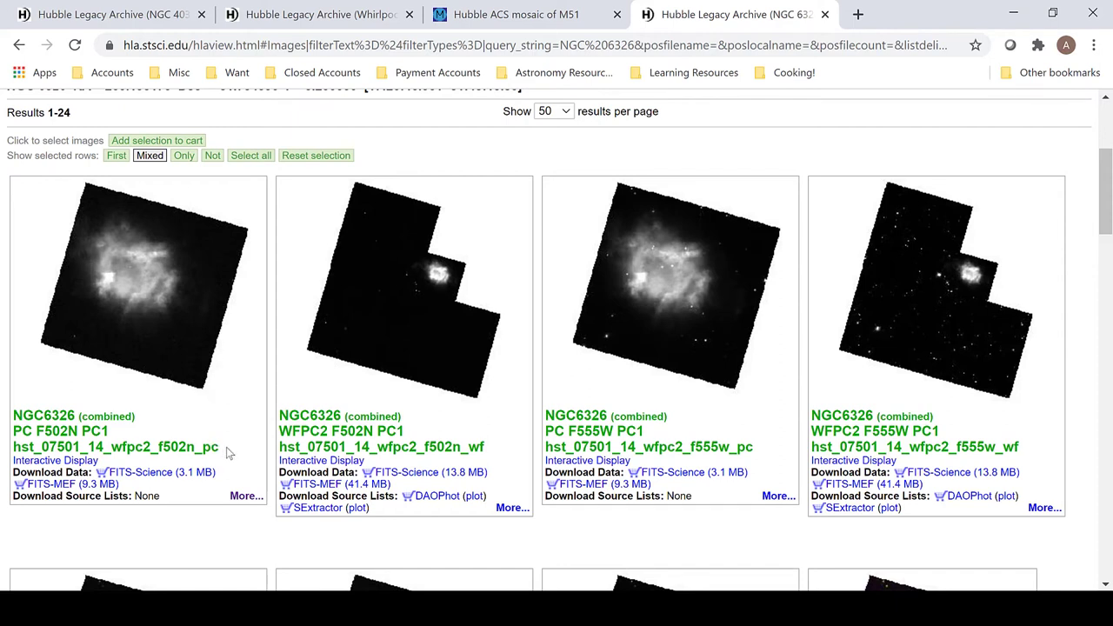
mouse_move(200, 287)
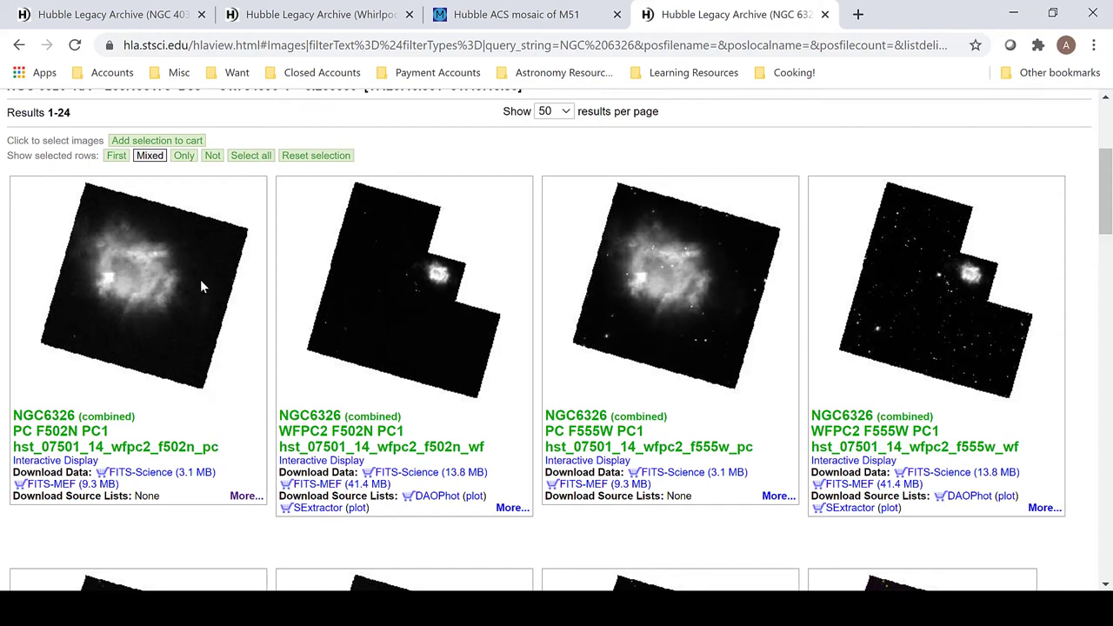
mouse_move(409, 258)
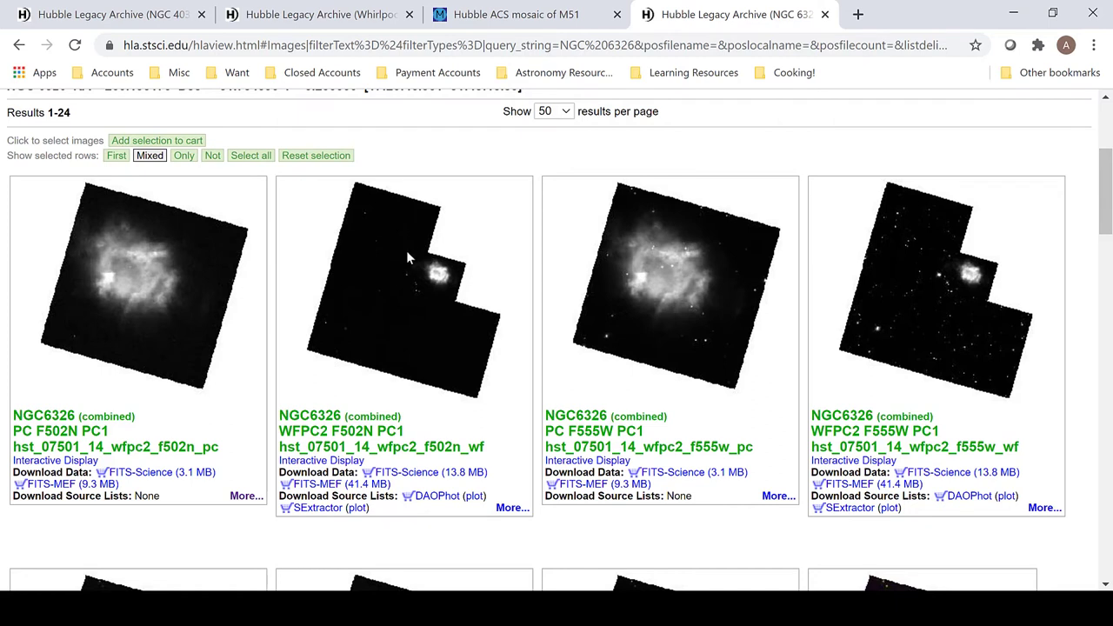
mouse_move(351, 226)
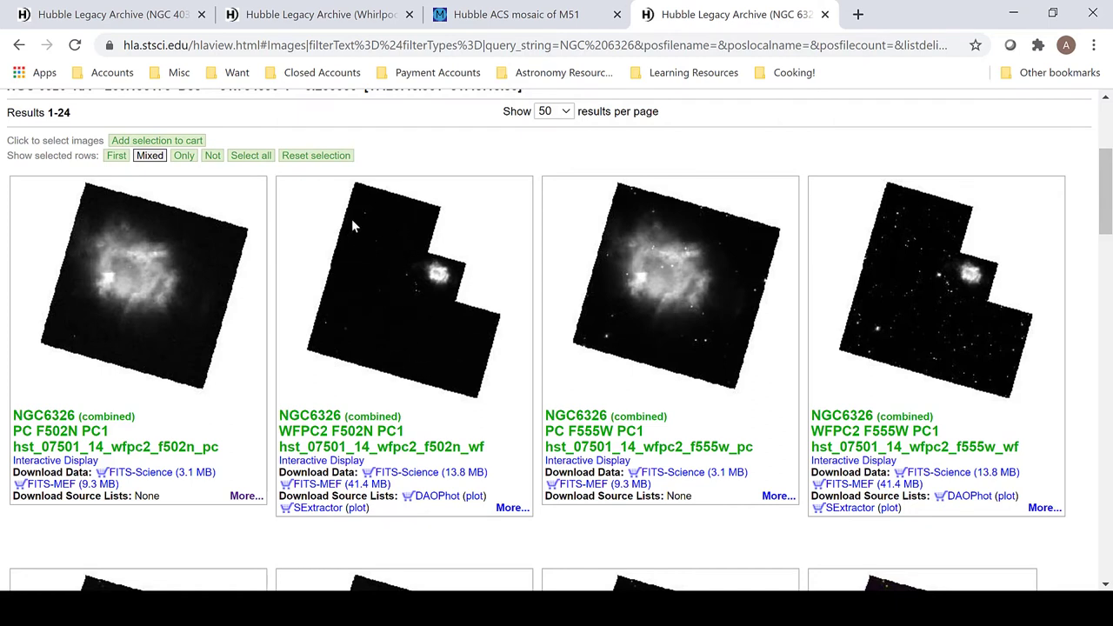
mouse_move(445, 320)
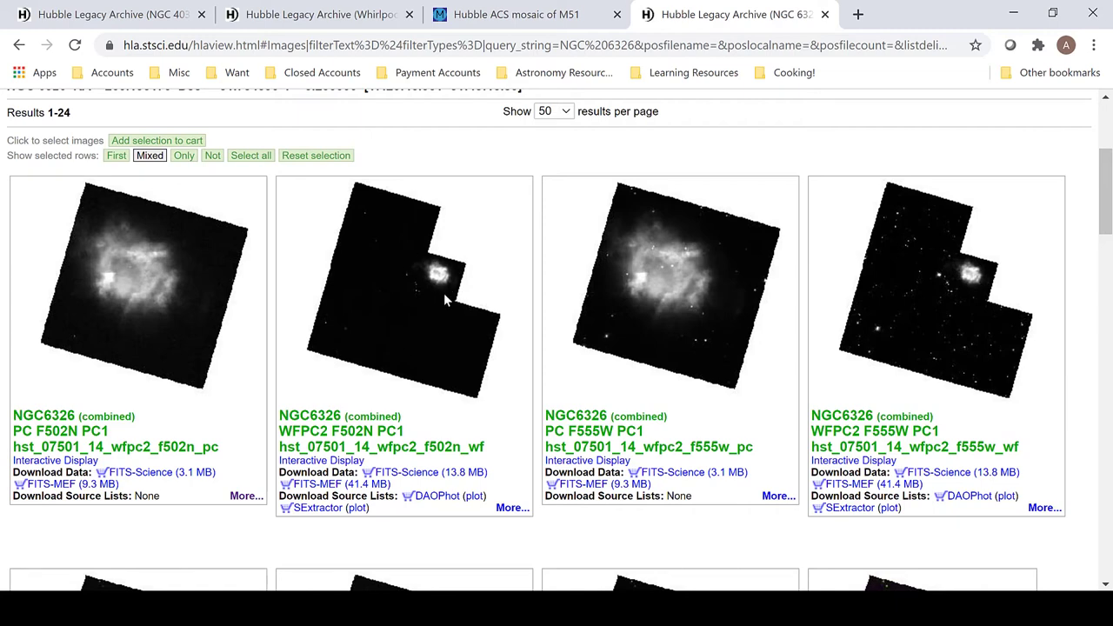
scroll("down", 3)
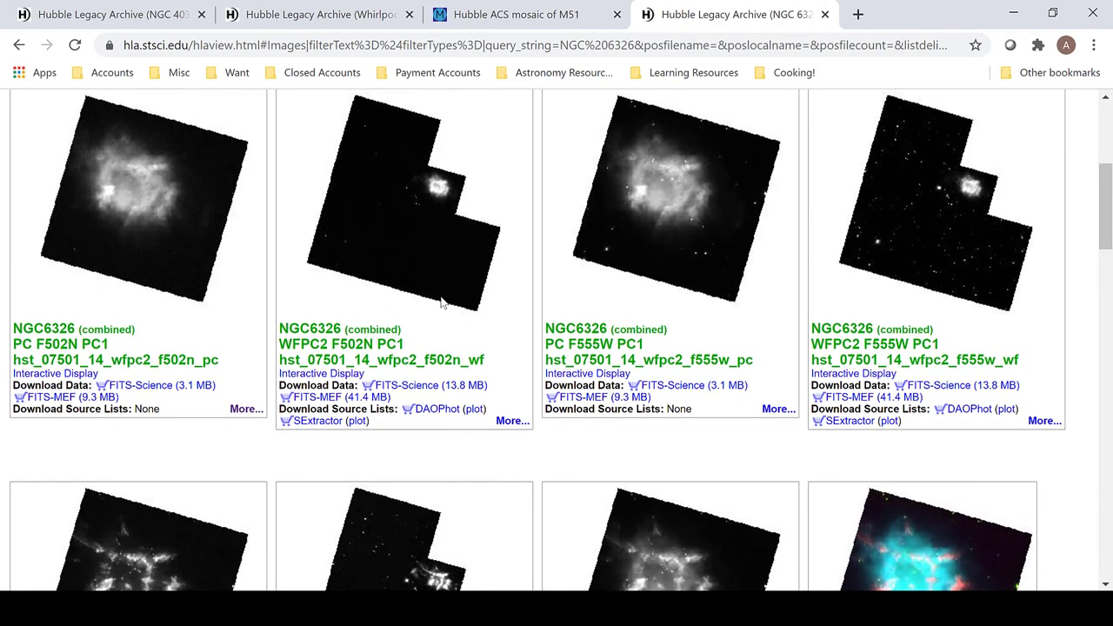
scroll("down", 3)
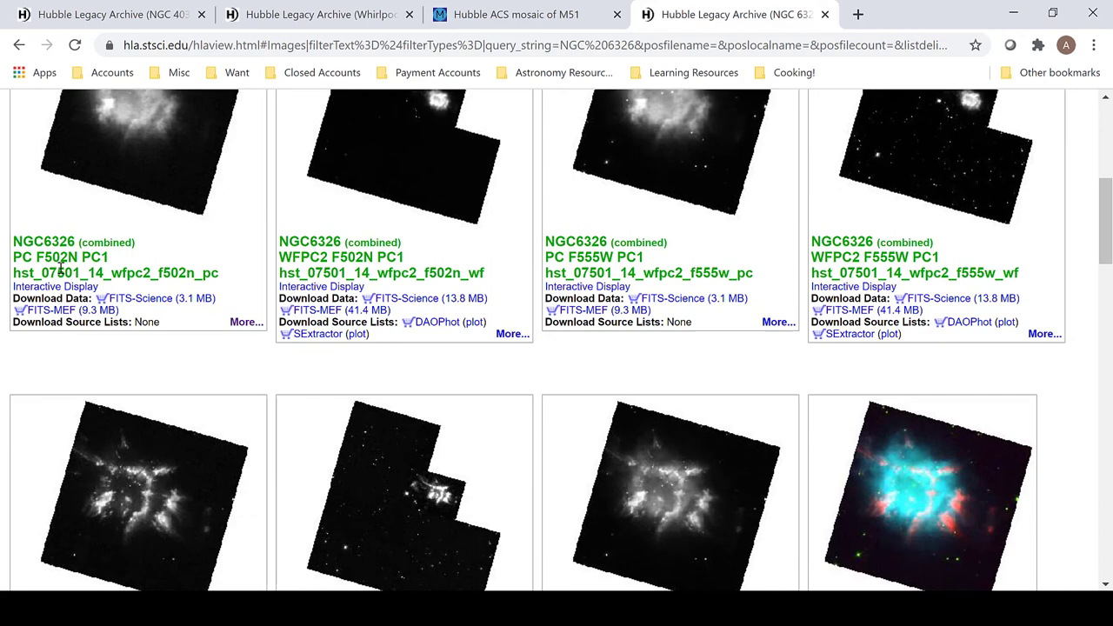
mouse_move(177, 266)
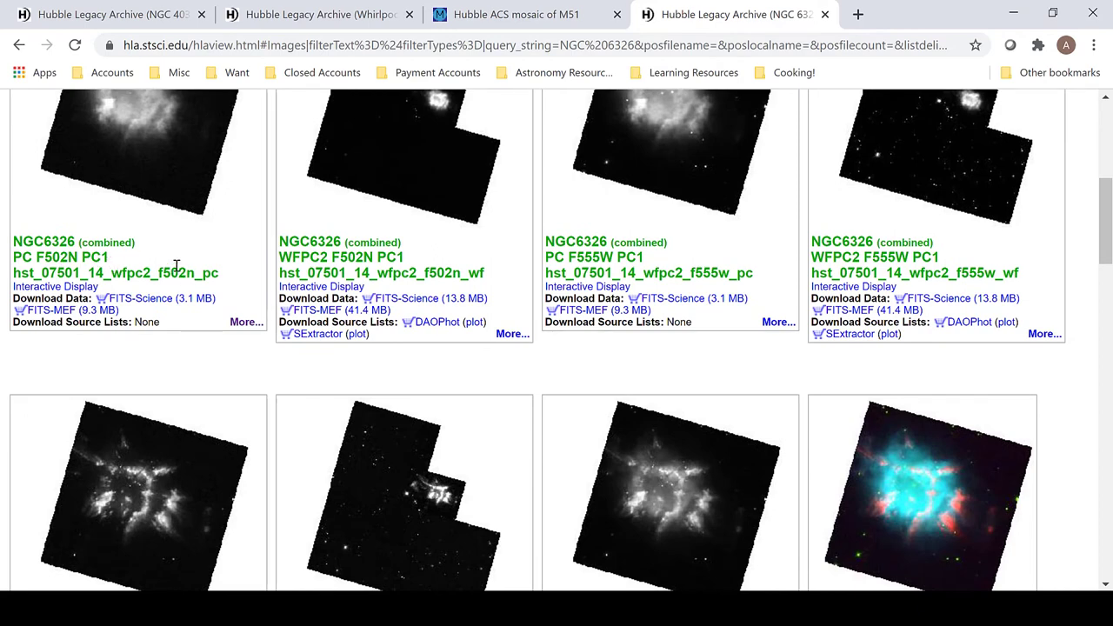
mouse_move(522, 376)
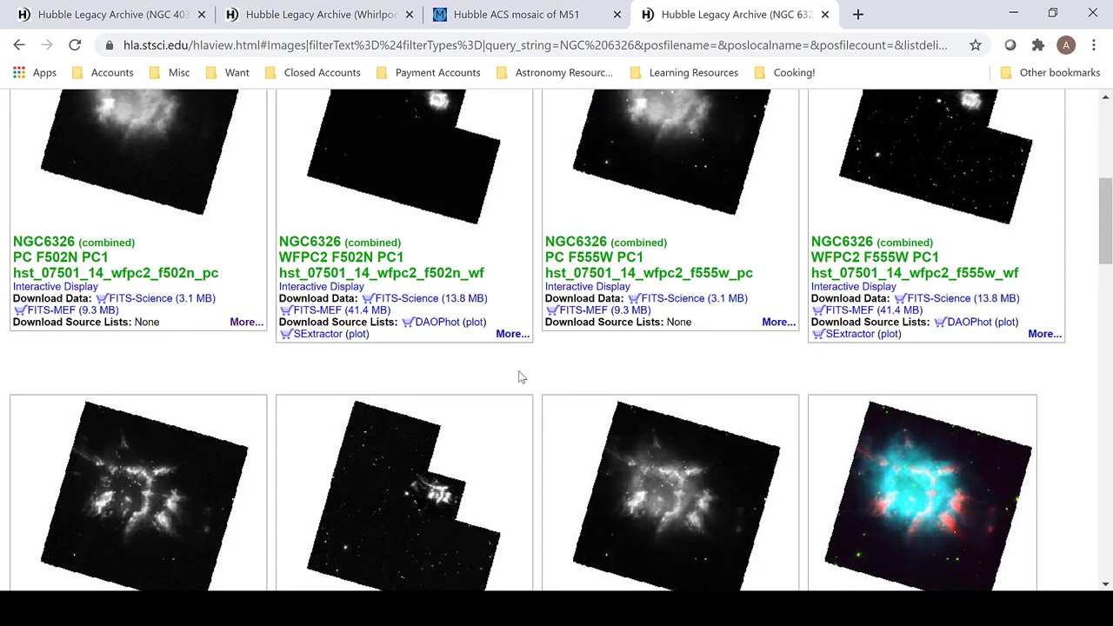
scroll("down", 3)
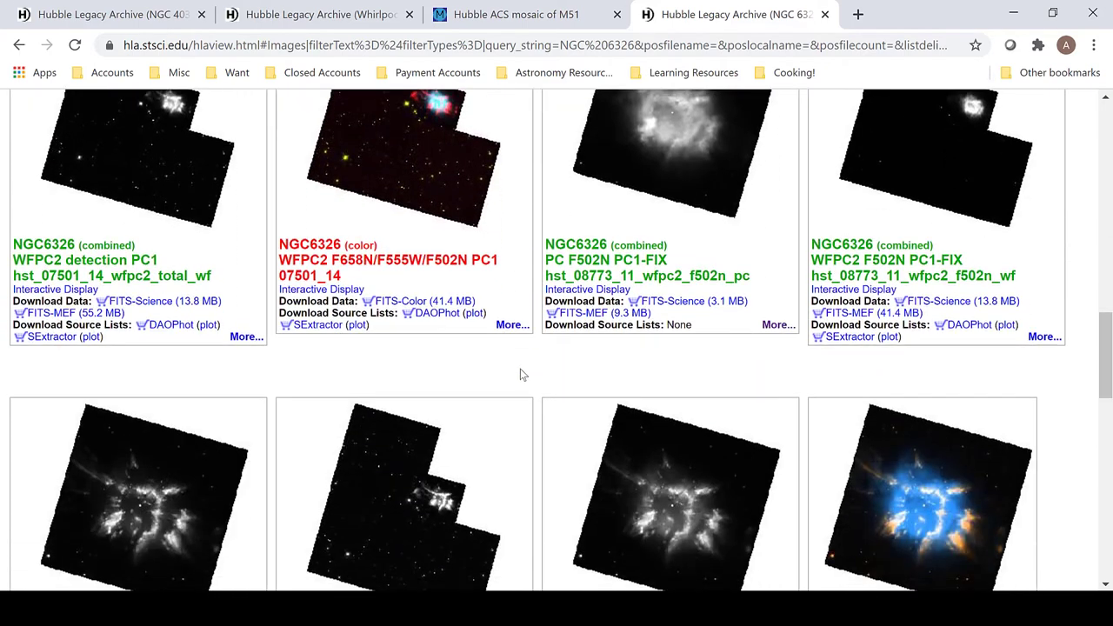
mouse_move(696, 274)
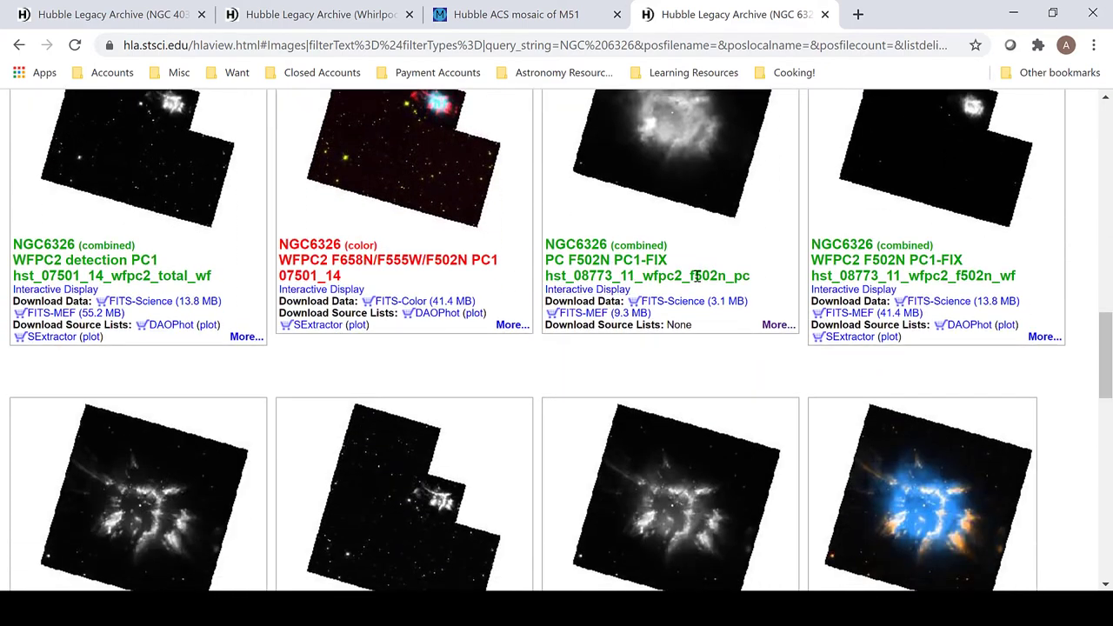
mouse_move(727, 351)
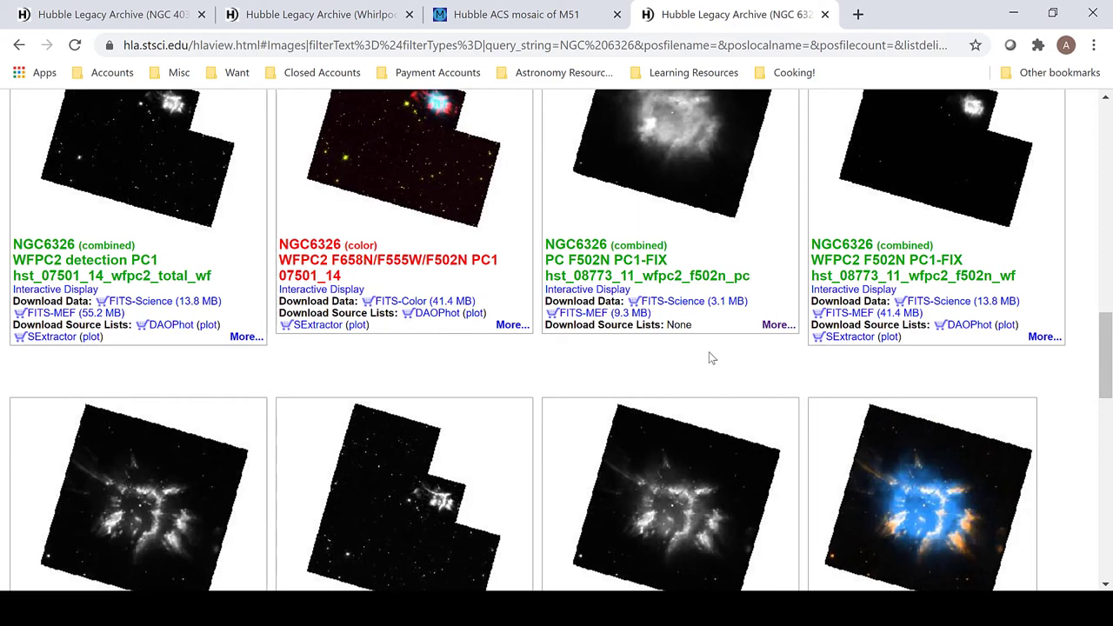
scroll("down", 3)
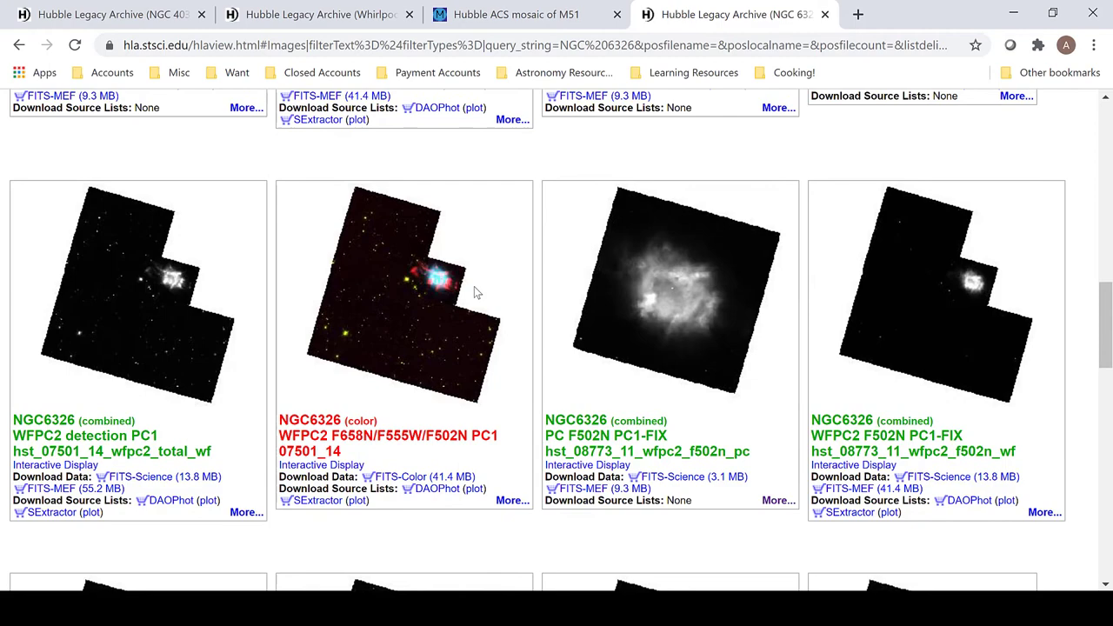
scroll("down", 3)
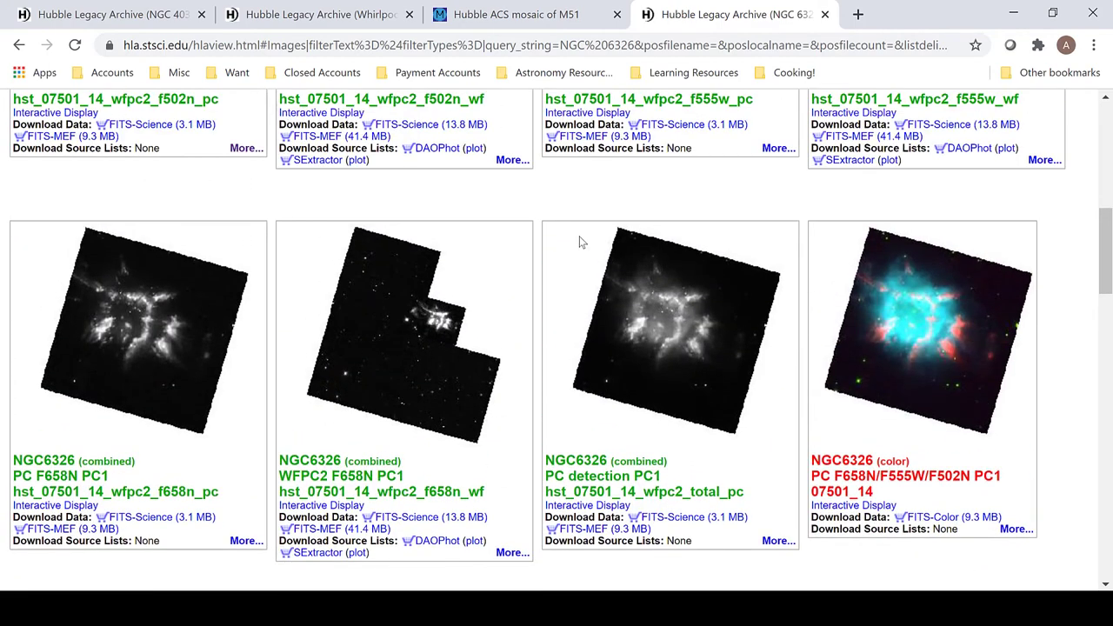
mouse_move(763, 309)
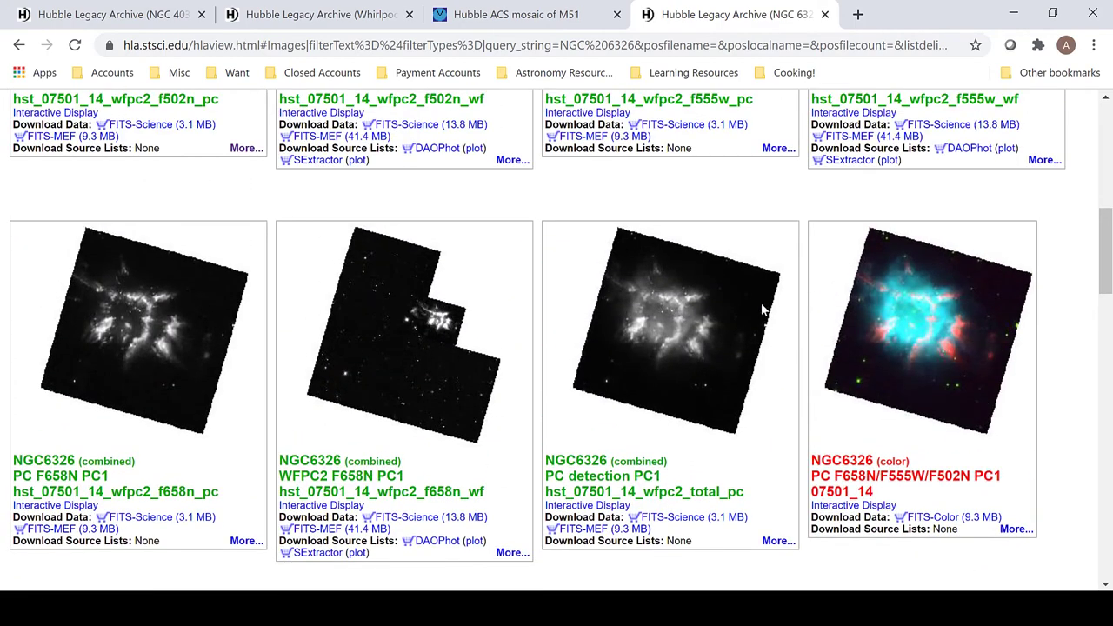
mouse_move(744, 313)
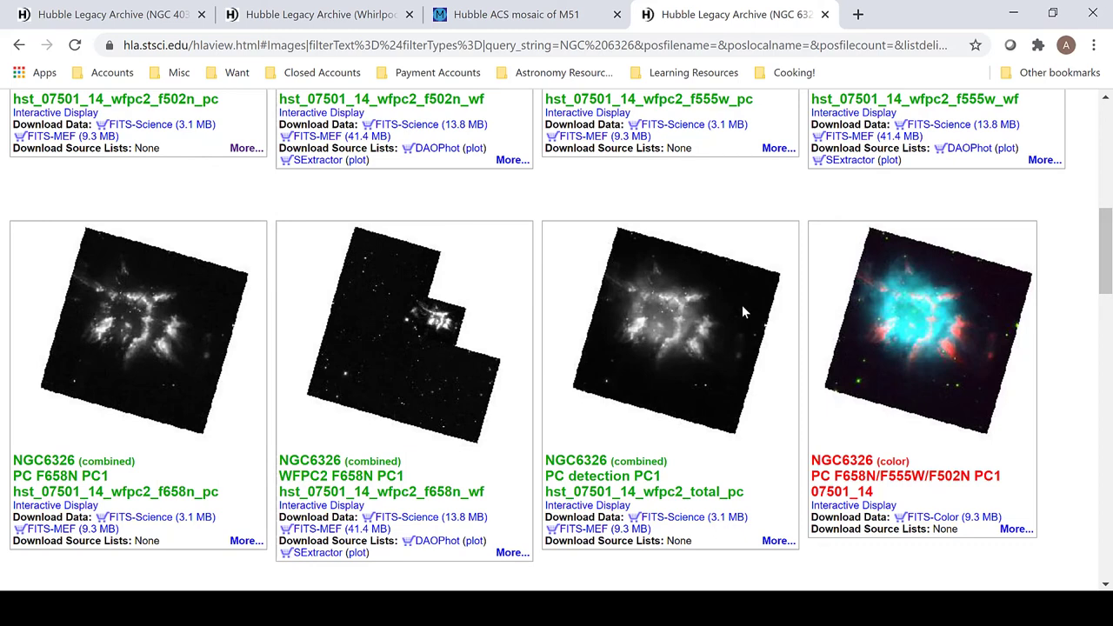
scroll("down", 3)
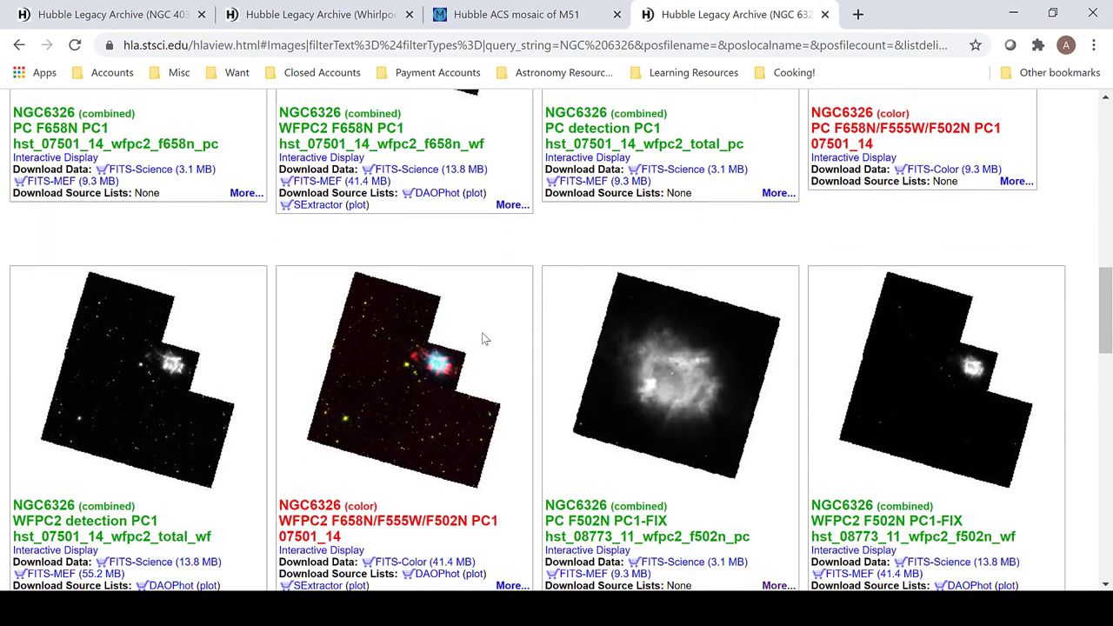
mouse_move(411, 393)
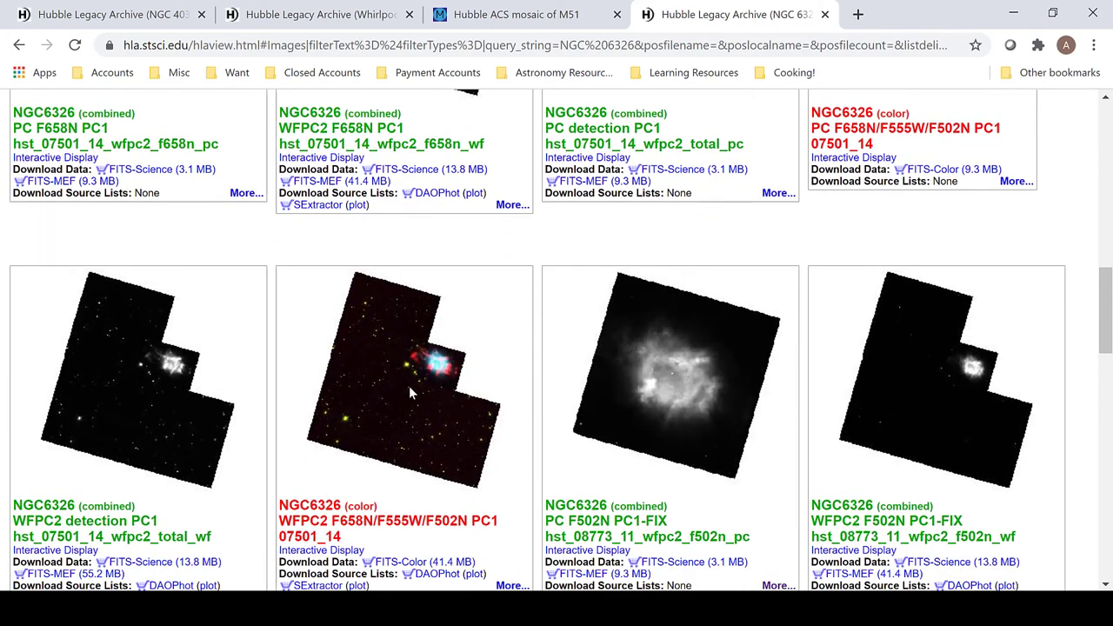
mouse_move(403, 379)
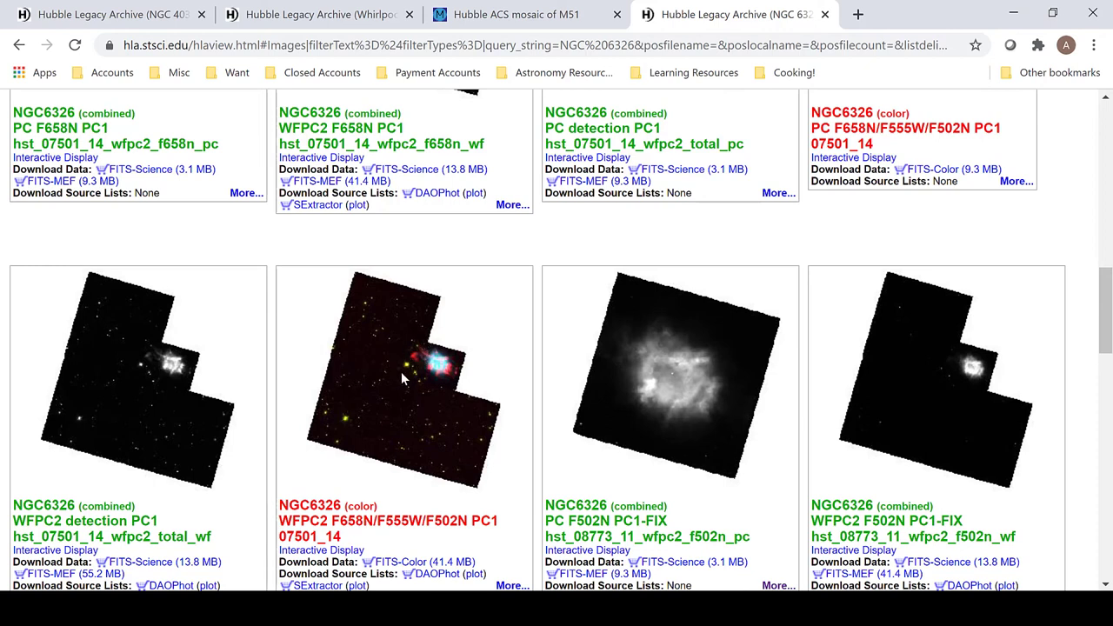
mouse_move(417, 383)
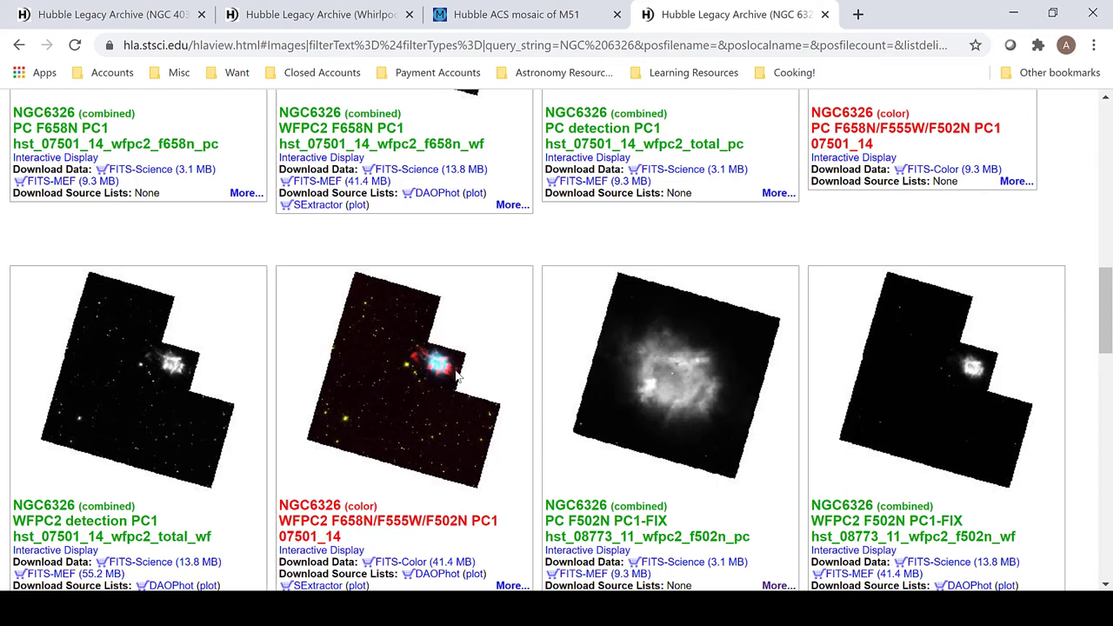
scroll("down", 3)
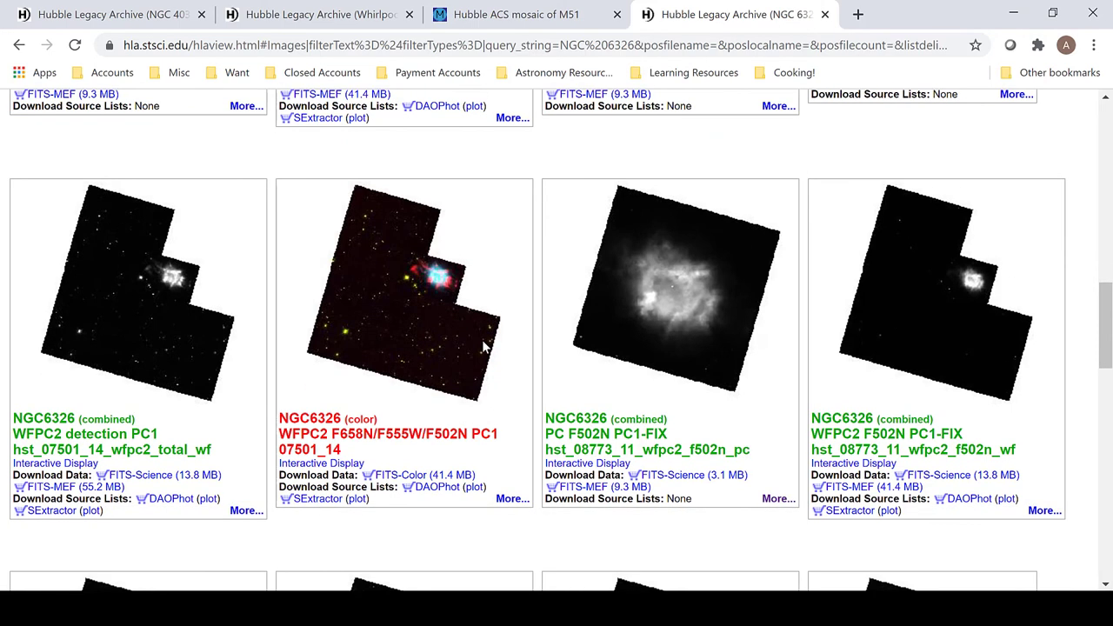
mouse_move(595, 232)
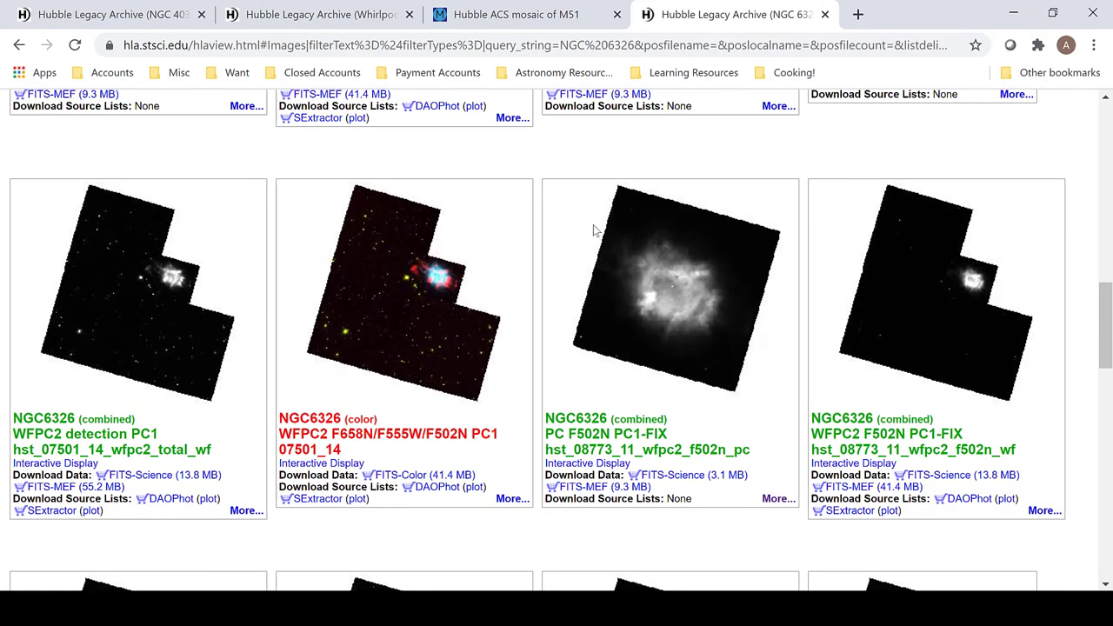
mouse_move(744, 268)
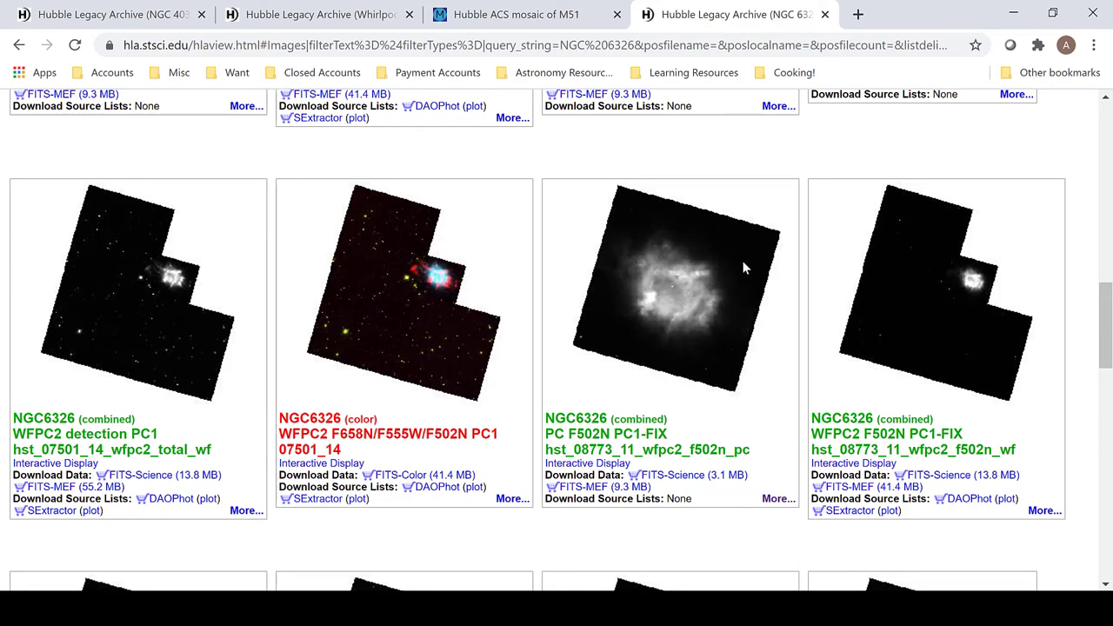
mouse_move(453, 292)
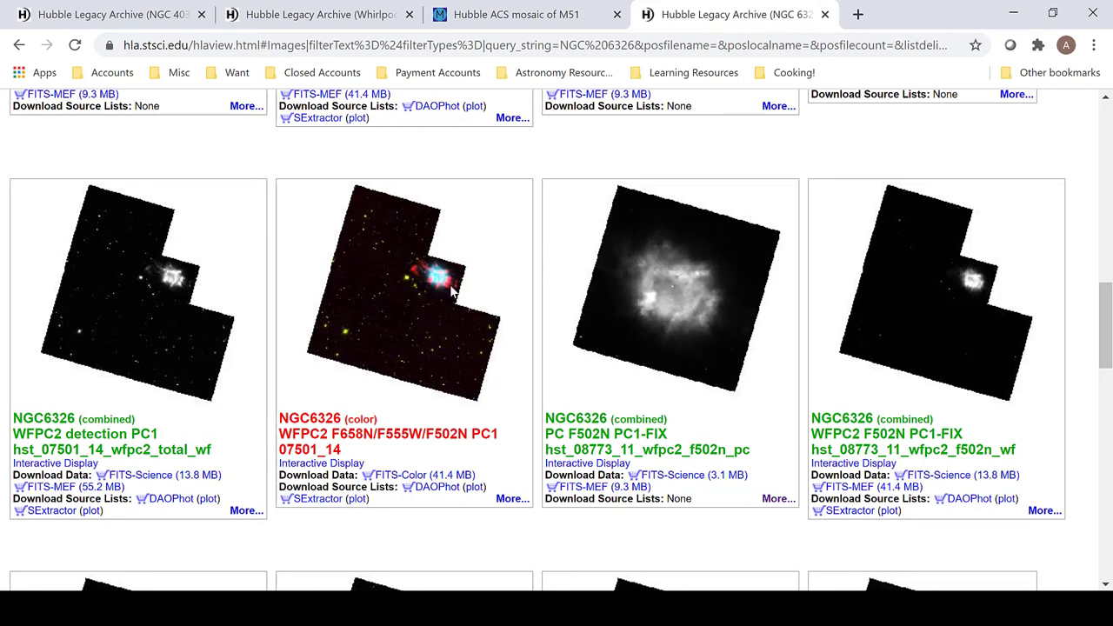
mouse_move(421, 254)
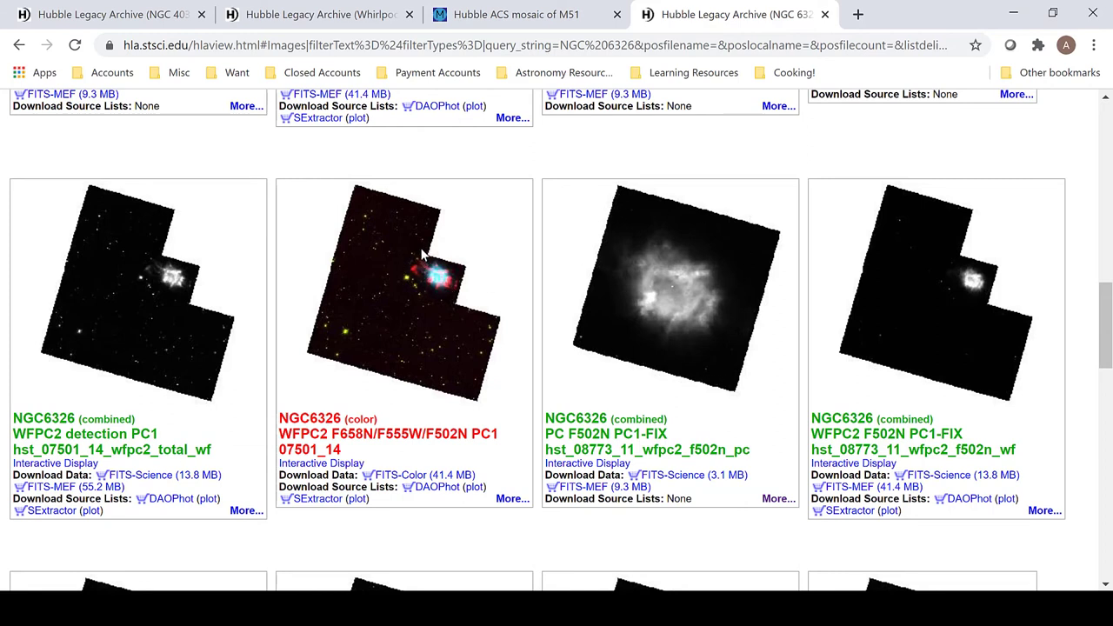
mouse_move(415, 250)
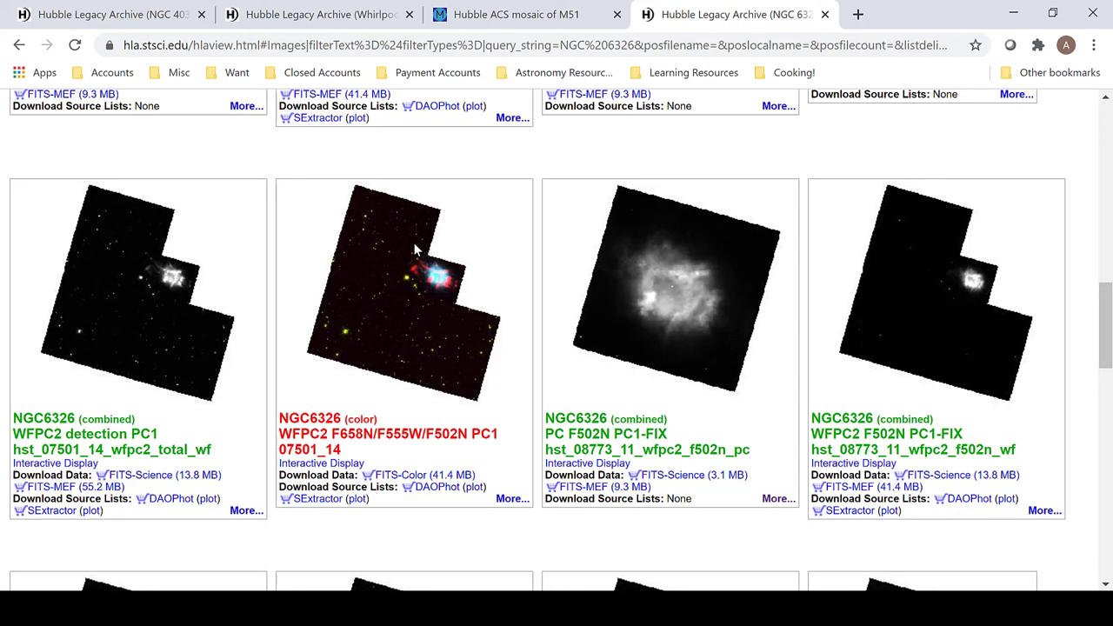
mouse_move(456, 269)
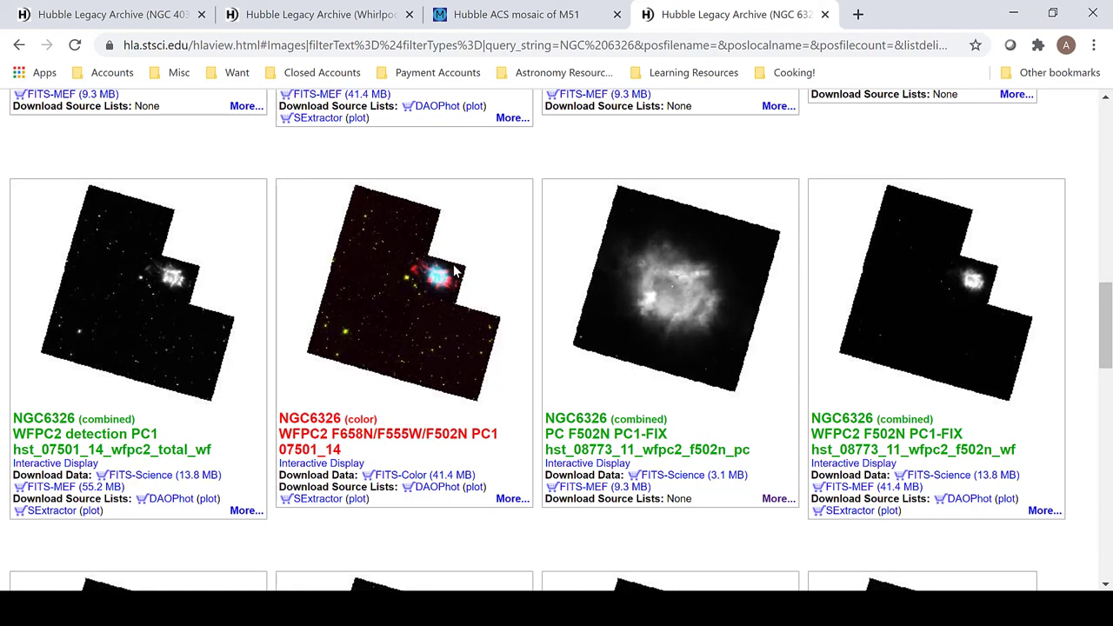
mouse_move(379, 205)
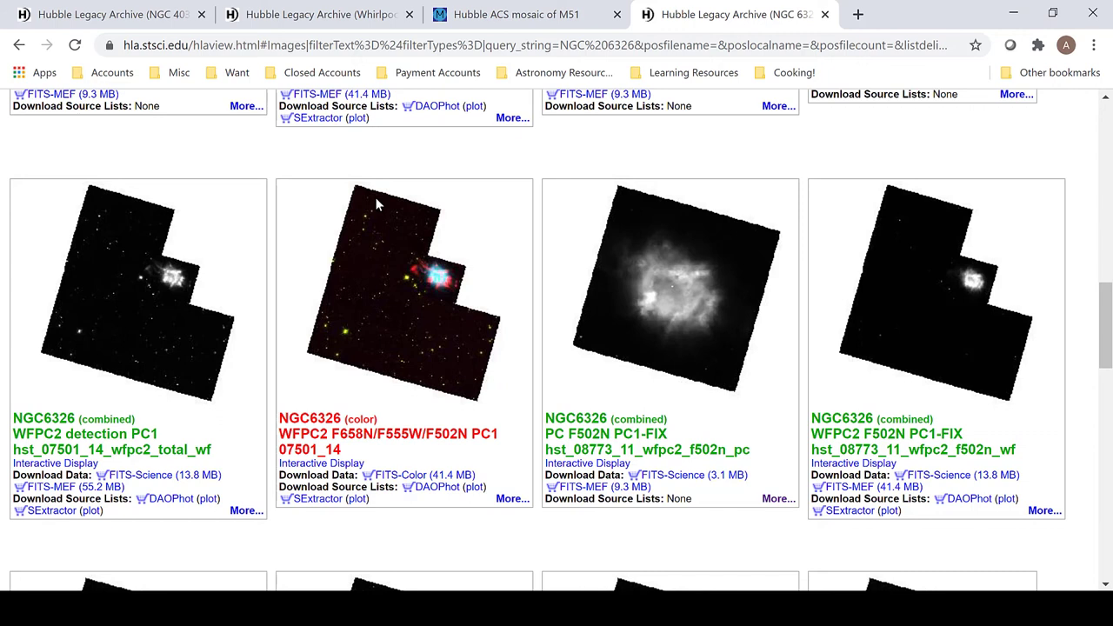
mouse_move(434, 210)
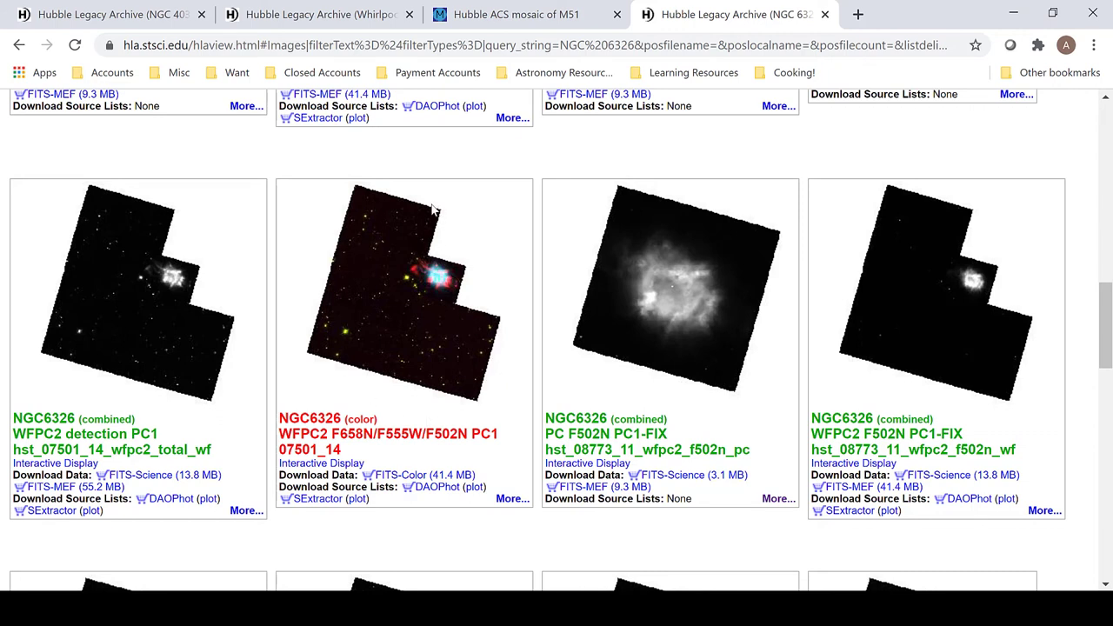
mouse_move(448, 313)
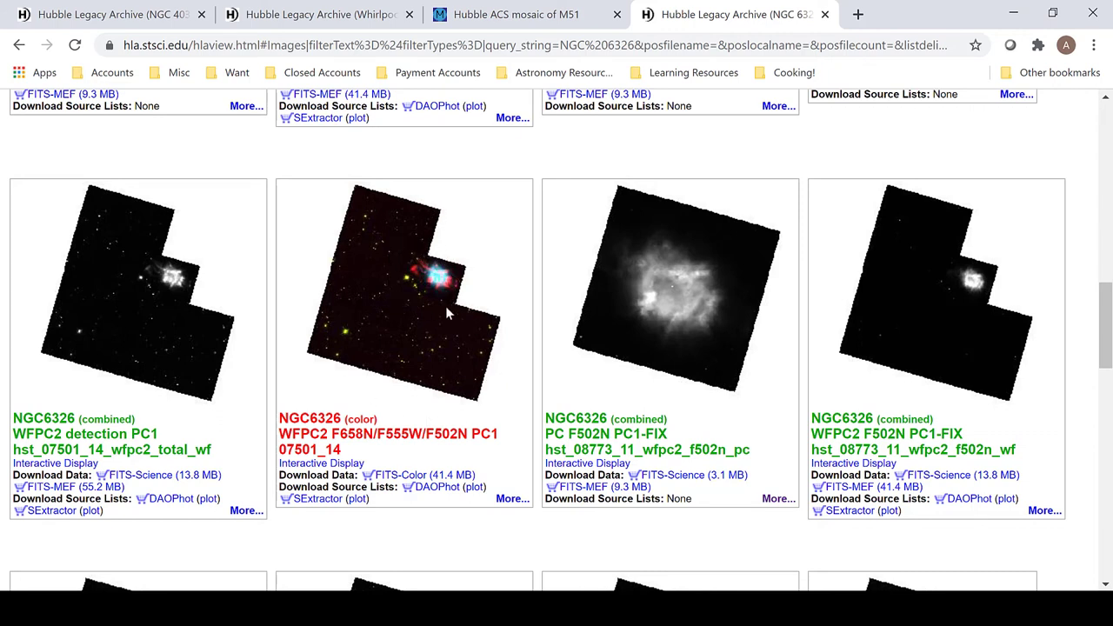
mouse_move(537, 390)
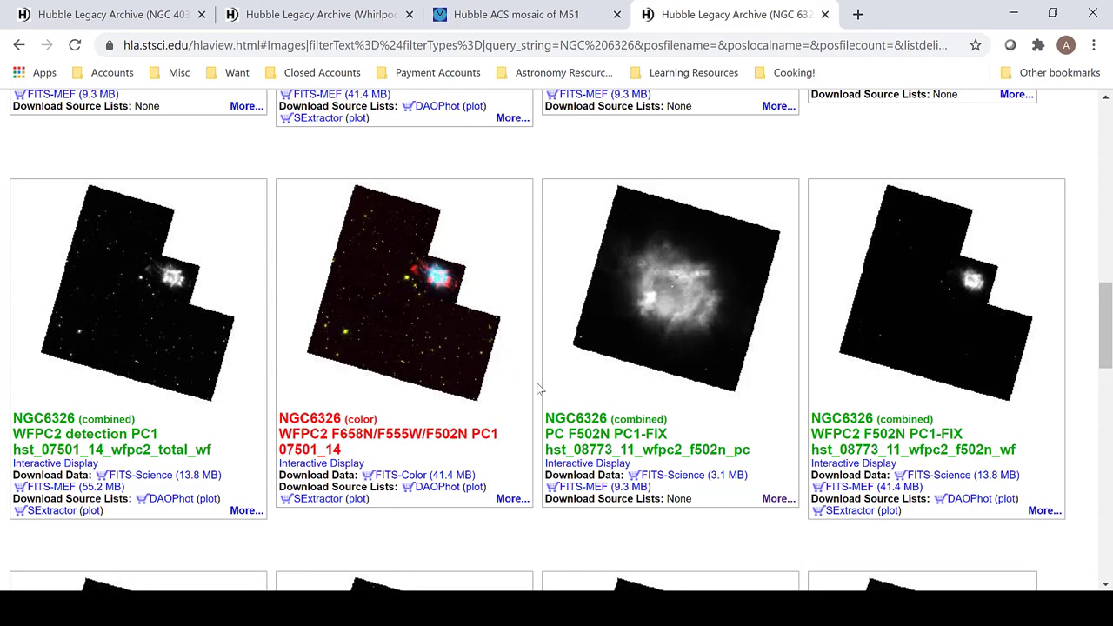
scroll("up", 3)
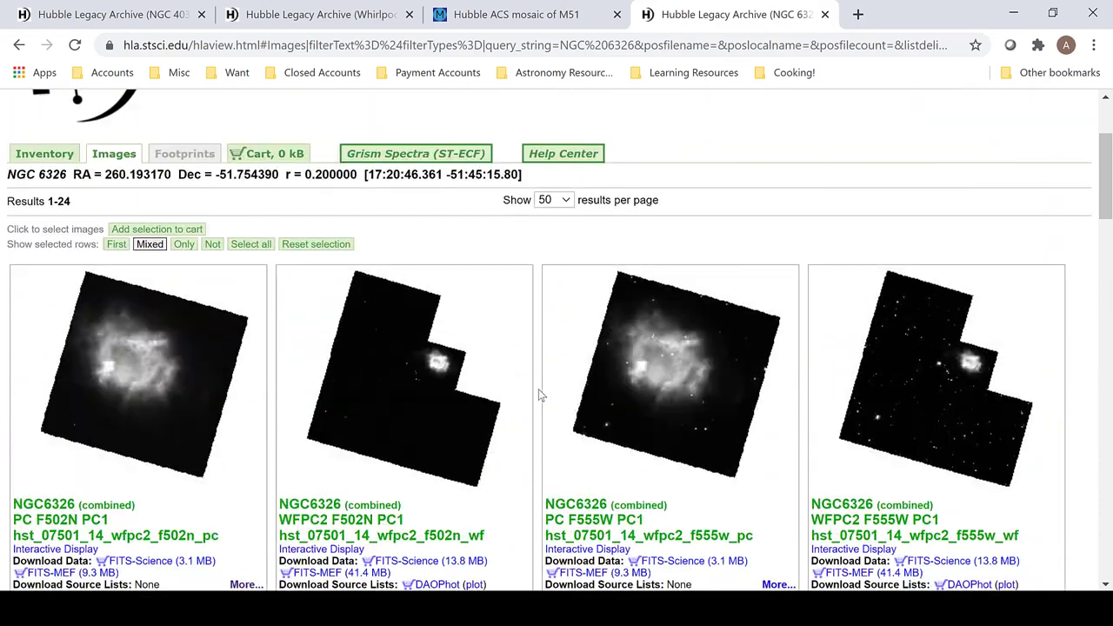
Scroll the NGC 4038 results, then view the M51 mosaic's F555W, F814W and F658N FITS rows.
scroll("down", 3)
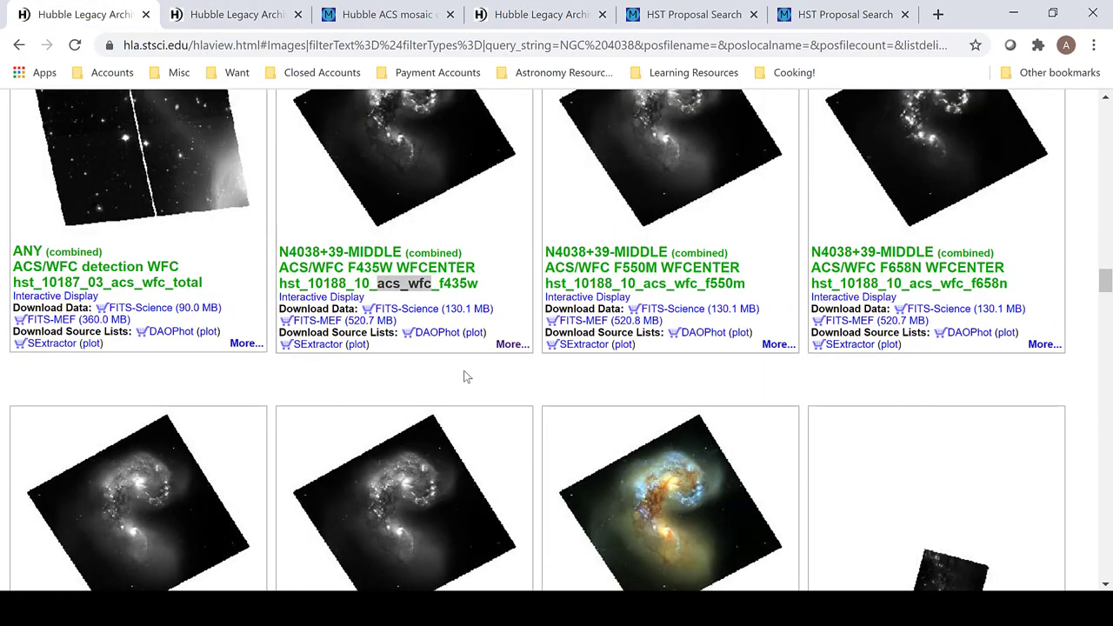
scroll("down", 3)
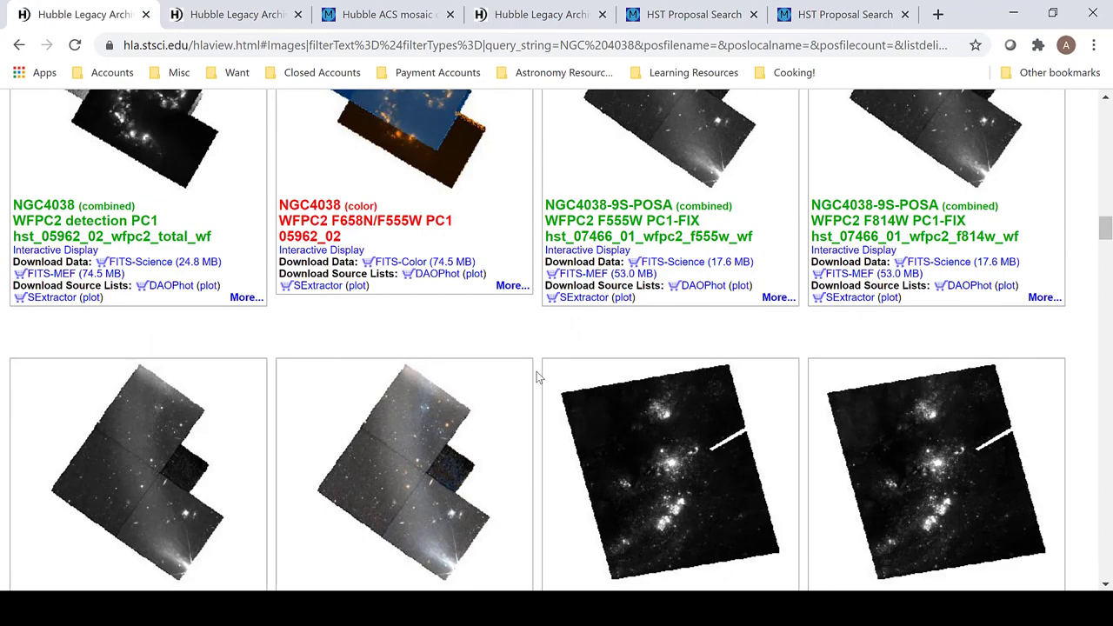
scroll("down", 3)
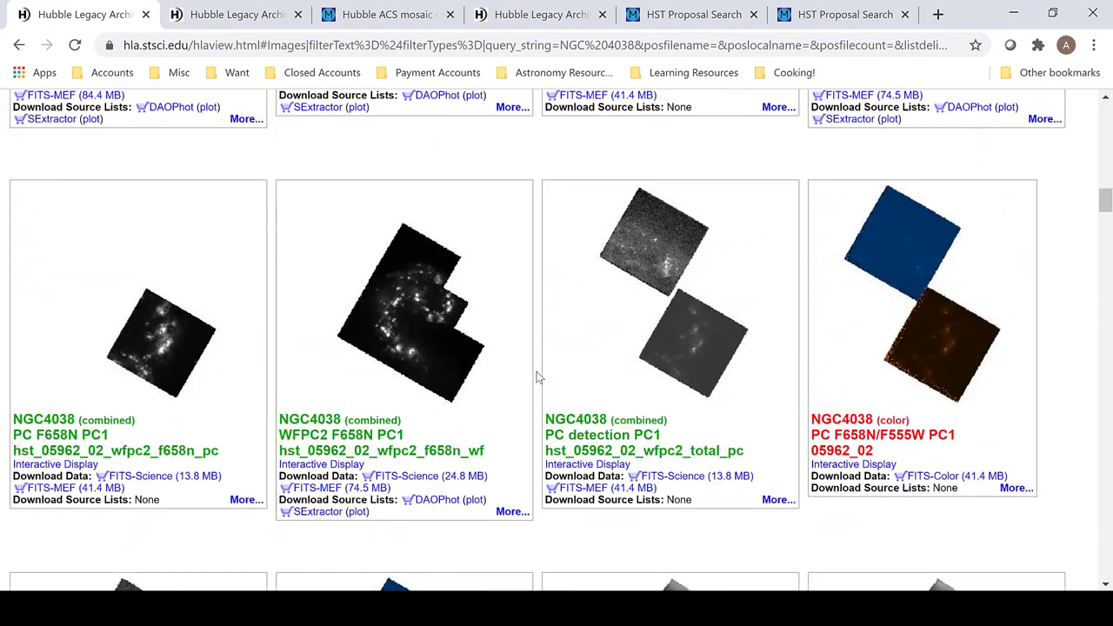
scroll("down", 3)
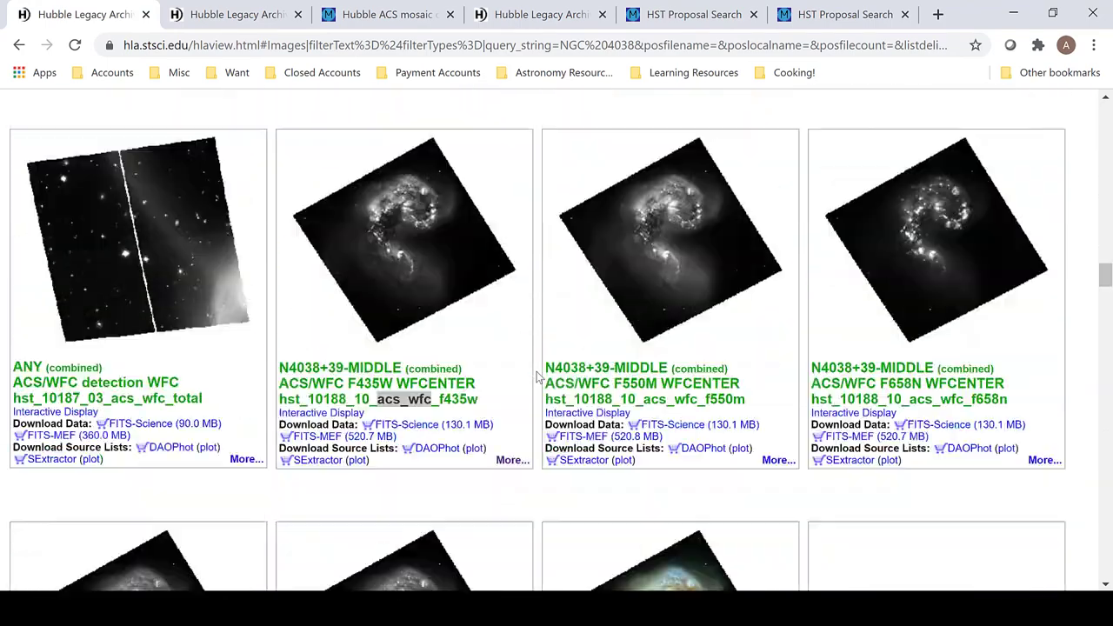
left_click(386, 14)
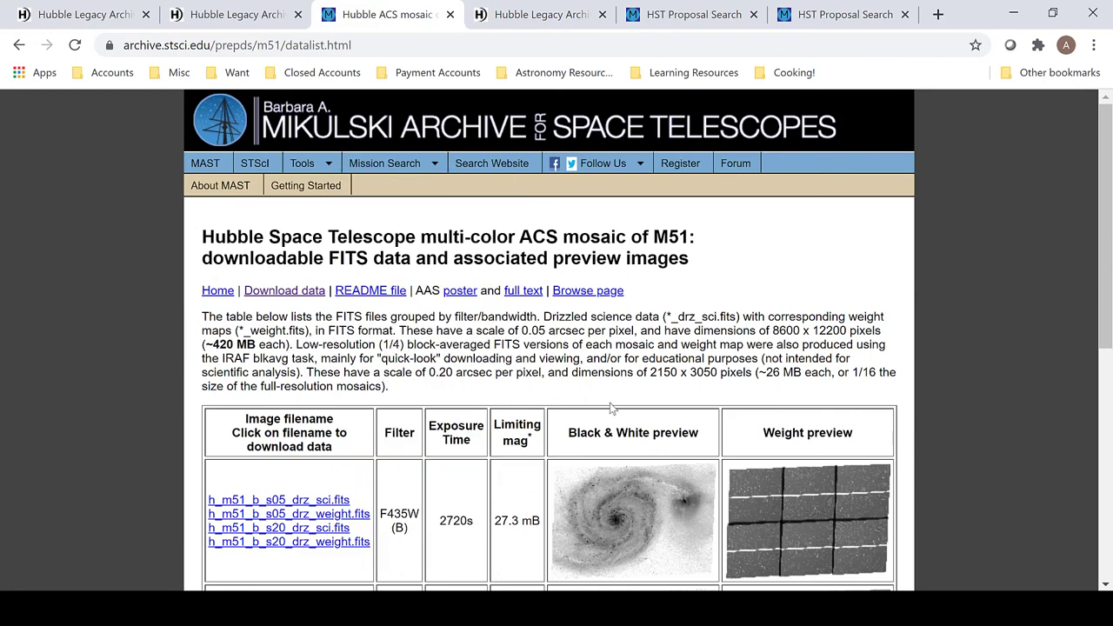
scroll("down", 3)
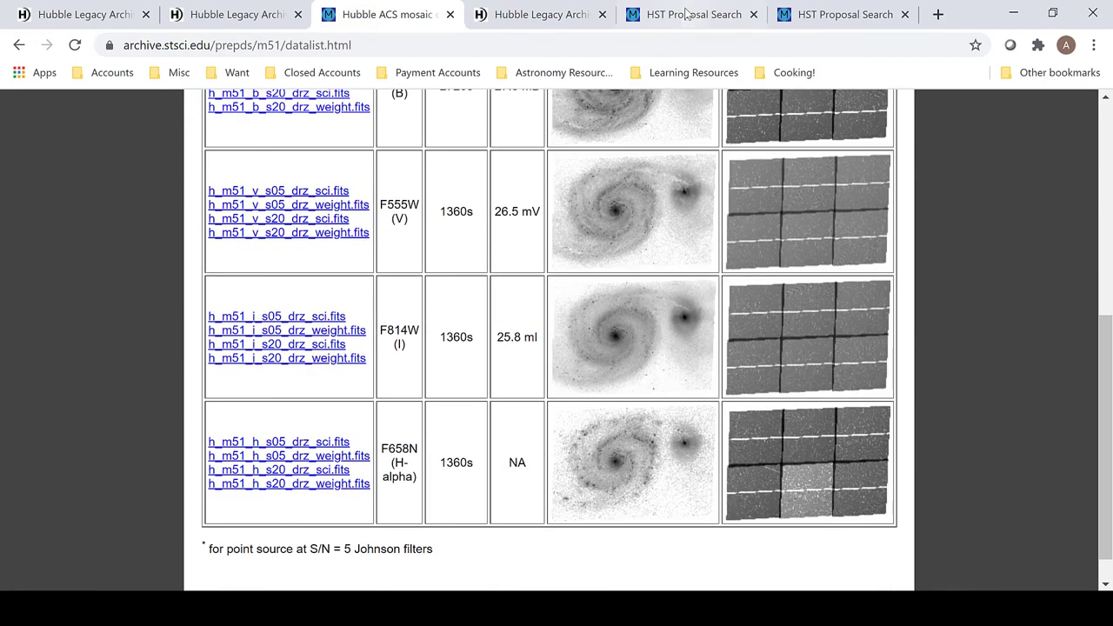